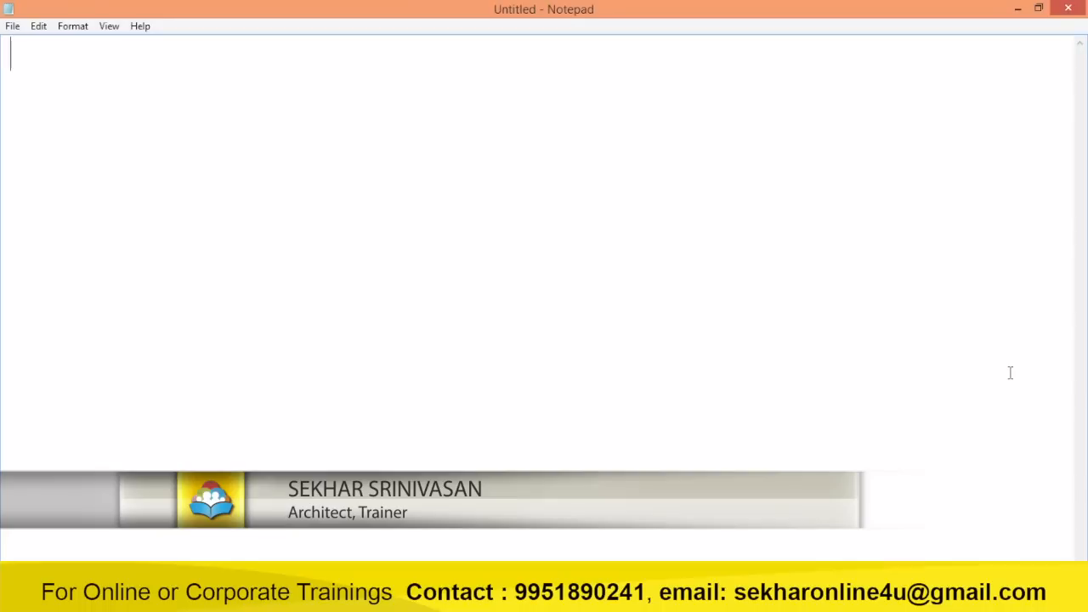
# - Type the heading 'How to develop a C# Windows Forms Application to convert to text to speech :' in Notepad
pyautogui.write('How to devel')
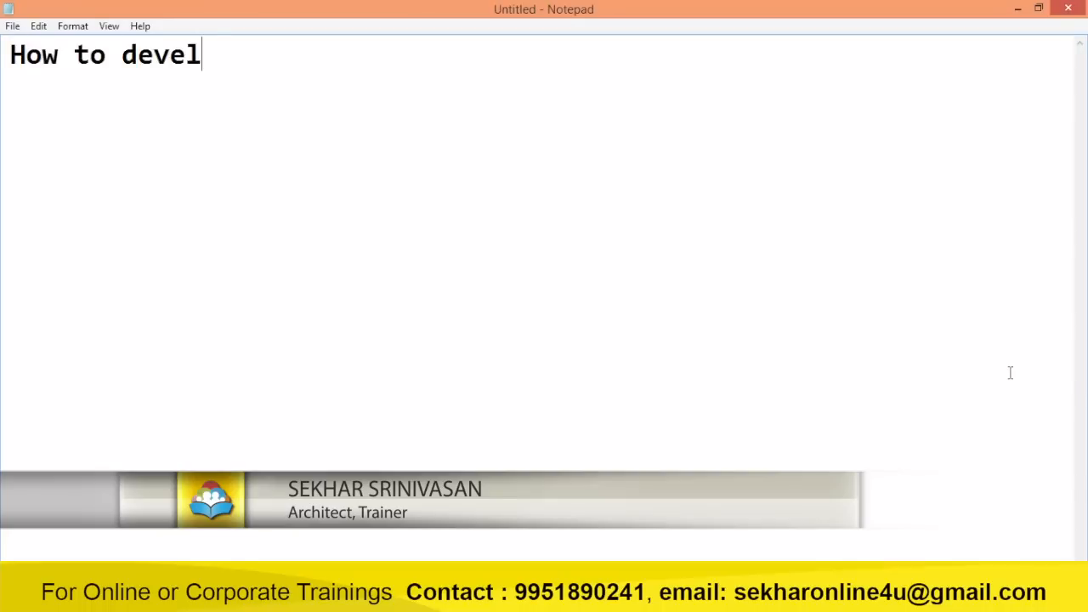
pyautogui.write('op a C# W')
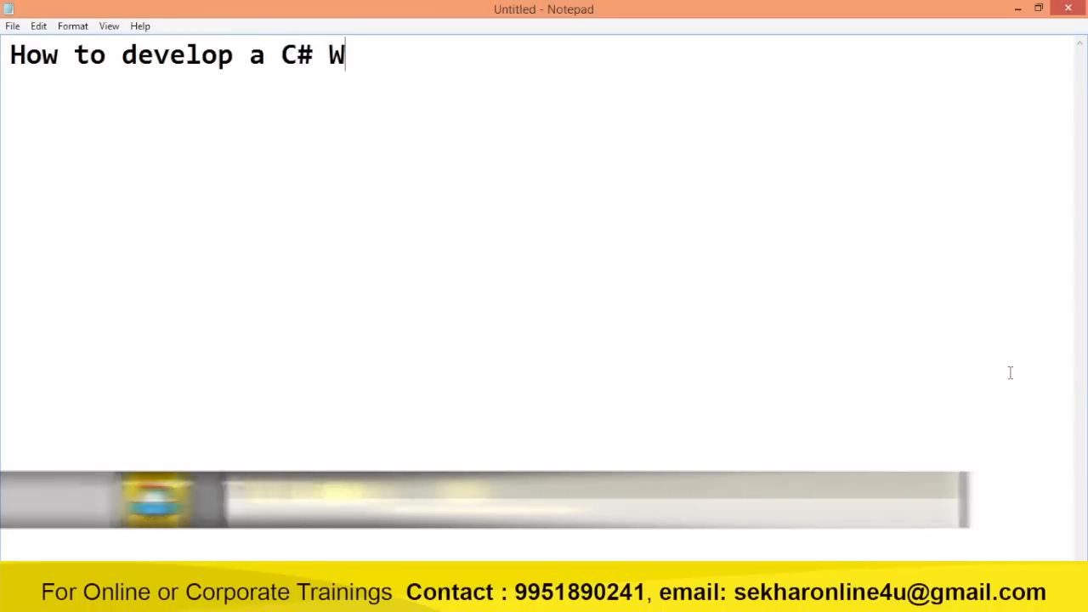
pyautogui.write('indows Forms Application to')
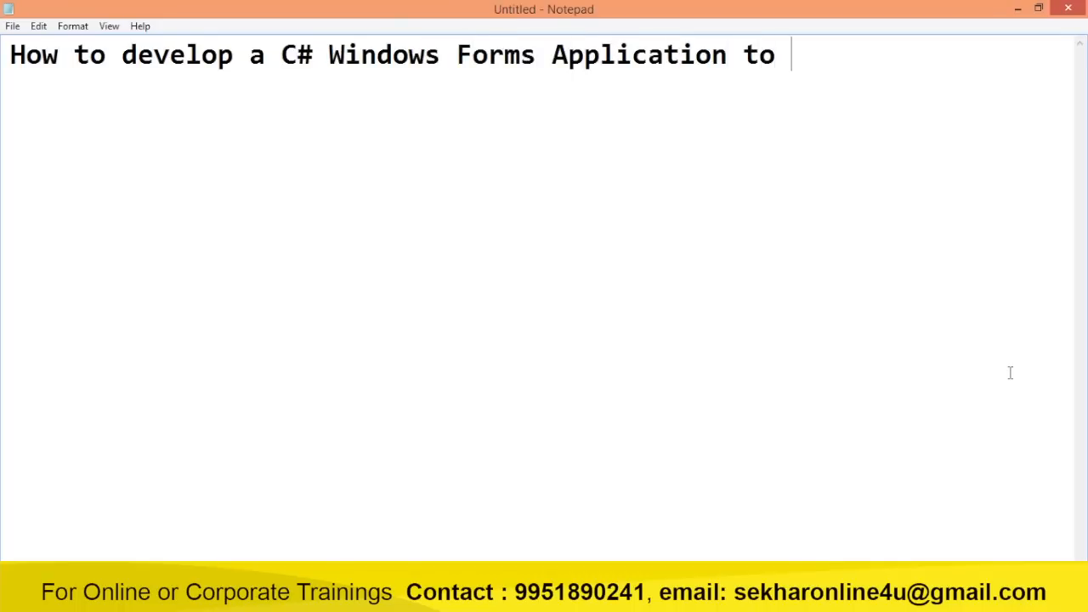
pyautogui.write('convert to')
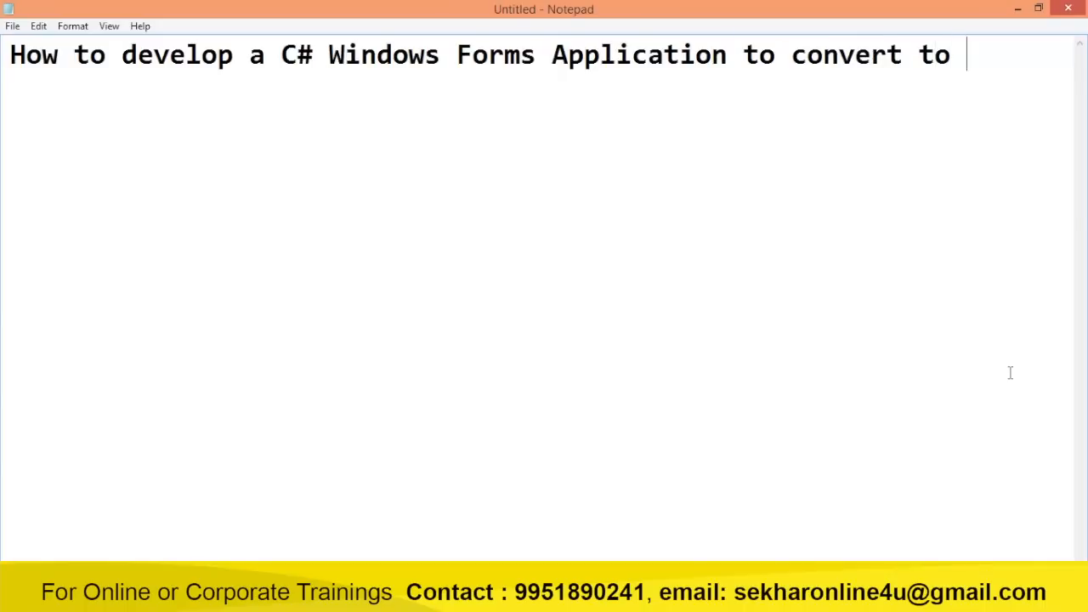
pyautogui.write('text to speech')
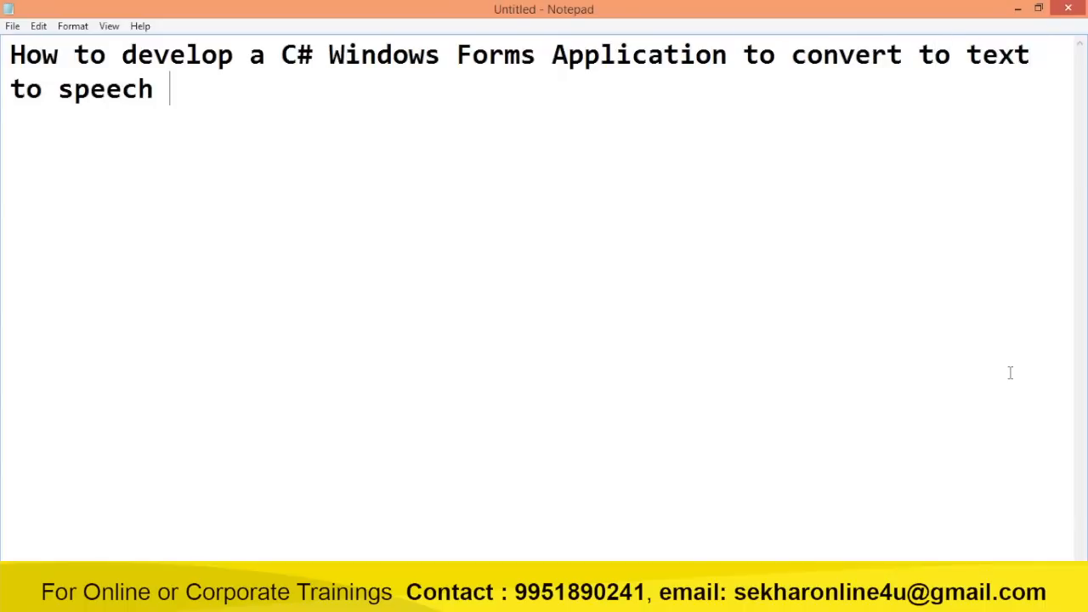
pyautogui.write(':')
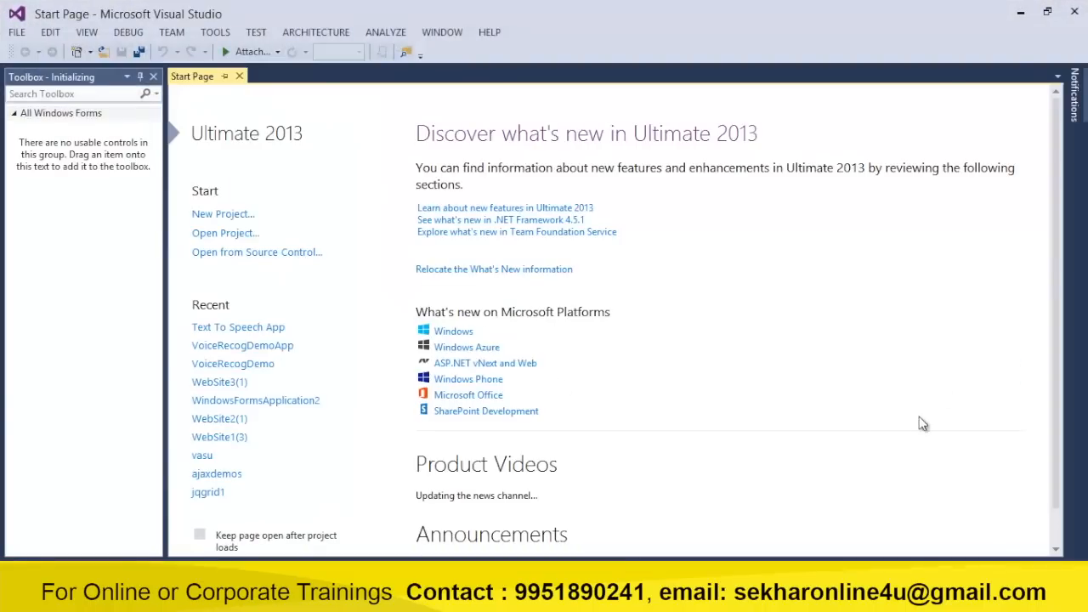
# - Create a C# Windows Forms Application project named 'Text To Speech Demo App'
pyautogui.click(222, 213)
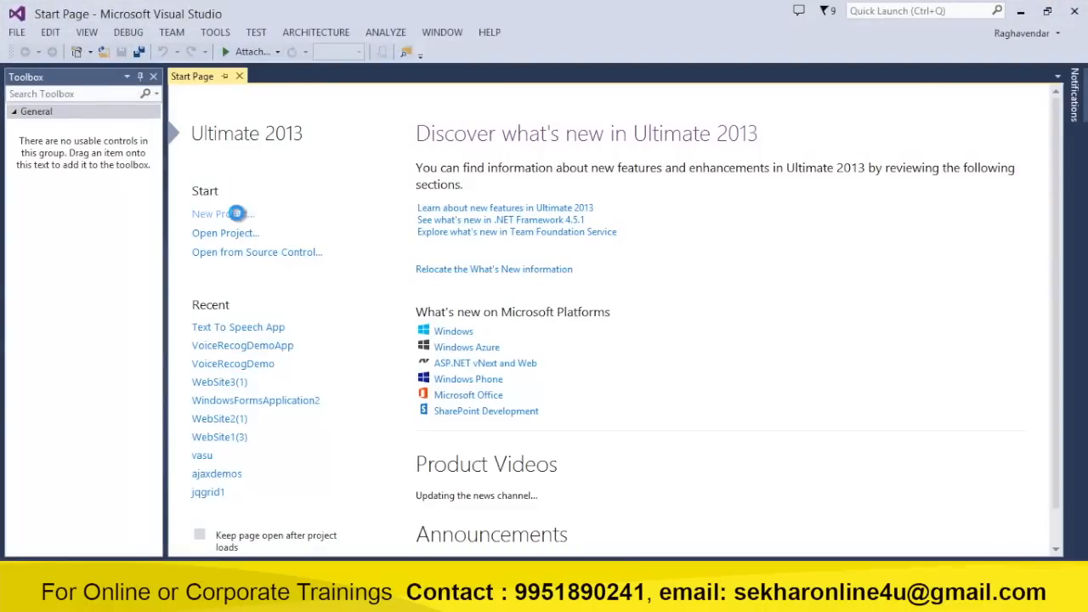
pyautogui.click(220, 213)
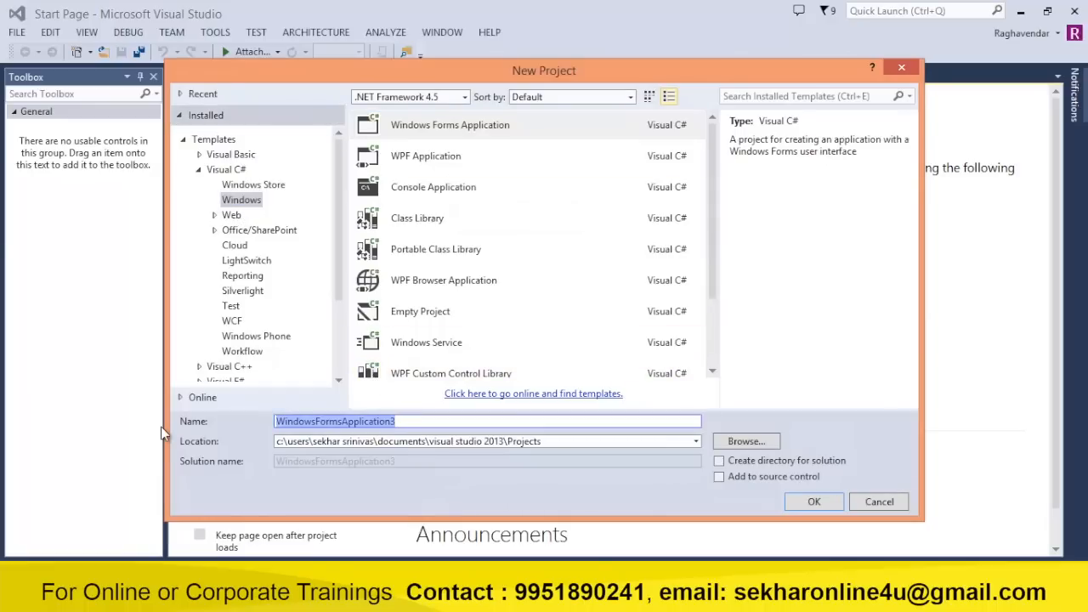
pyautogui.write('Text To Speec')
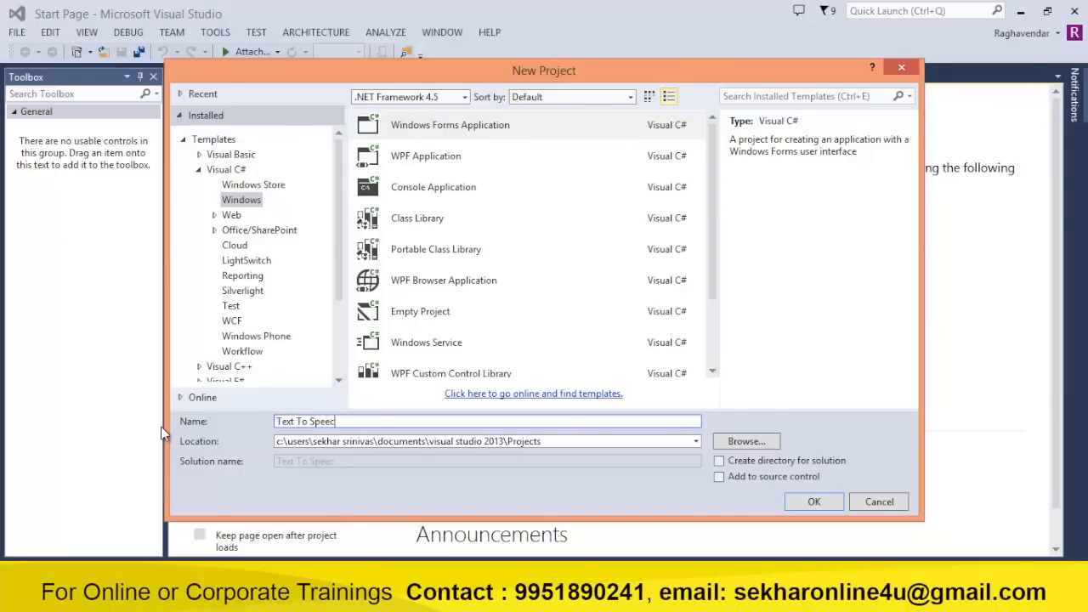
pyautogui.click(878, 502)
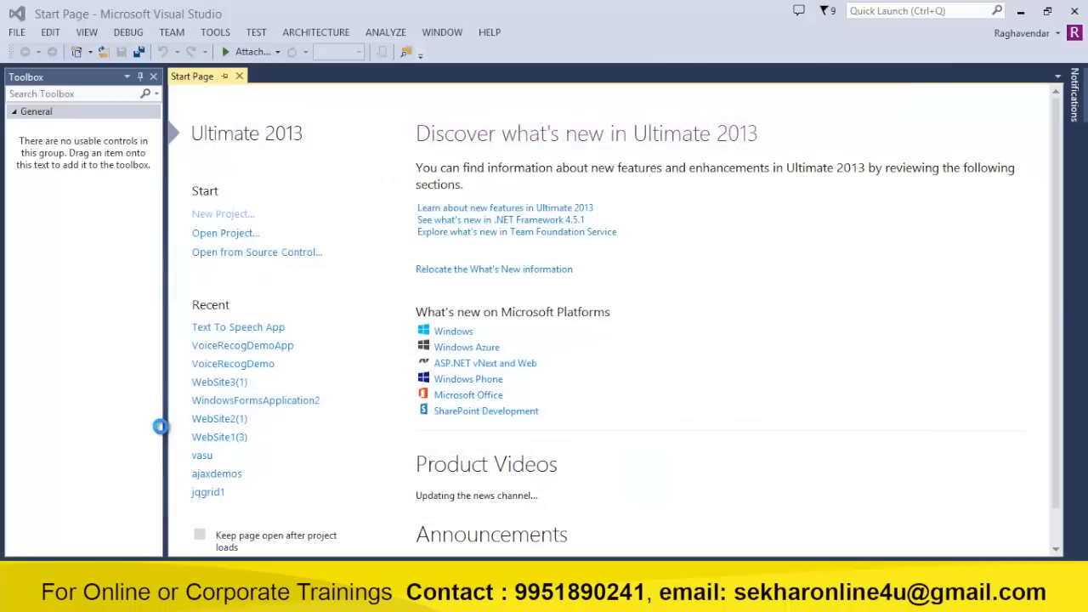
pyautogui.click(237, 327)
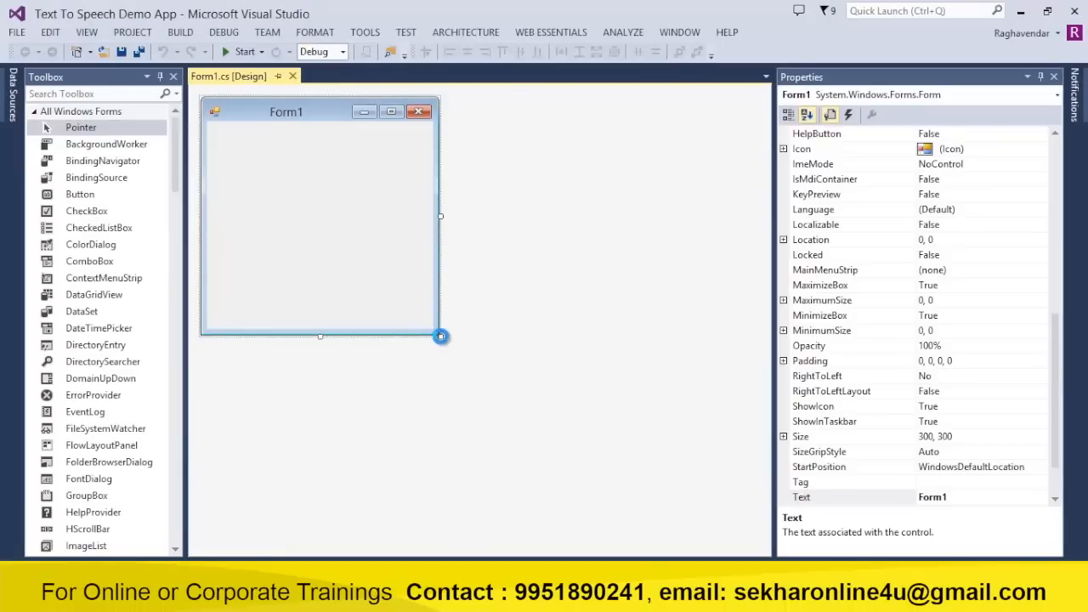
# - Give Form1 a bold size-14 font and drag it into a wide window
pyautogui.moveTo(441, 336); pyautogui.dragTo(402, 235)
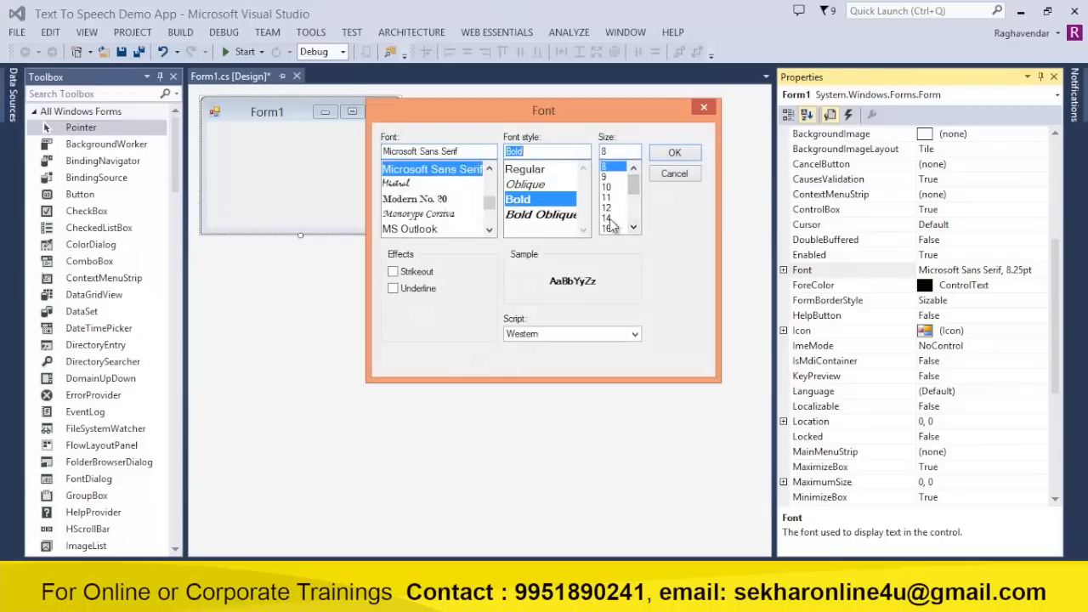
pyautogui.click(674, 152)
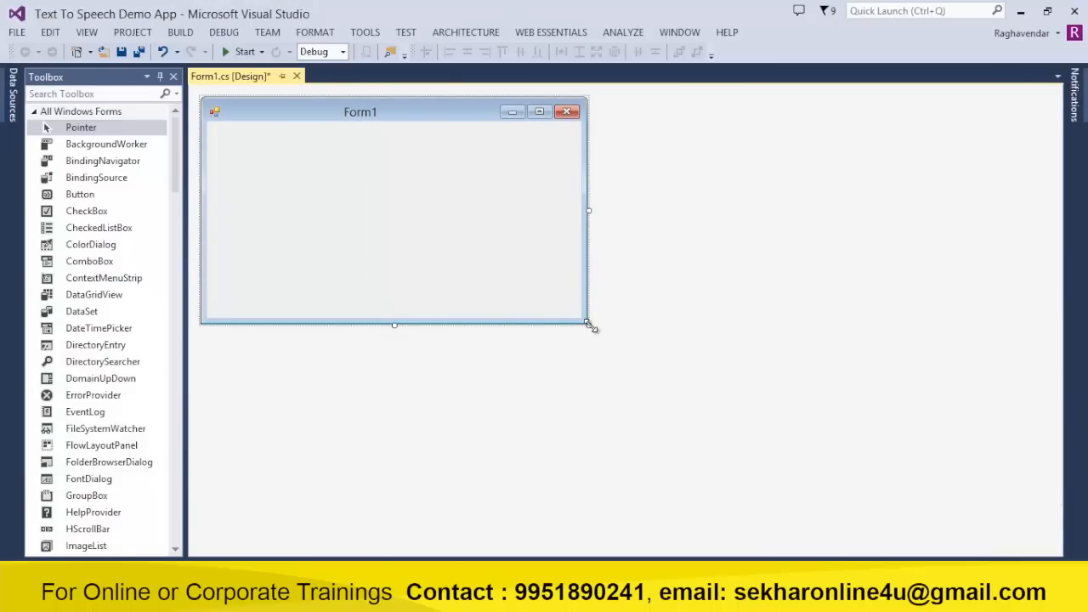
pyautogui.moveTo(588, 327); pyautogui.dragTo(848, 459)
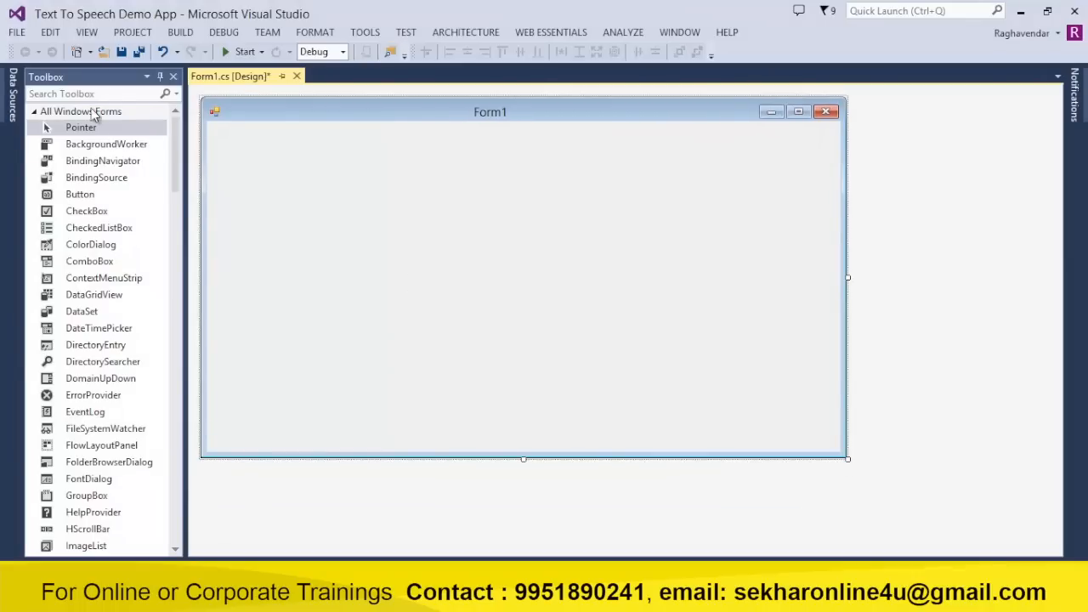
# - Place a label reading 'Enter your message below :' at the form's top-left
pyautogui.write('ls')
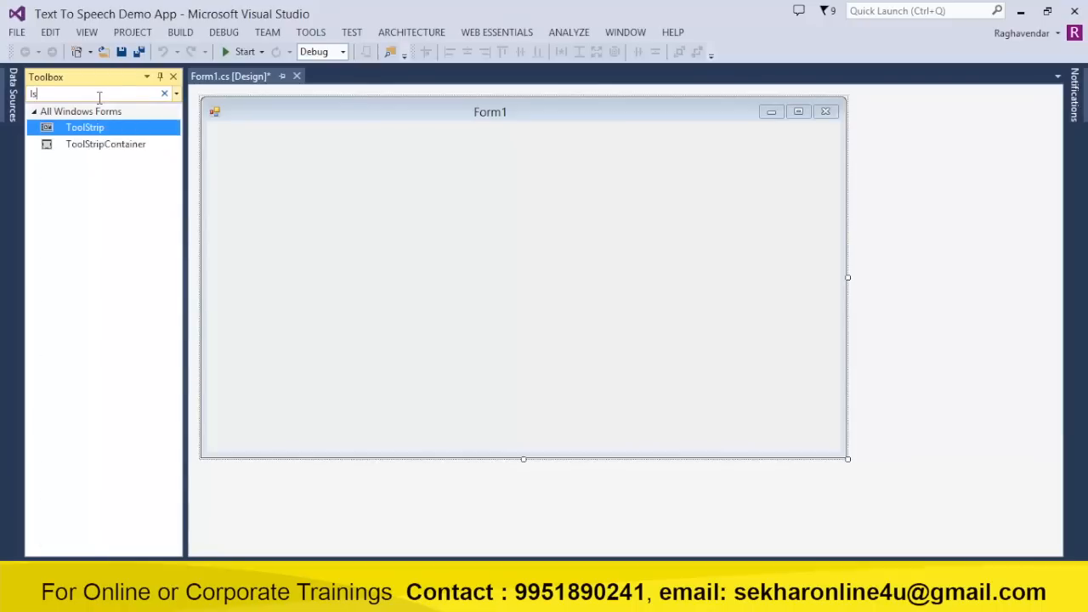
pyautogui.write('label')
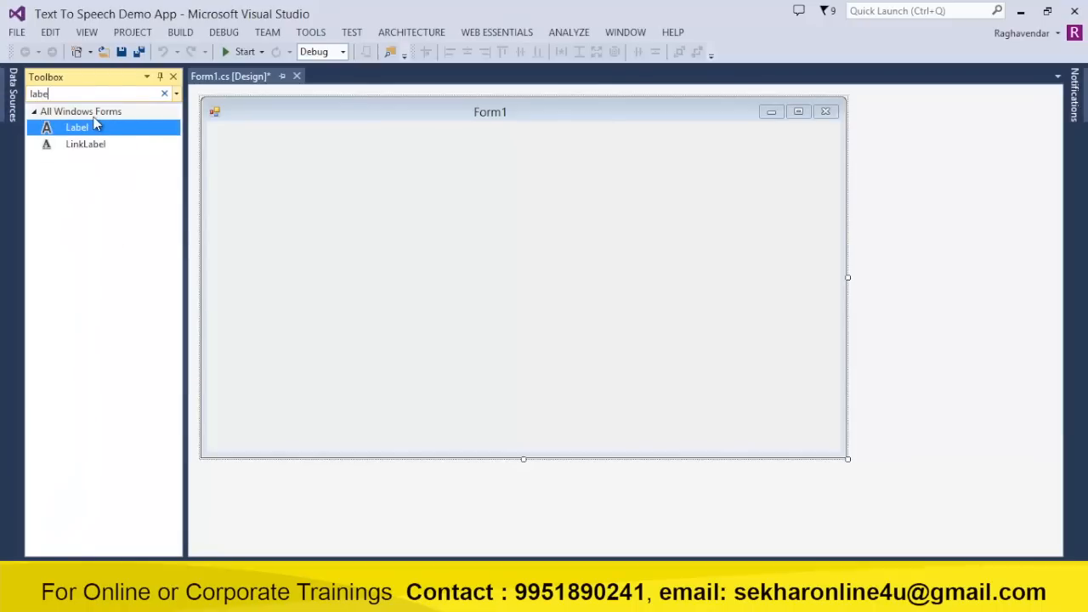
pyautogui.moveTo(76, 127); pyautogui.dragTo(249, 148)
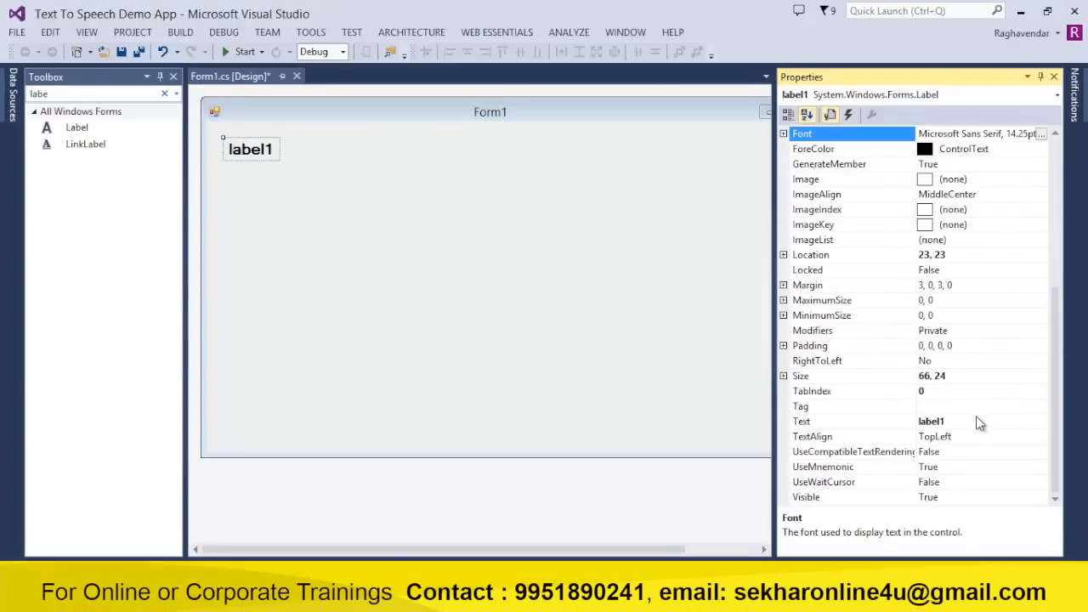
pyautogui.click(850, 421)
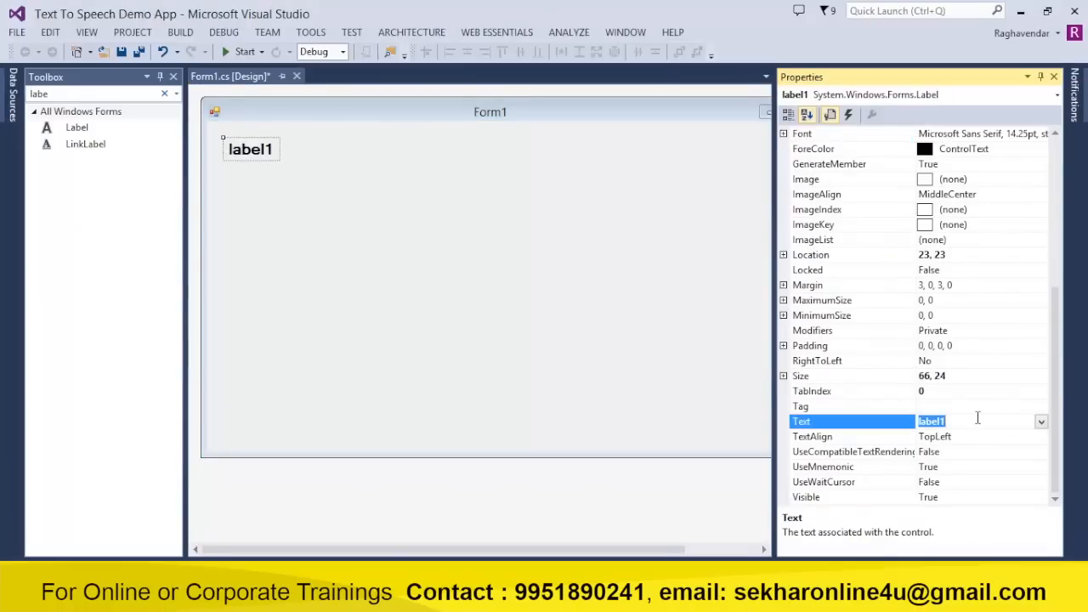
pyautogui.write('Enter your message')
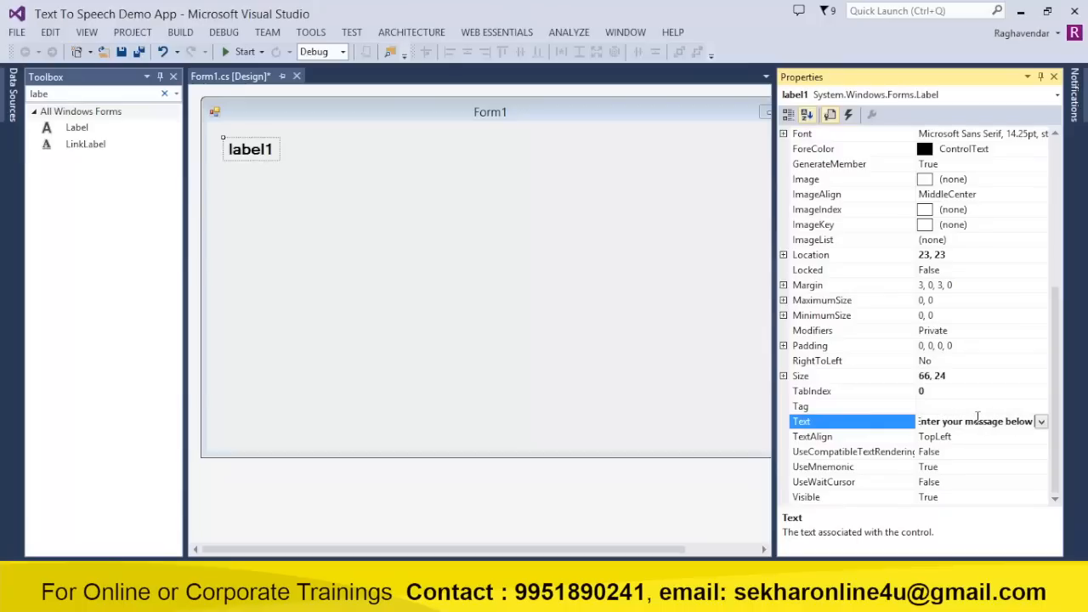
pyautogui.write('Enter your message below :')
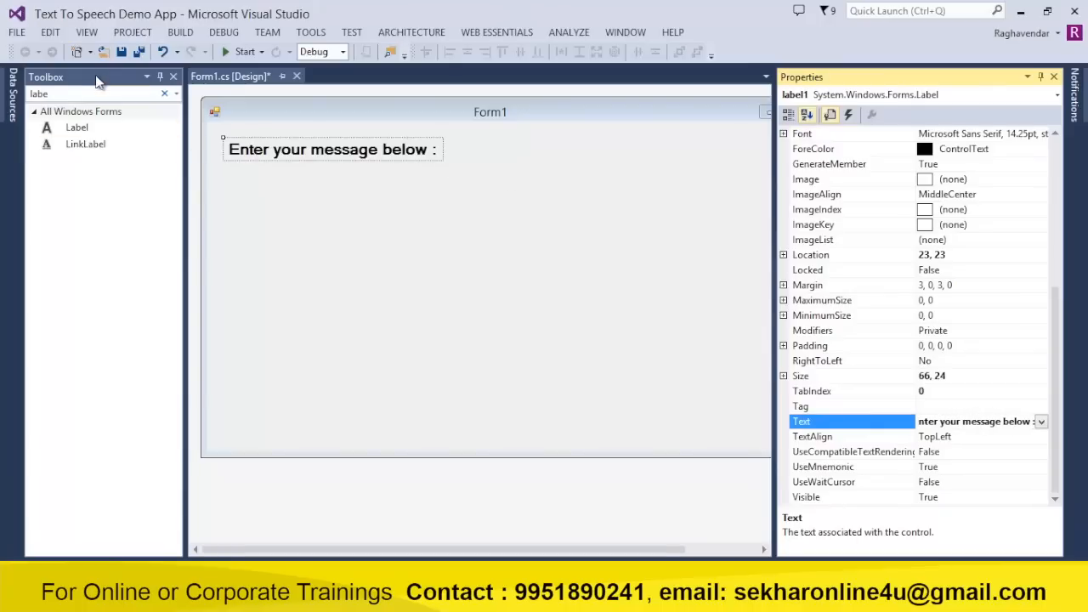
pyautogui.write('textbox')
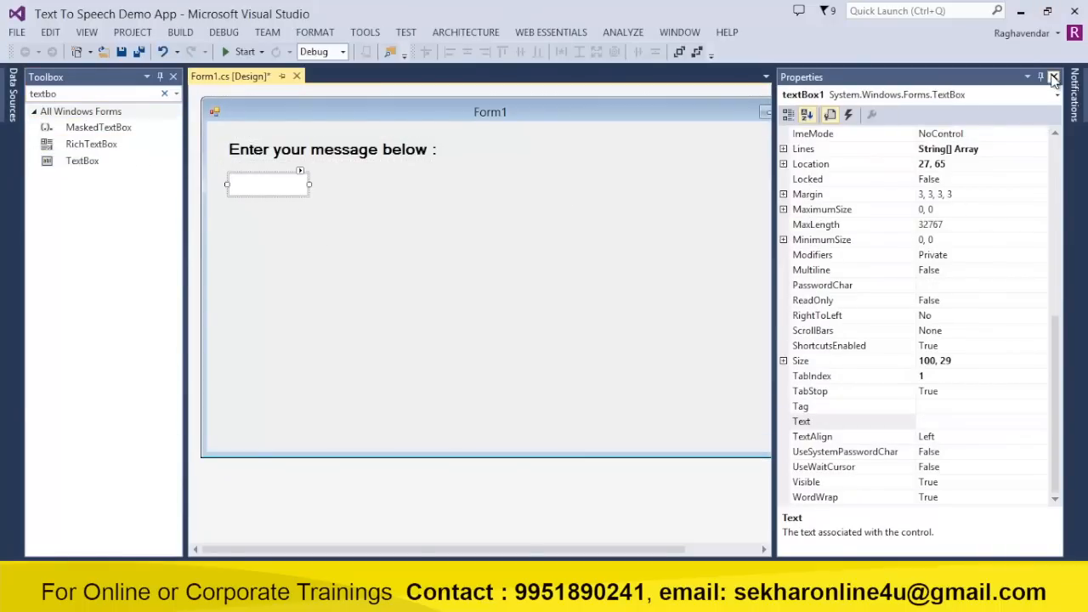
# - Widen the text box across the form, make it multiline and taller
pyautogui.click(1053, 76)
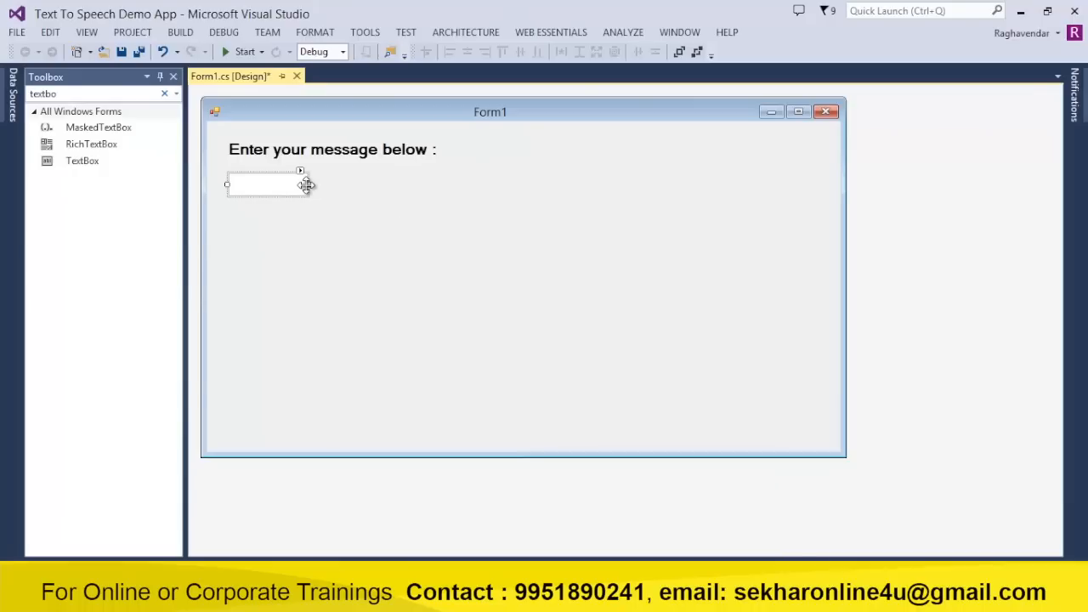
pyautogui.moveTo(307, 184); pyautogui.dragTo(825, 196)
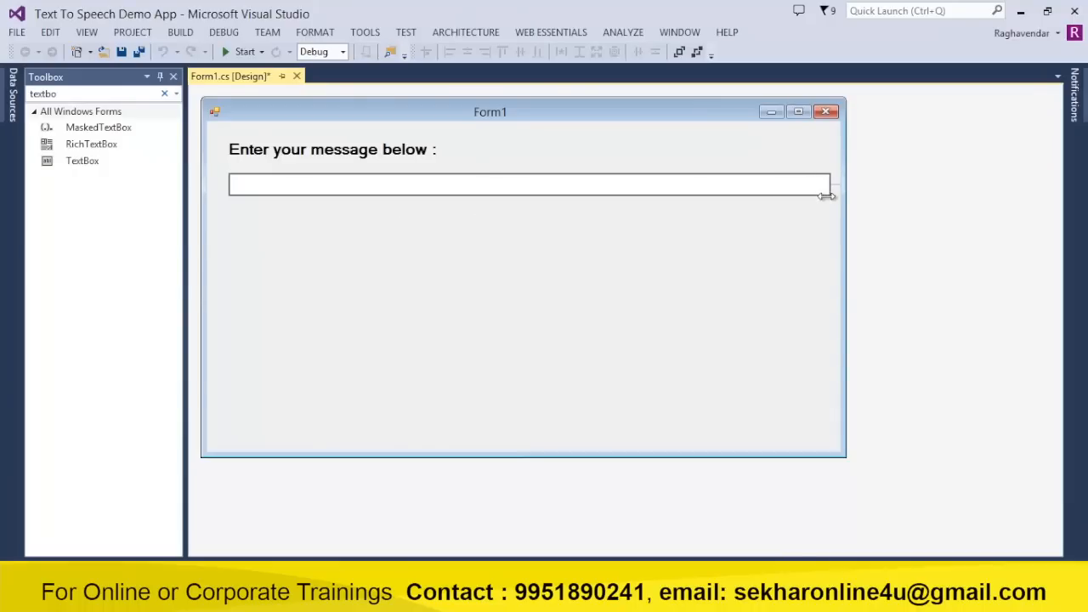
pyautogui.click(821, 171)
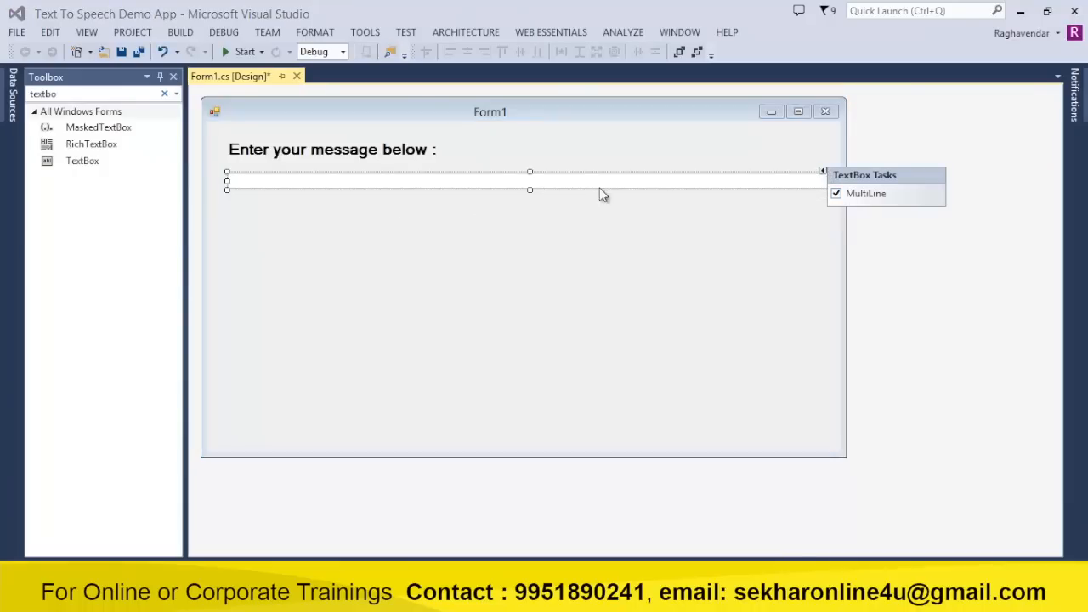
pyautogui.moveTo(530, 189); pyautogui.dragTo(532, 281)
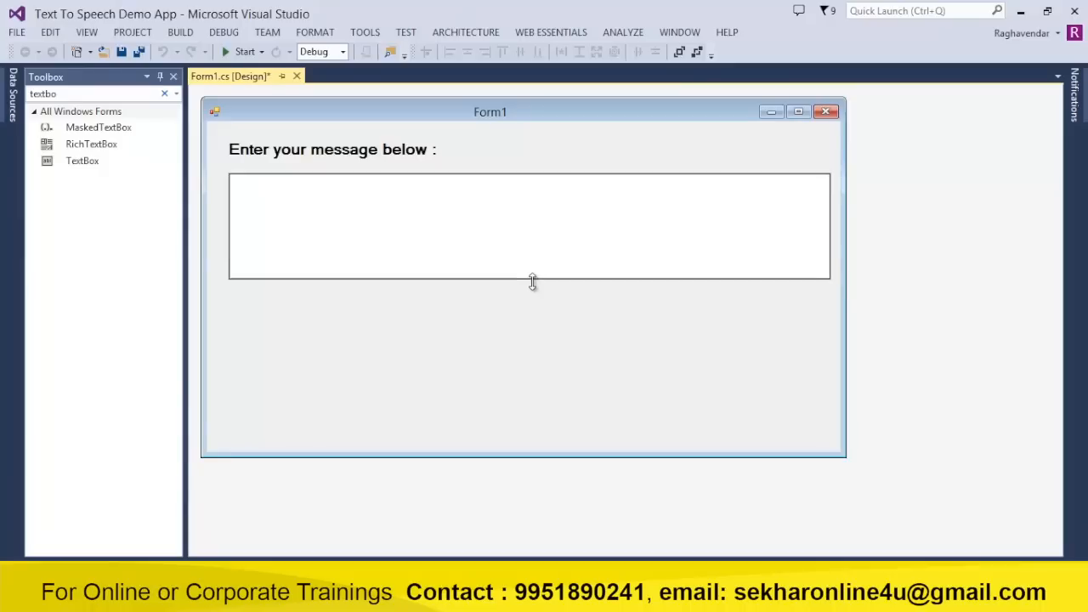
pyautogui.click(530, 226)
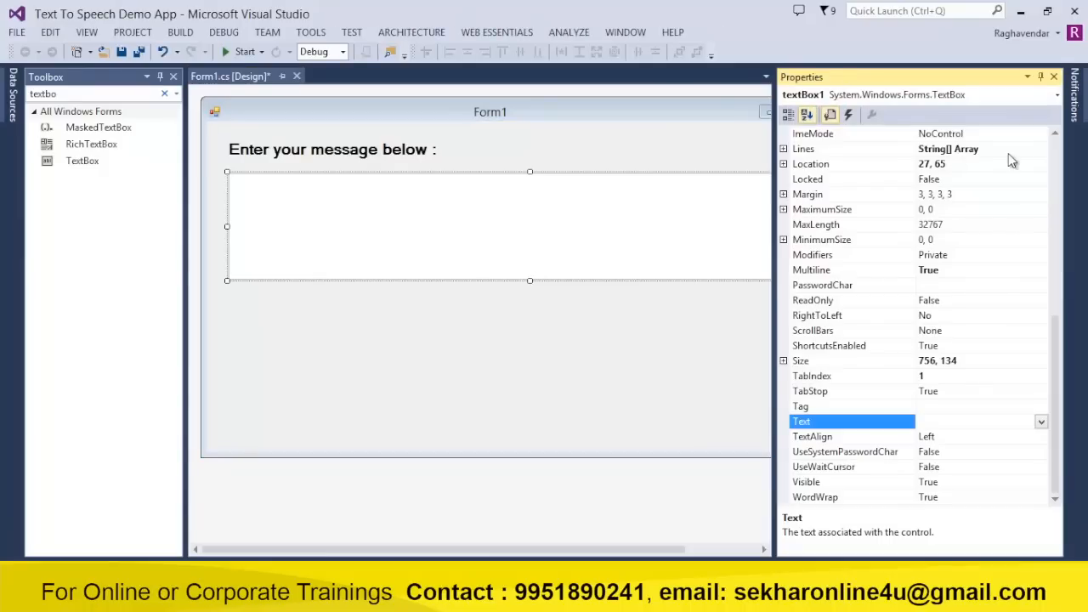
# - Rename the text box to txtMessage and review its remaining properties
pyautogui.click(806, 115)
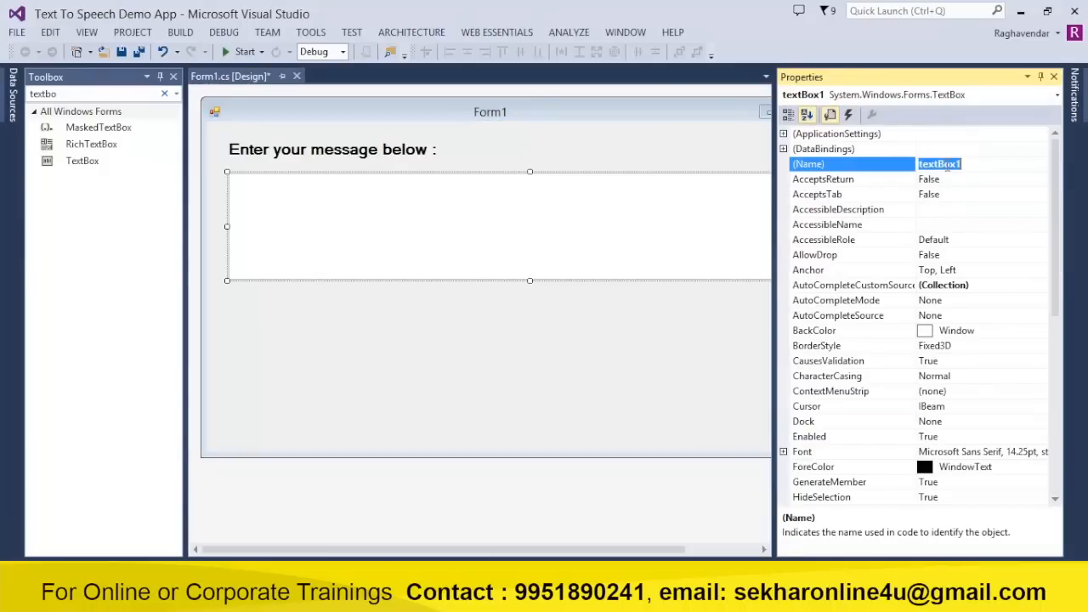
pyautogui.write('txtME')
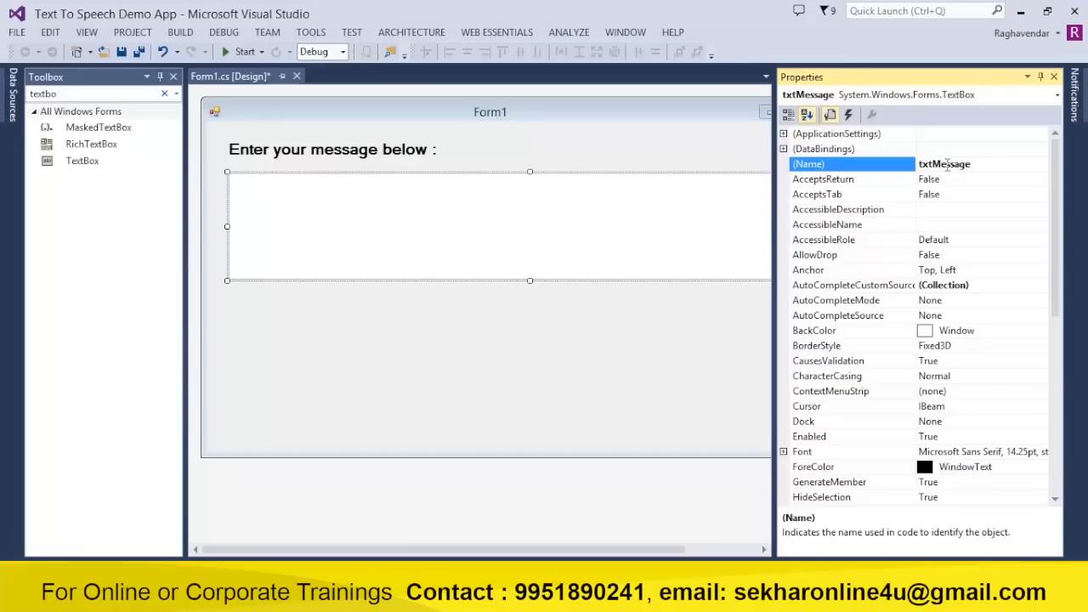
pyautogui.scroll(-3)
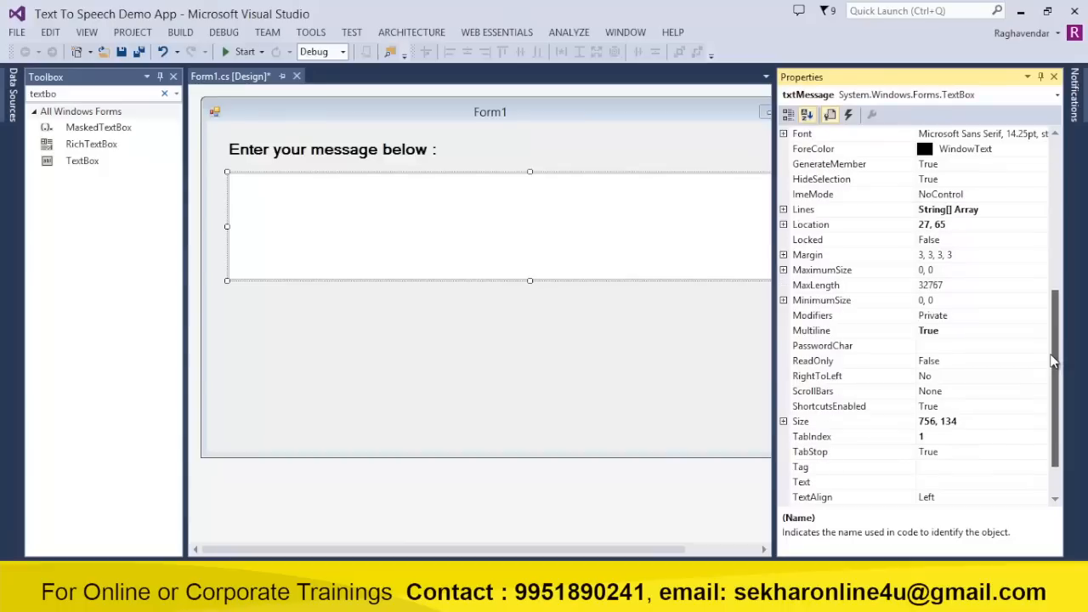
pyautogui.click(814, 390)
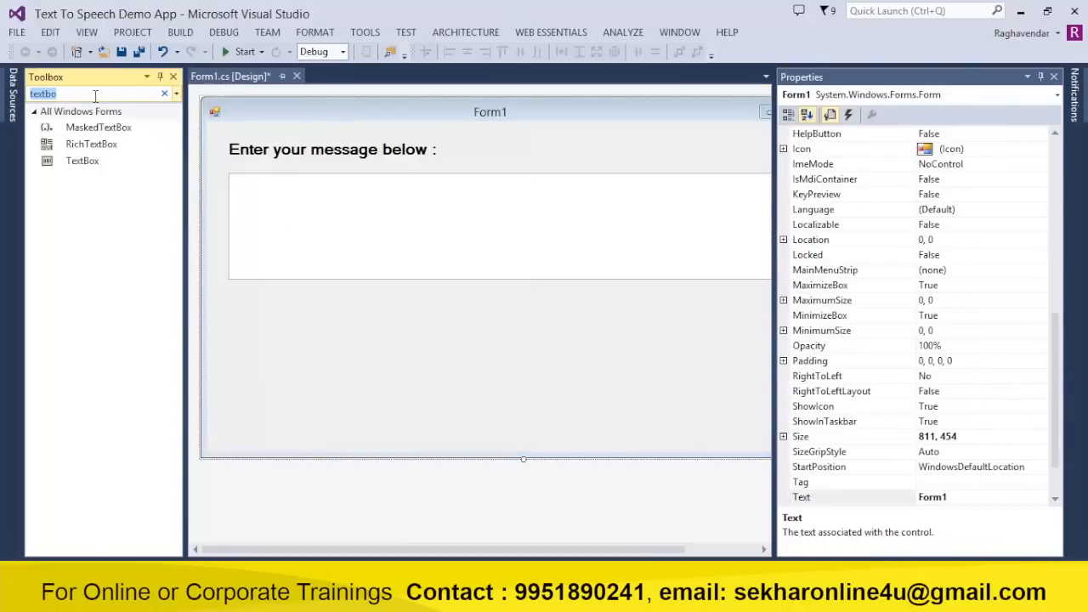
# - Place a label reading 'Volume :' just below the message box
pyautogui.write('label')
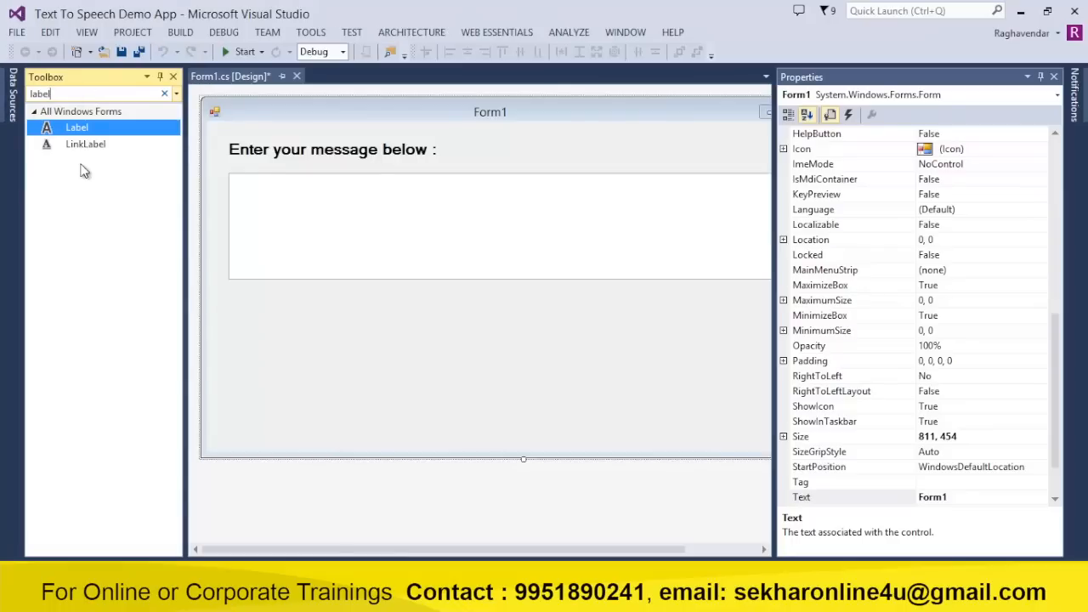
pyautogui.moveTo(77, 127); pyautogui.dragTo(255, 302)
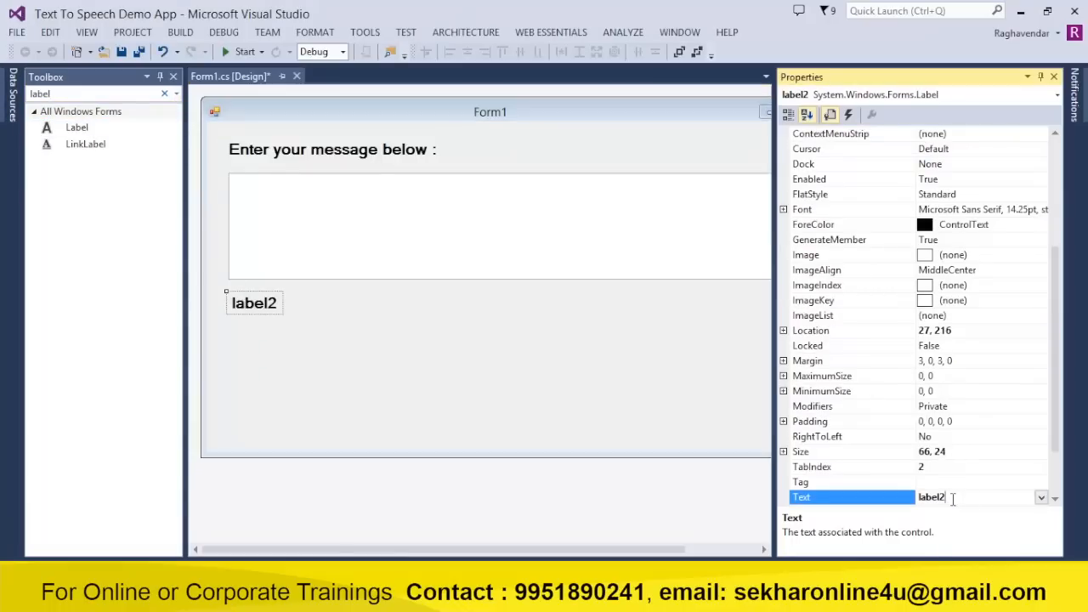
pyautogui.write('V')
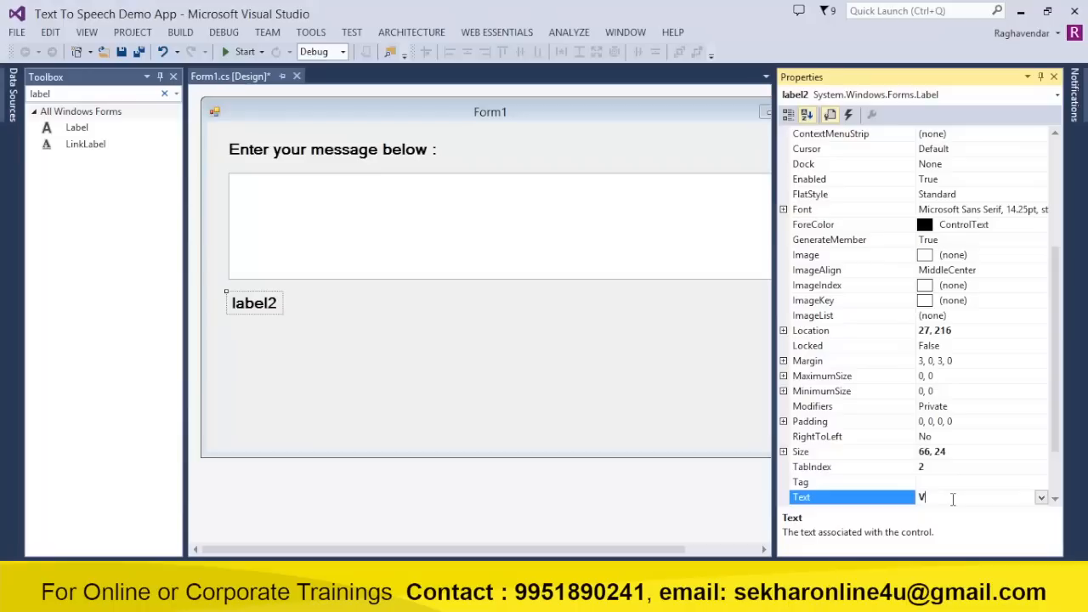
pyautogui.write('olume :')
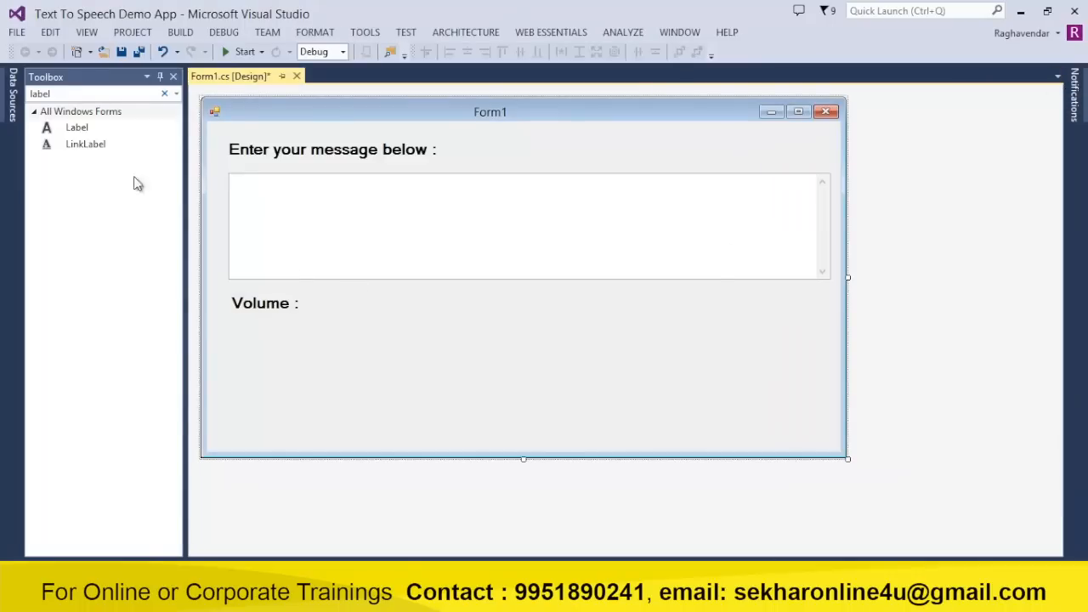
pyautogui.write('track')
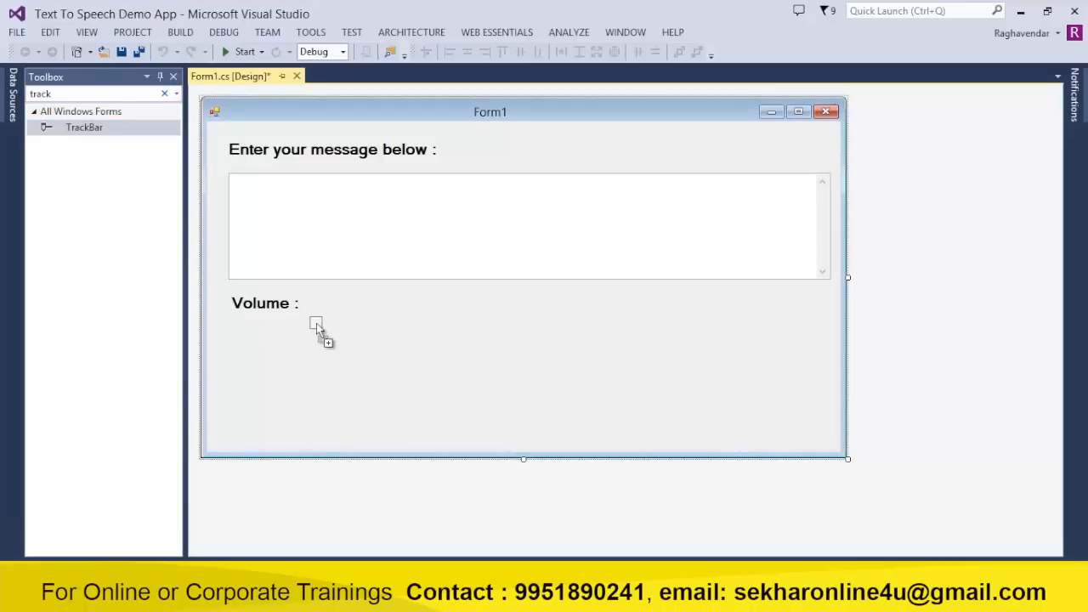
# - Place a wide slider beside the Volume label and name it trackBarVolume
pyautogui.moveTo(84, 127); pyautogui.dragTo(374, 311)
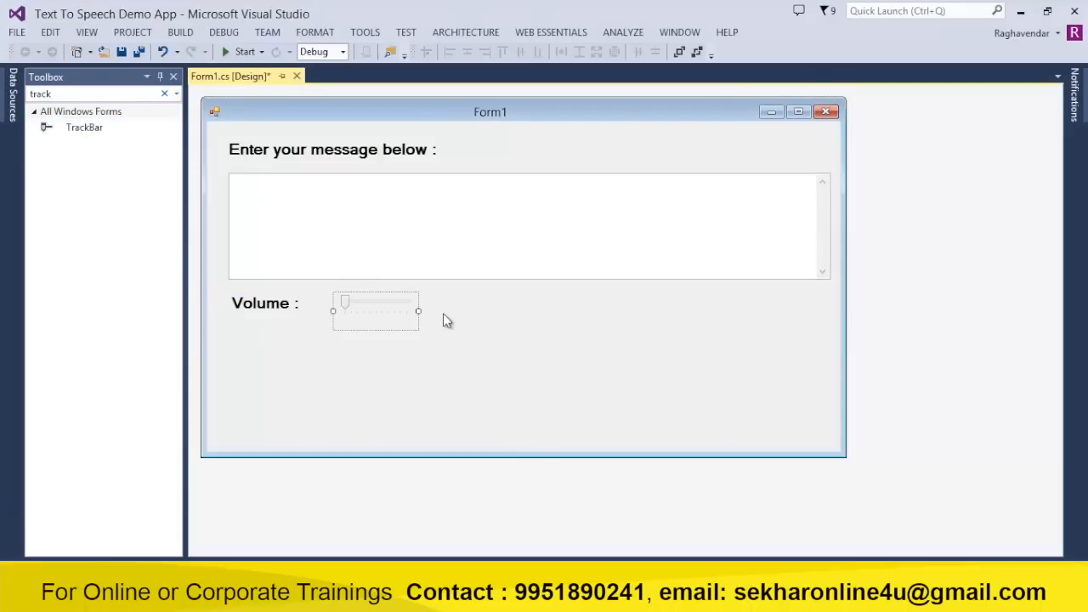
pyautogui.moveTo(418, 310); pyautogui.dragTo(684, 311)
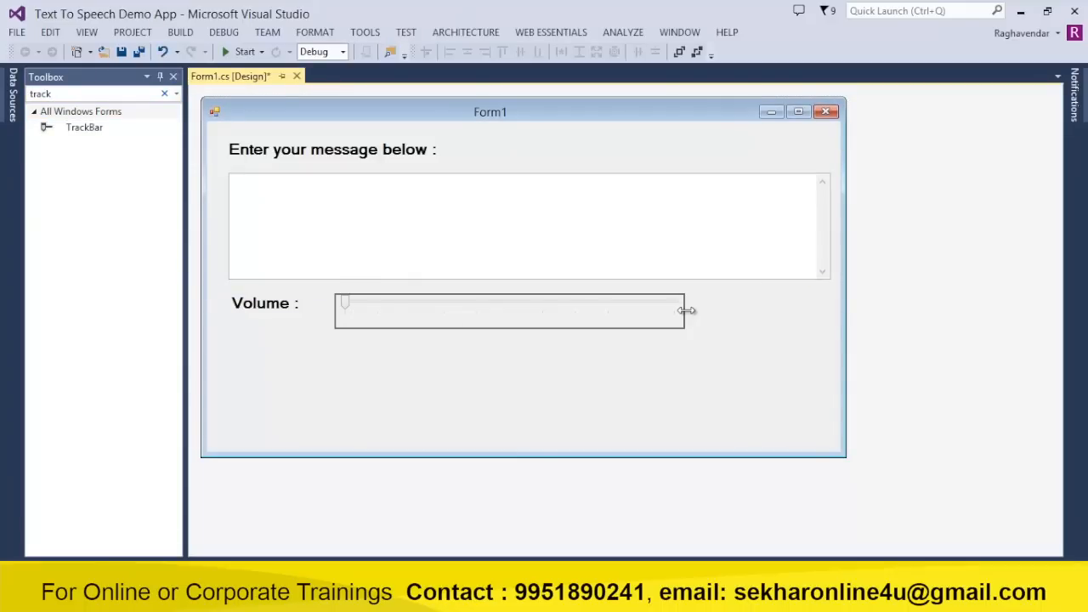
pyautogui.click(509, 310)
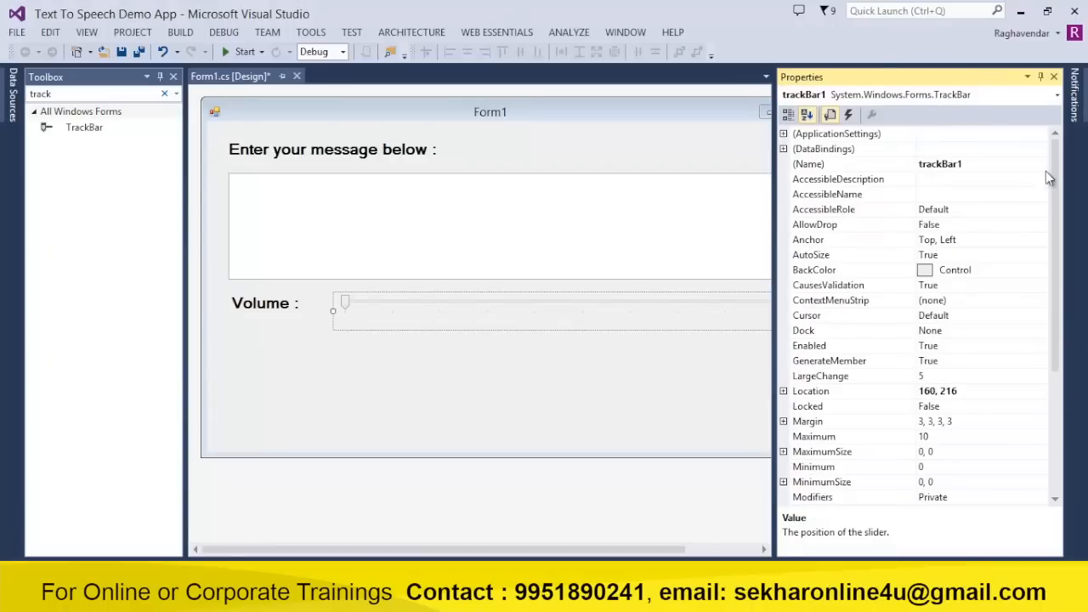
pyautogui.write('trackBarVolume')
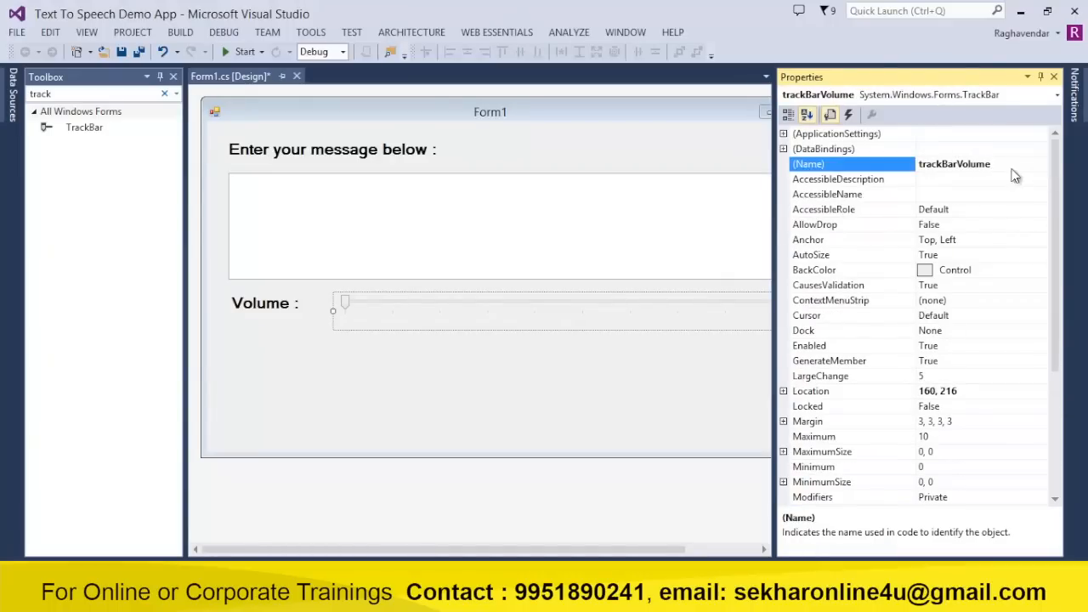
# - Set trackBarVolume to Maximum 100, SmallChange 5, LargeChange 10 and Value 80
pyautogui.scroll(-3)
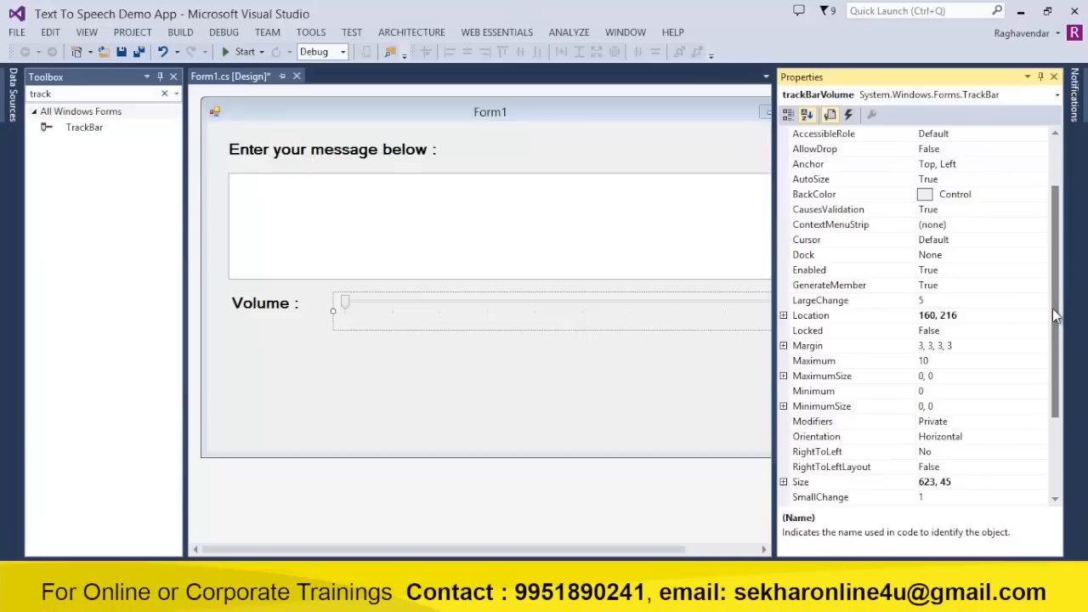
pyautogui.moveTo(947, 272)
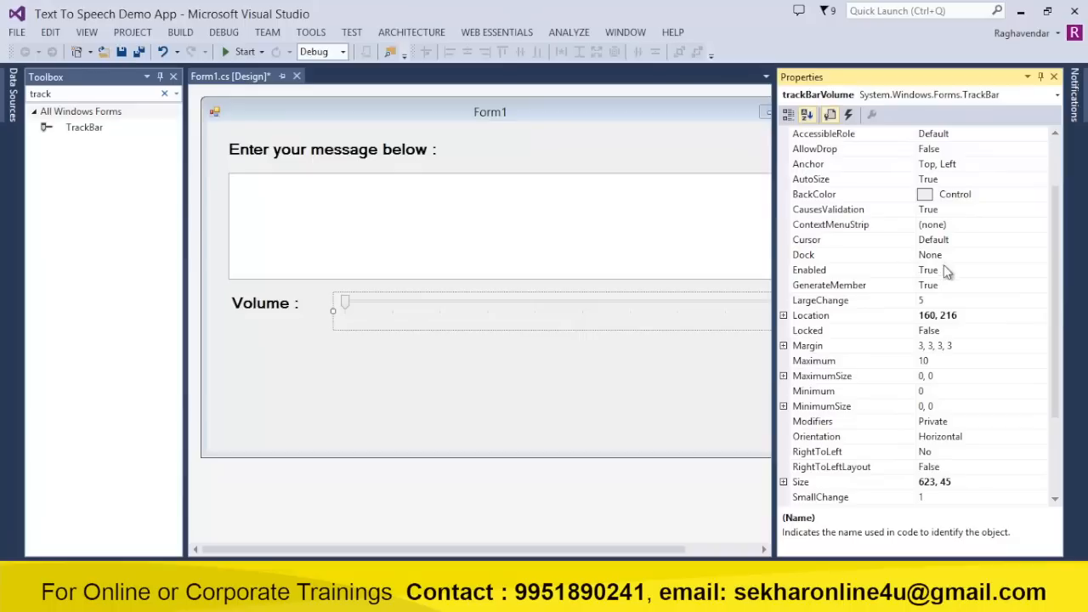
pyautogui.moveTo(934, 396)
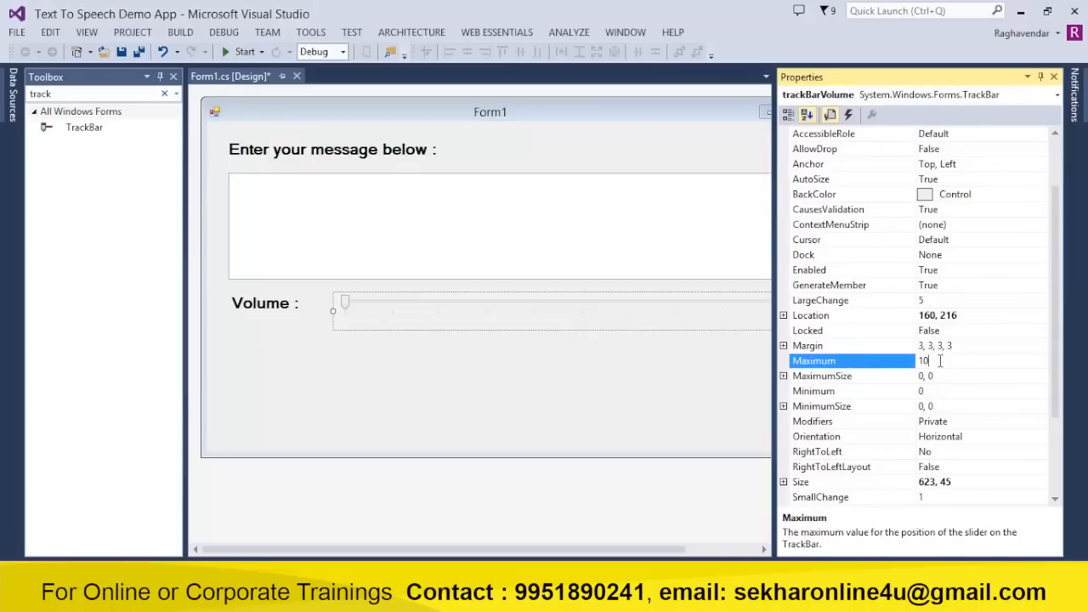
pyautogui.write('100')
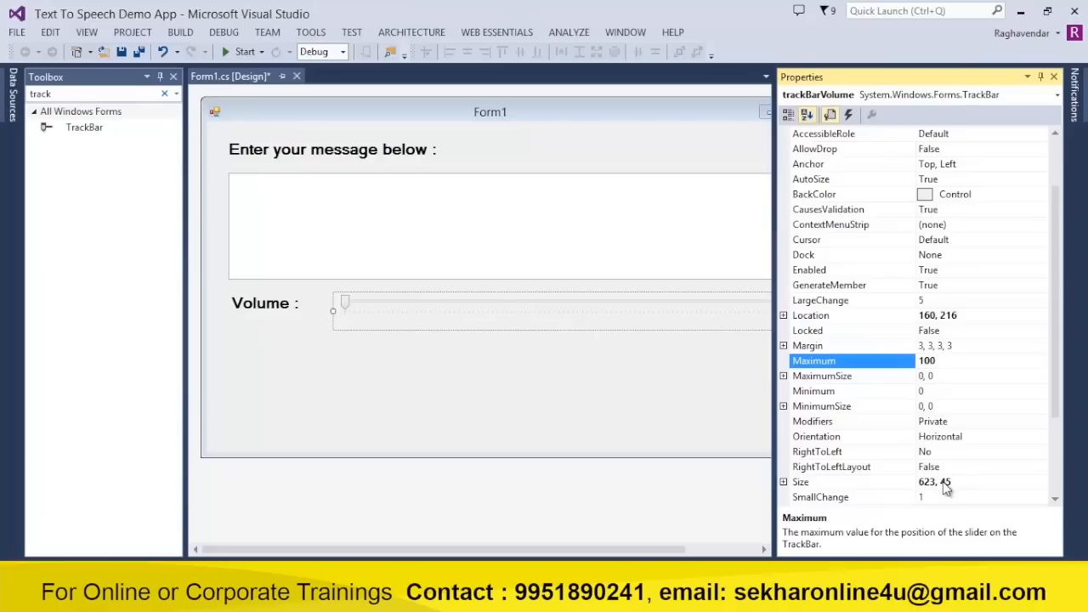
pyautogui.click(821, 496)
pyautogui.write('5')
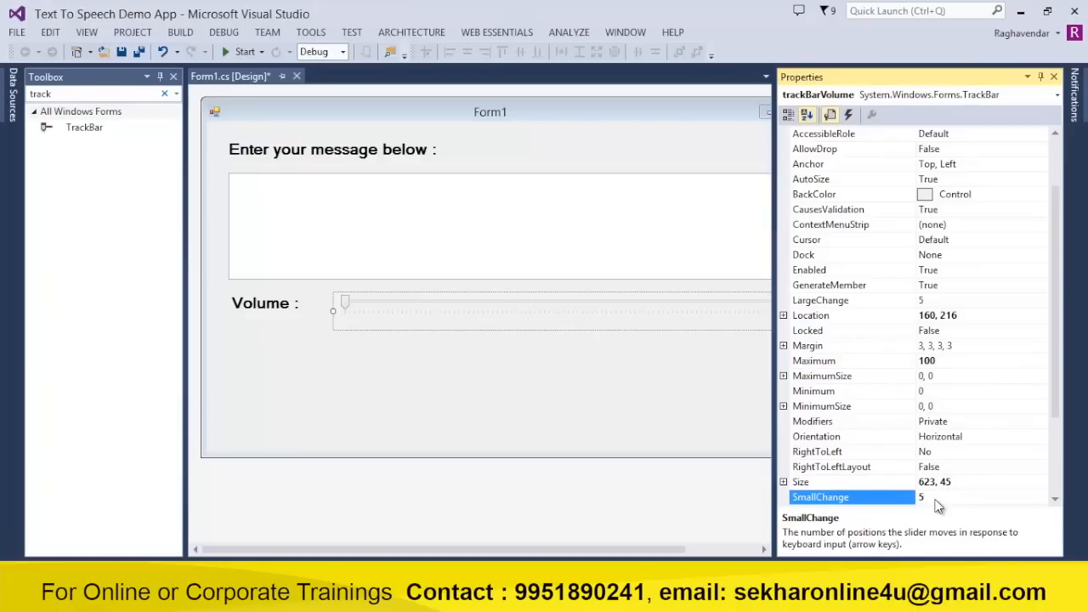
pyautogui.click(850, 300)
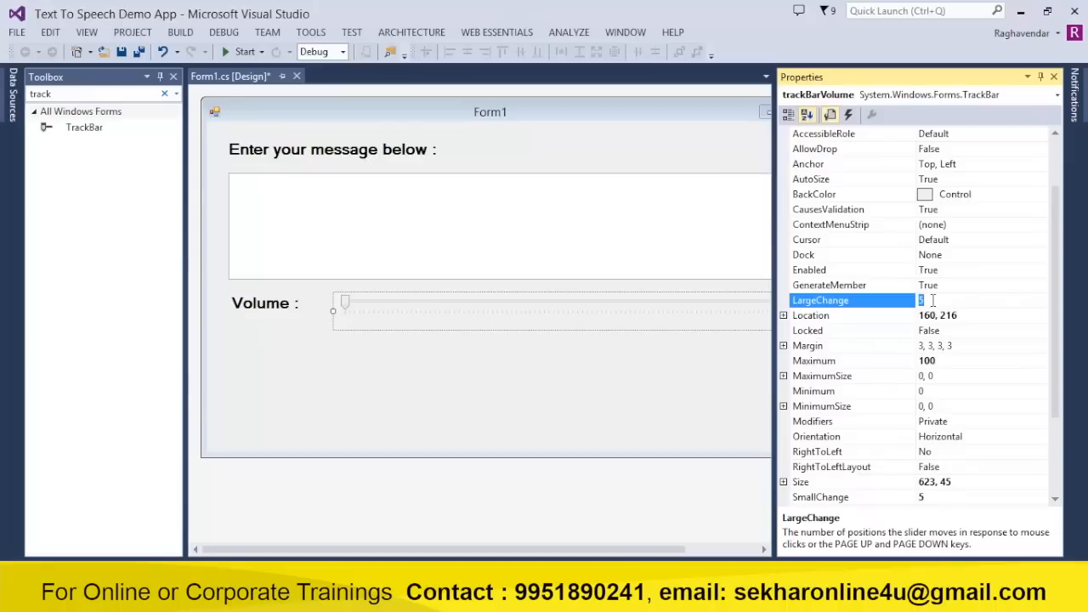
pyautogui.write('10')
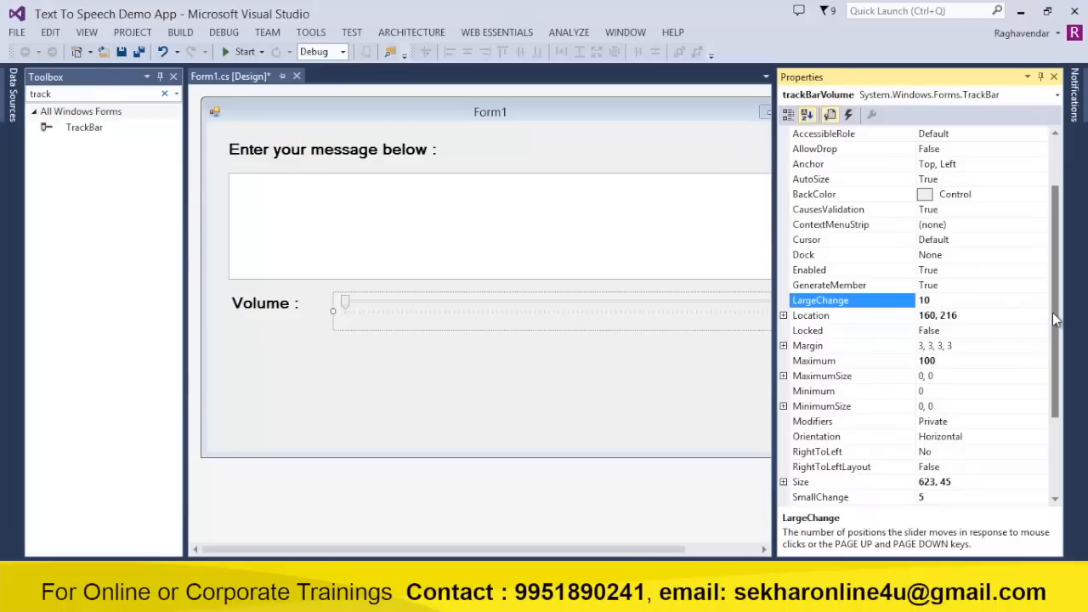
pyautogui.scroll(-3)
pyautogui.write('80')
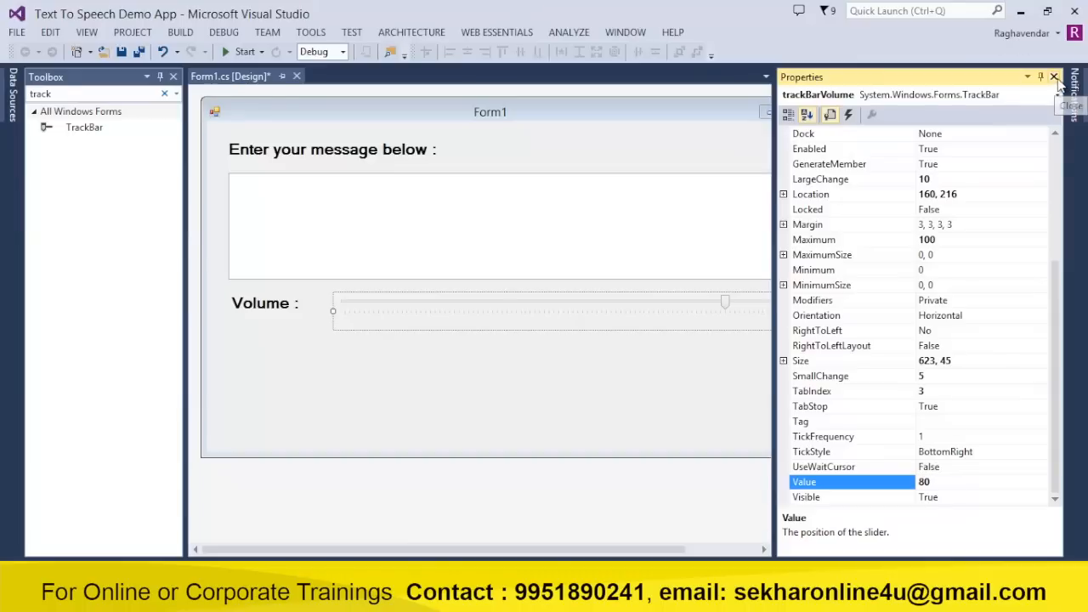
pyautogui.click(1054, 76)
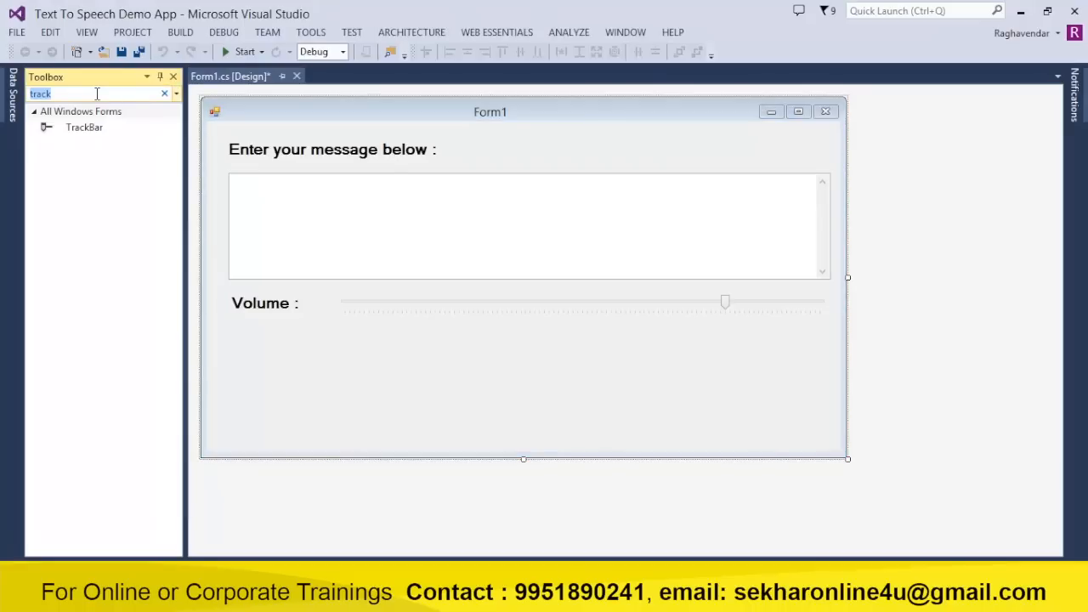
# - Add a label reading 'Speed :' beneath the Volume label
pyautogui.write('rat')
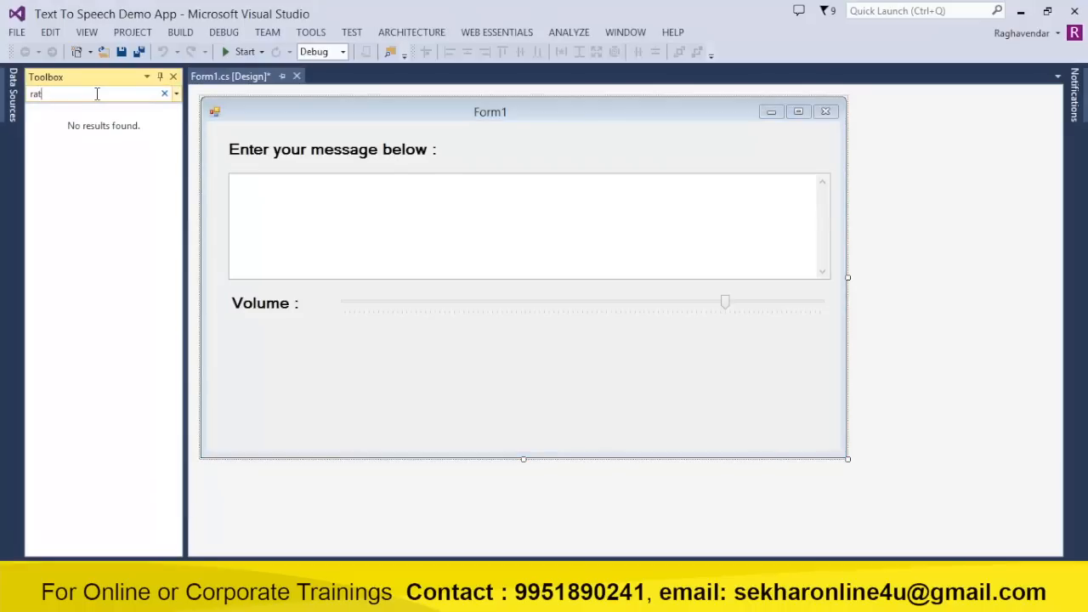
pyautogui.write('label')
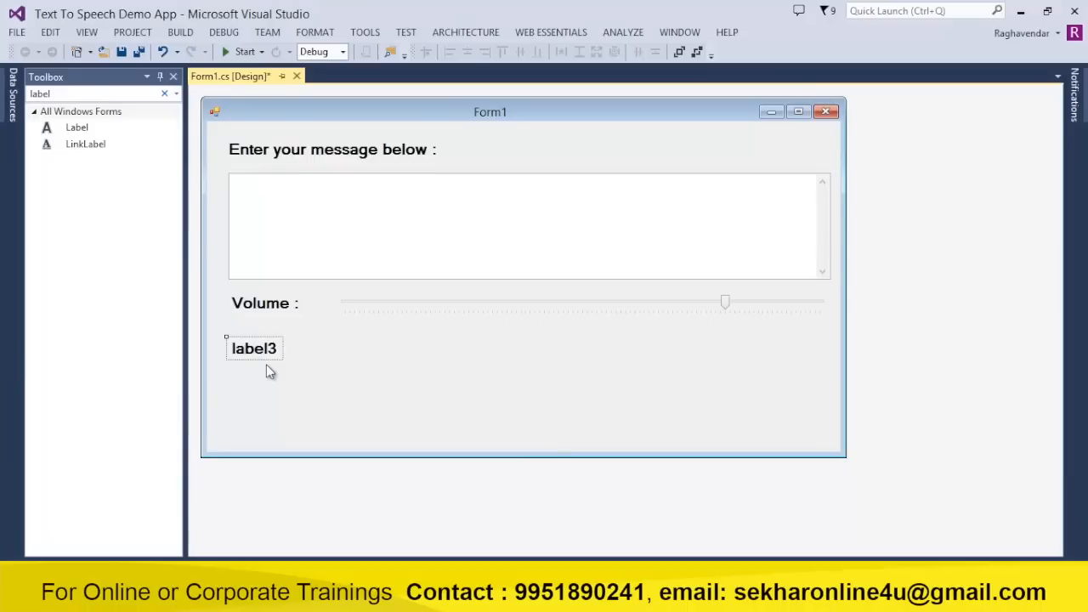
pyautogui.click(253, 348)
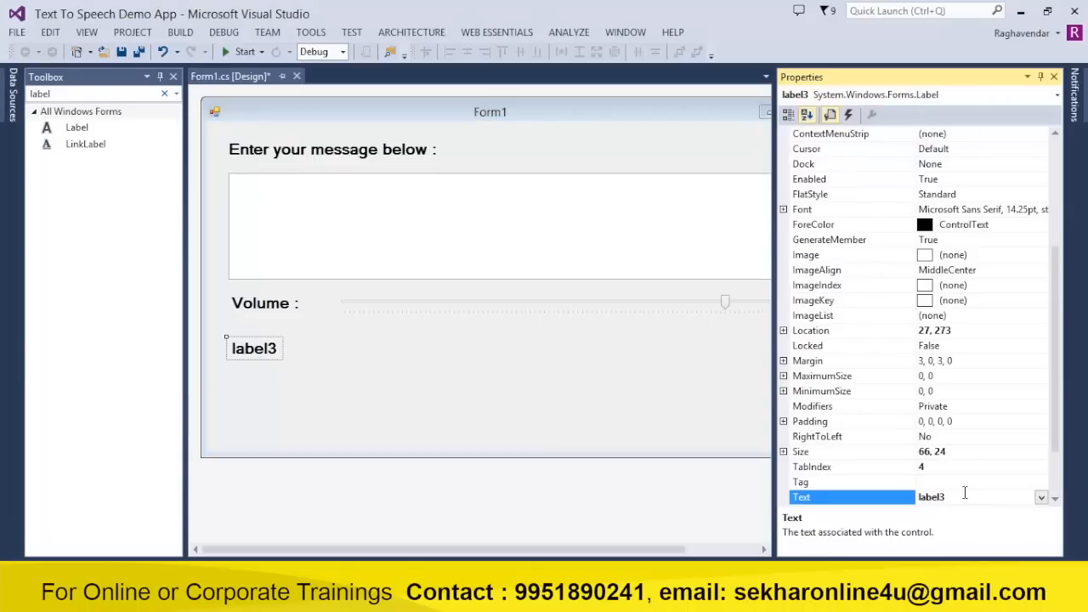
pyautogui.write('Speed :')
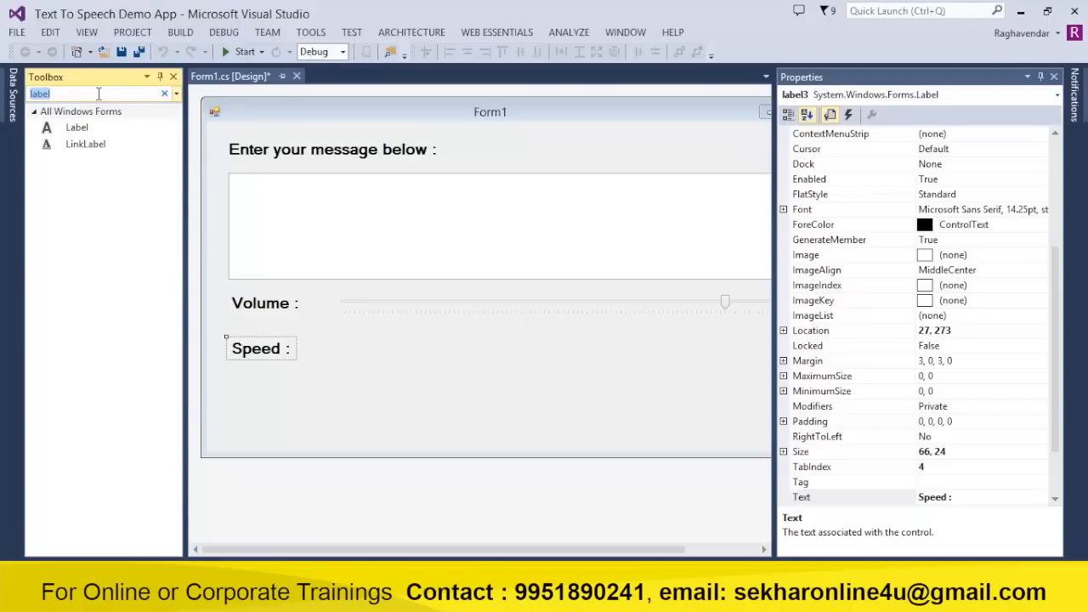
pyautogui.write('trac')
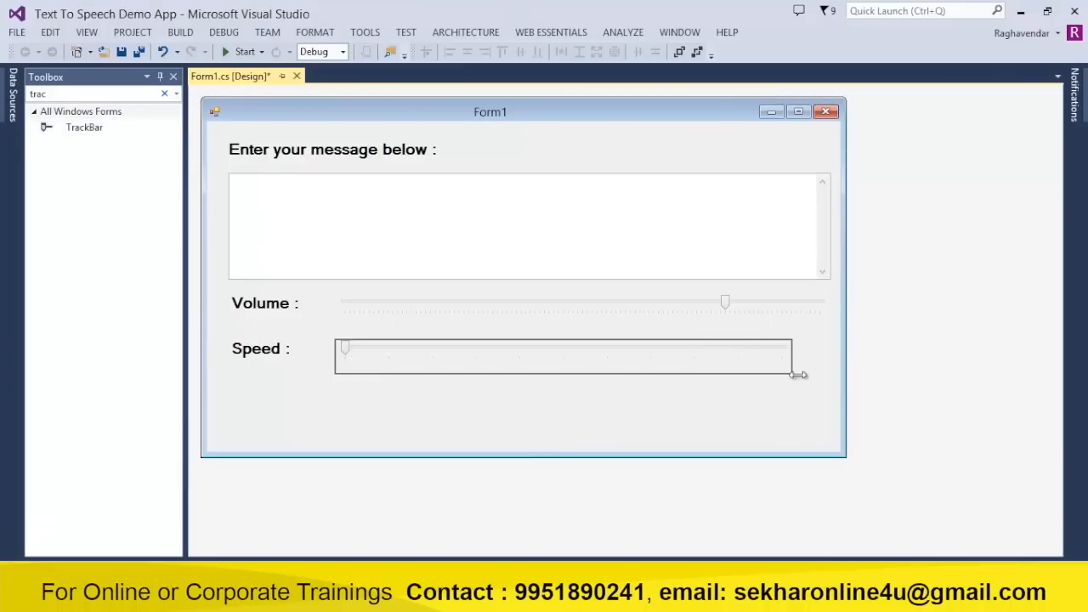
# - Stretch the speed slider wider and rename it trackBarSpeed
pyautogui.moveTo(791, 376); pyautogui.dragTo(831, 356)
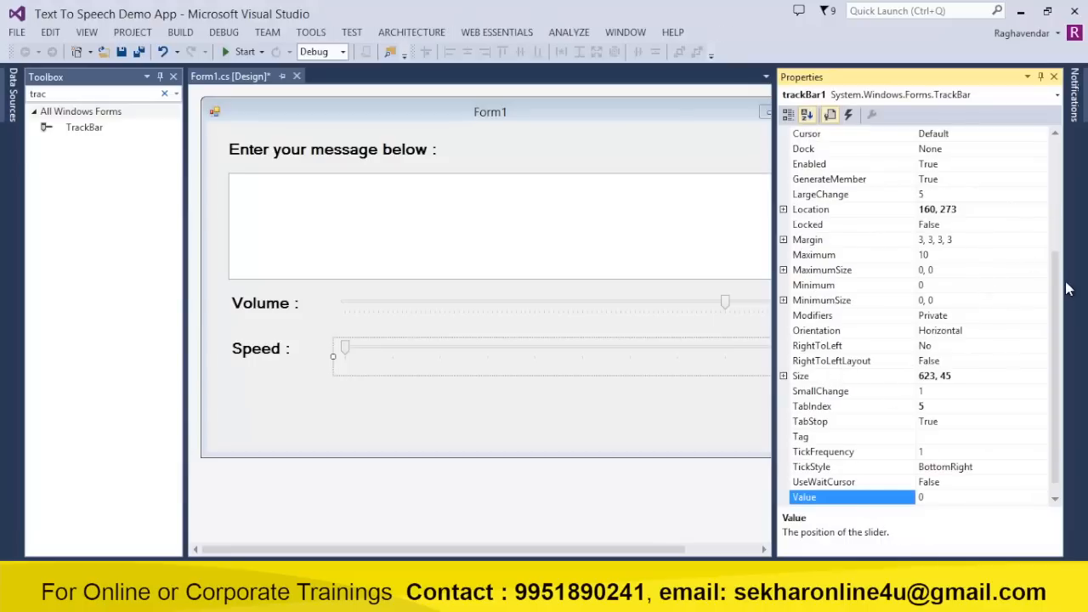
pyautogui.click(788, 115)
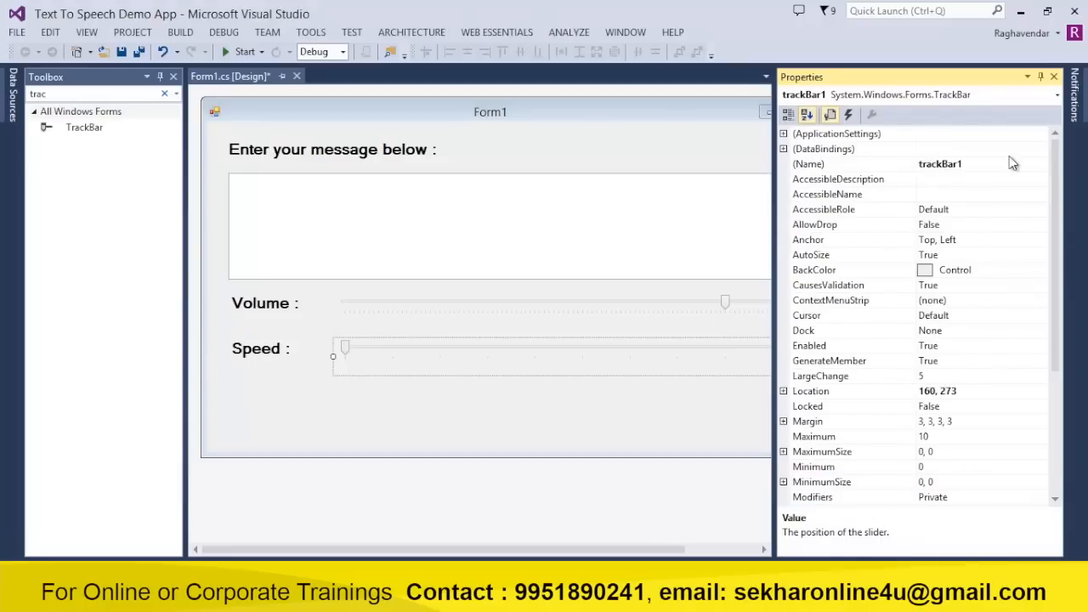
pyautogui.write('trackBarSpeed')
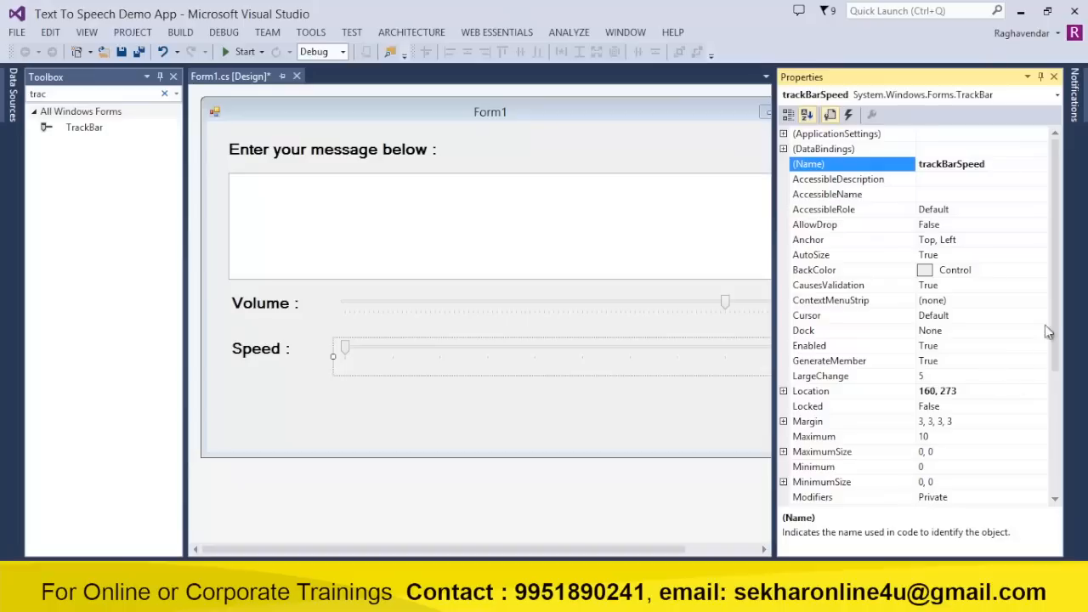
# - Set trackBarSpeed to Maximum 10, LargeChange 2 and Value 1
pyautogui.scroll(-3)
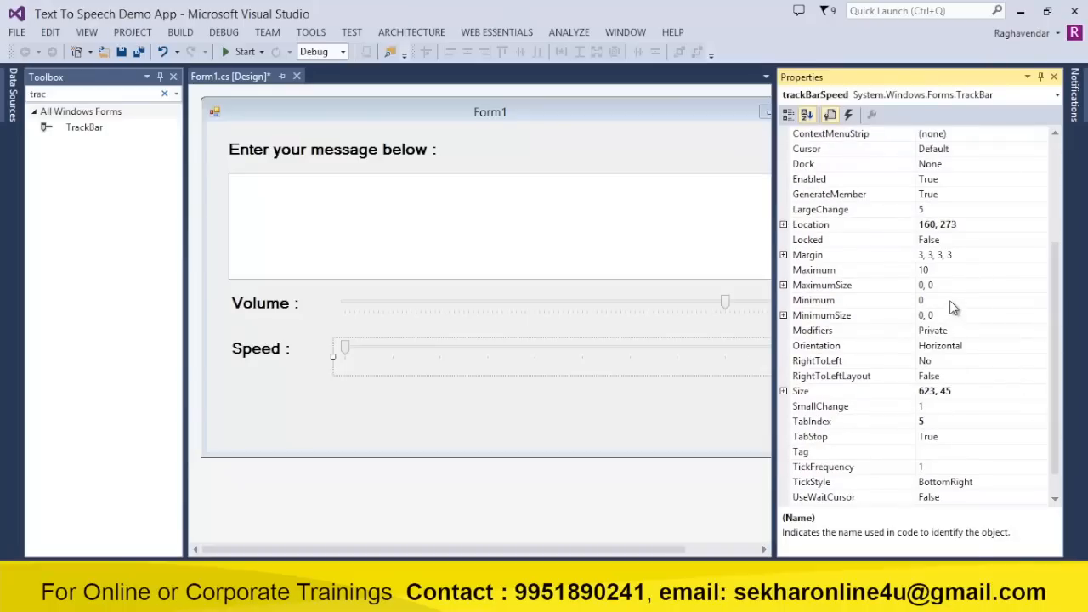
pyautogui.click(814, 301)
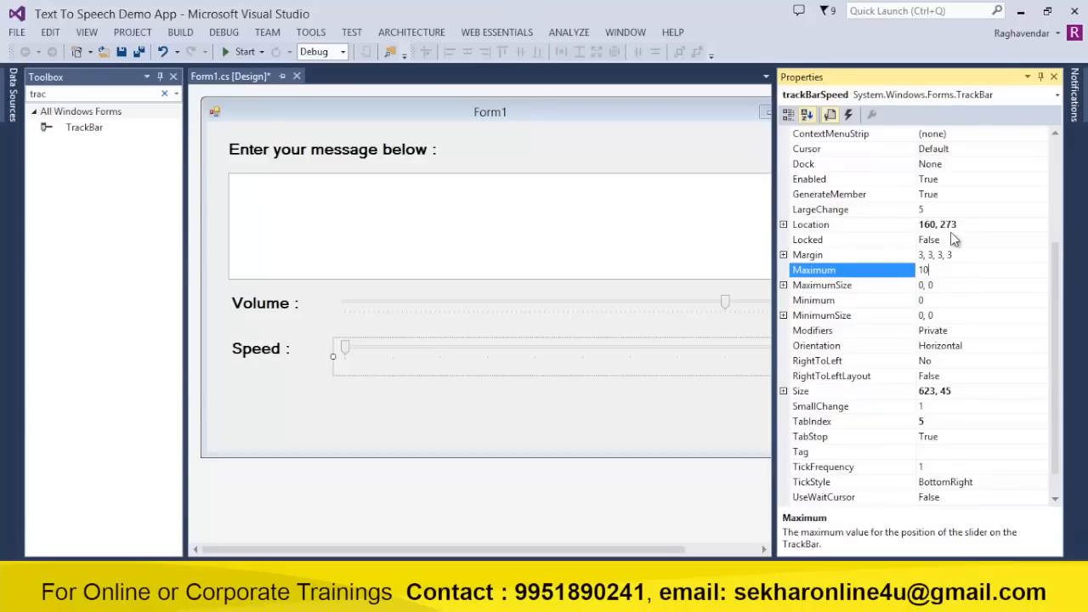
pyautogui.click(851, 210)
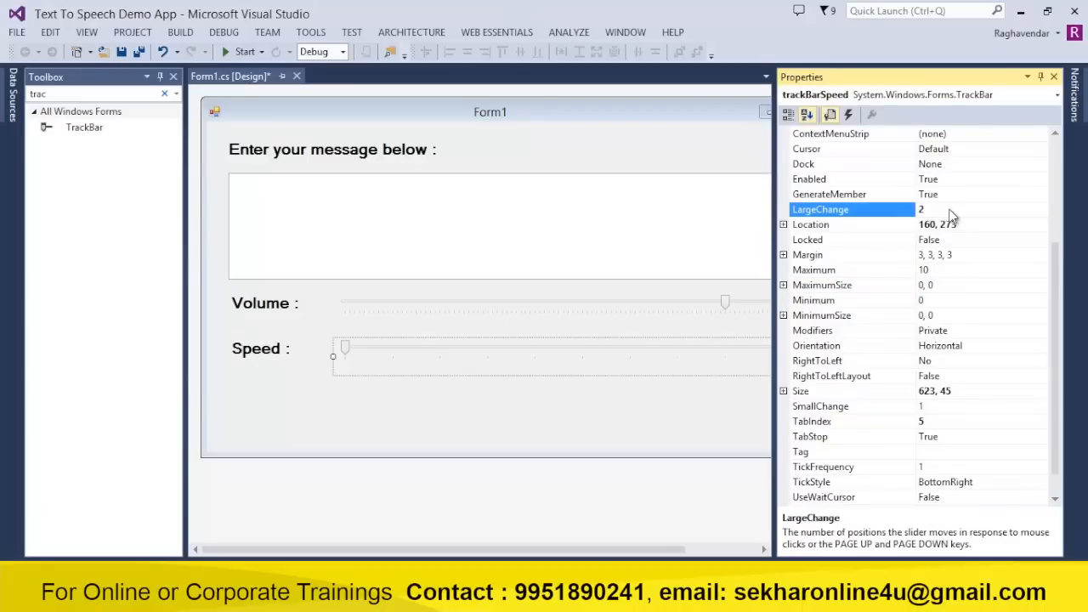
pyautogui.click(850, 406)
pyautogui.write('1')
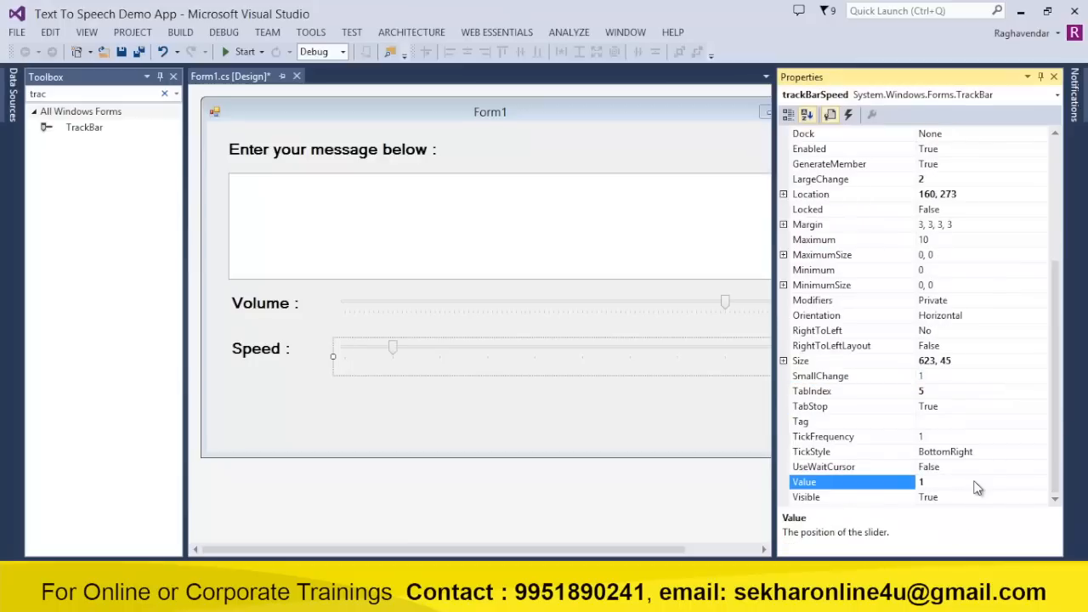
pyautogui.click(1055, 76)
pyautogui.write('butt')
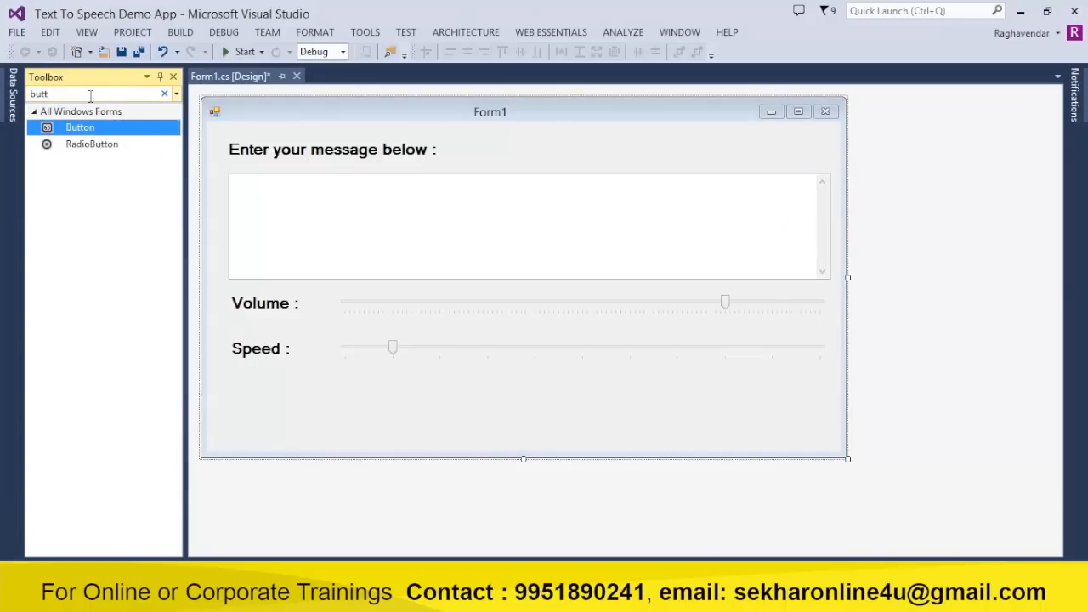
pyautogui.moveTo(80, 127)
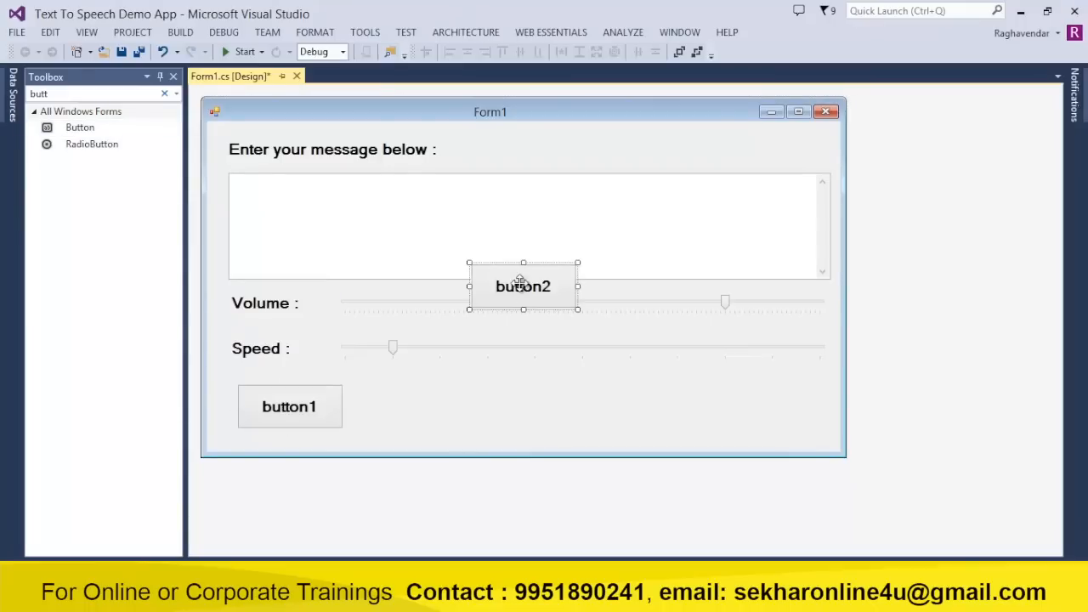
# - Add buttons 3 and 4 and line buttons up in a row under the Speed slider
pyautogui.moveTo(523, 286); pyautogui.dragTo(407, 407)
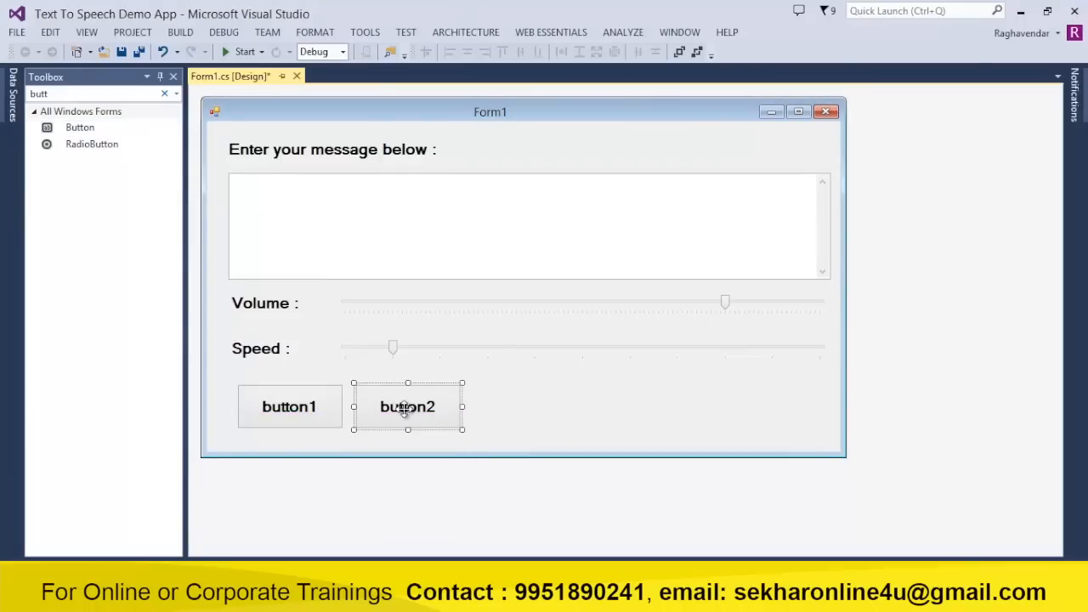
pyautogui.moveTo(79, 127); pyautogui.dragTo(527, 420)
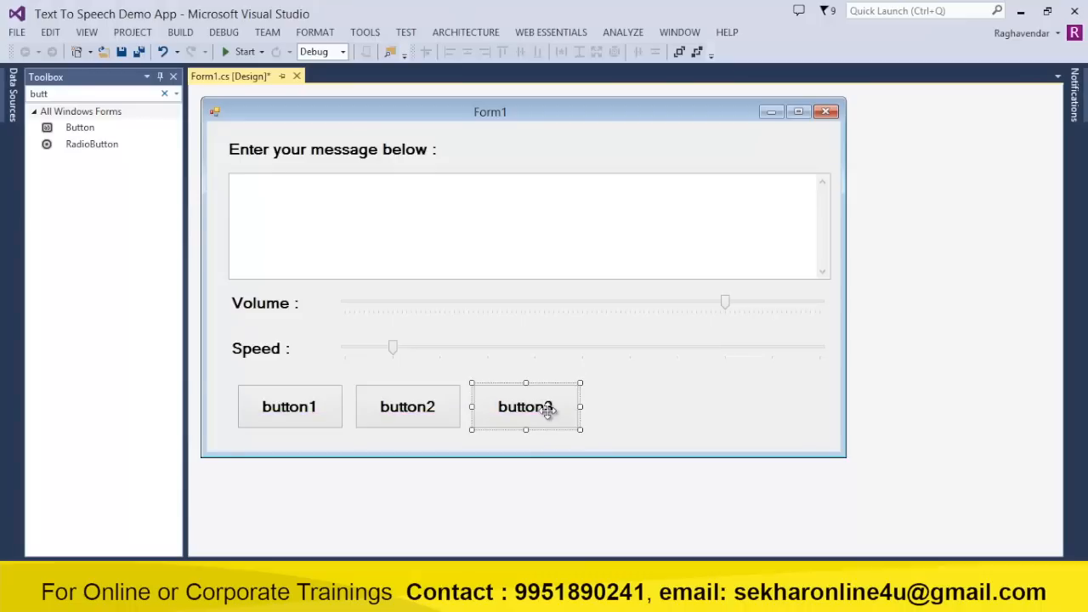
pyautogui.moveTo(526, 407); pyautogui.dragTo(523, 287)
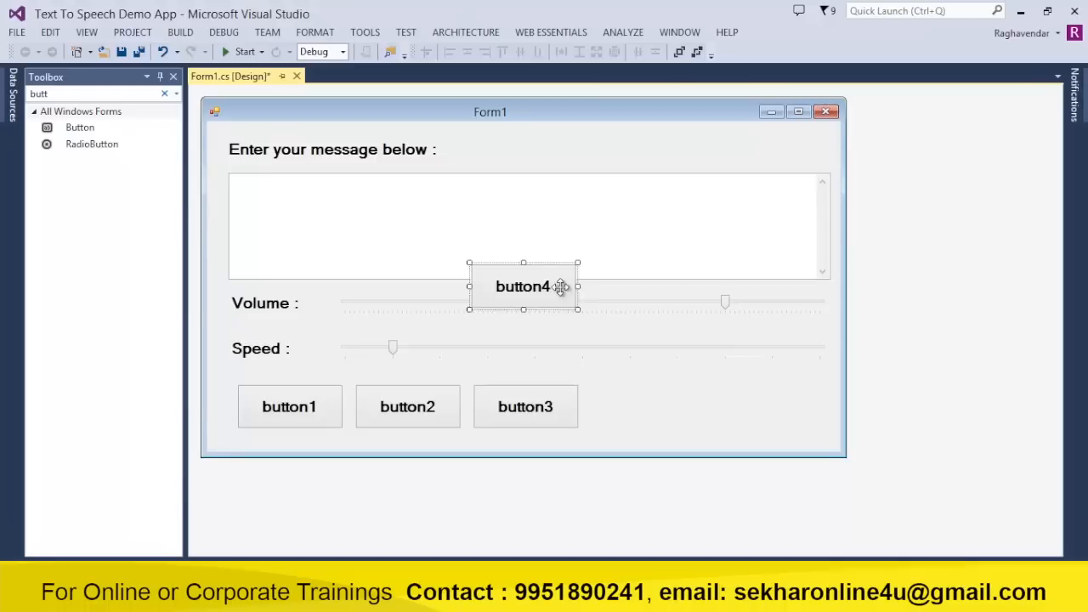
pyautogui.moveTo(523, 287); pyautogui.dragTo(637, 407)
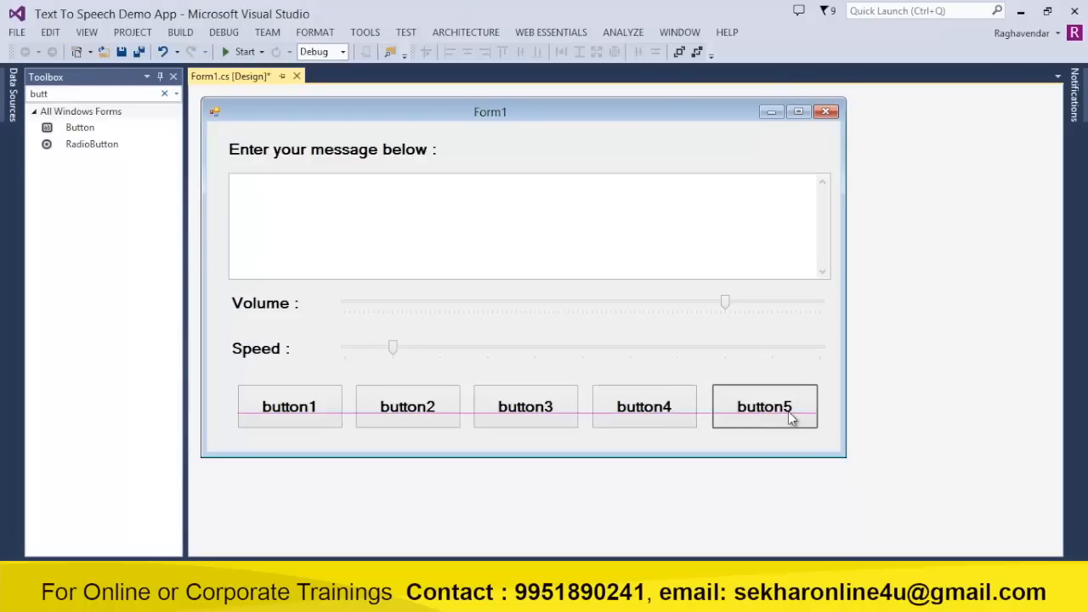
pyautogui.click(765, 406)
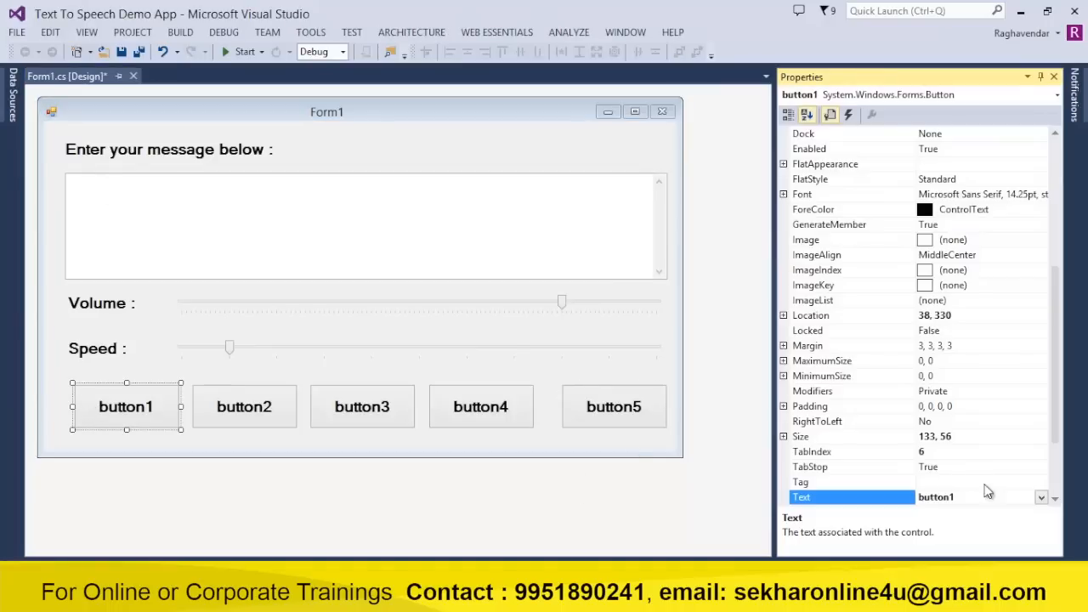
# - Label the first button Read, name it btnRead, and name the second btnPause
pyautogui.write('Read')
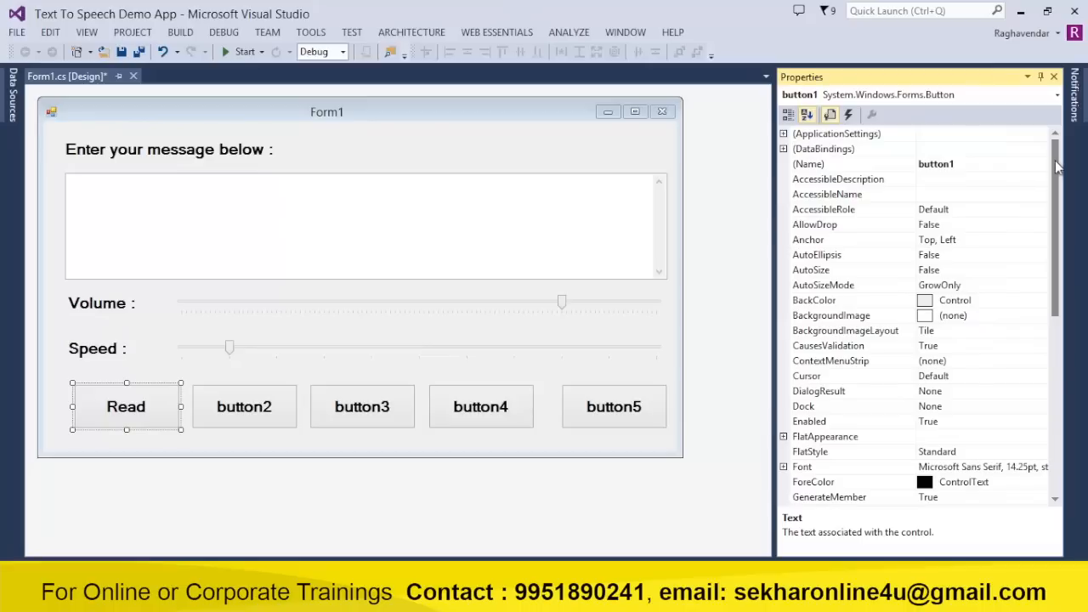
pyautogui.write('btnRe')
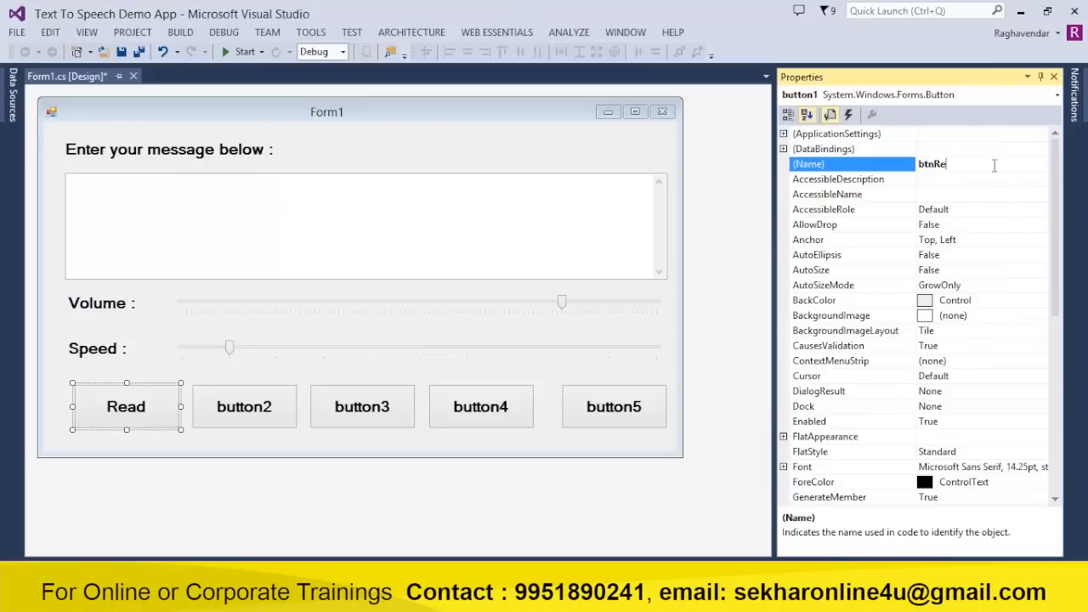
pyautogui.click(244, 406)
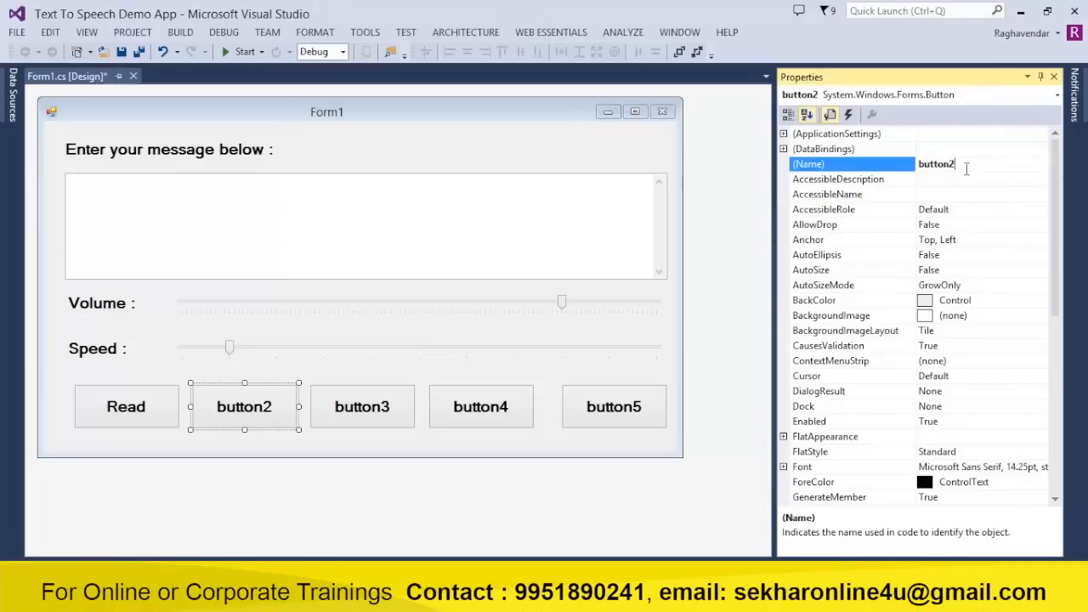
pyautogui.write('btnPause')
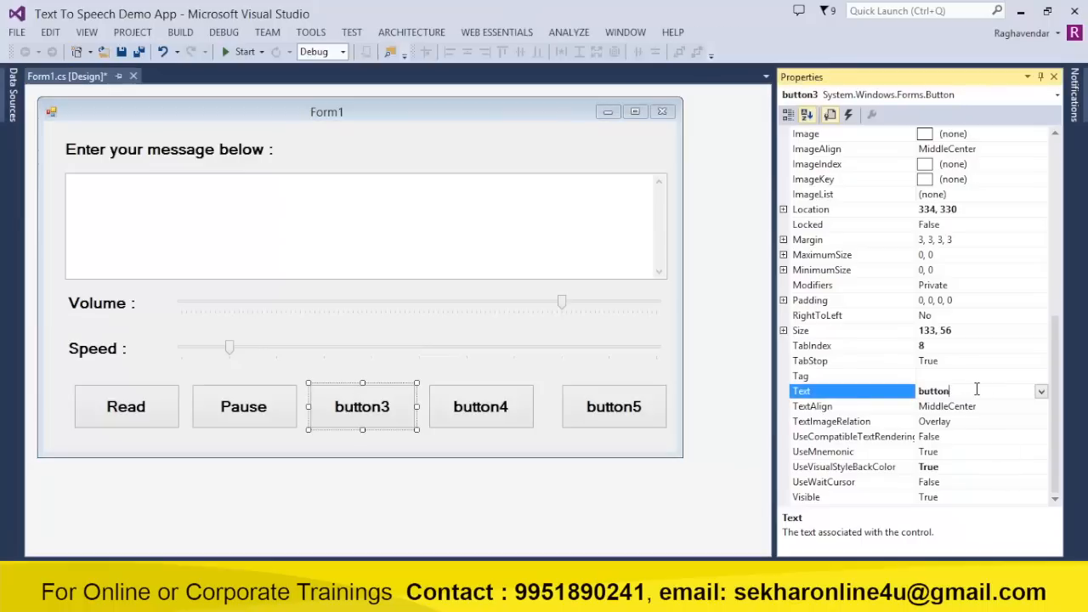
# - Label the third button Continue, name it btnContinue, and name the fourth btnRecord
pyautogui.write('Cont')
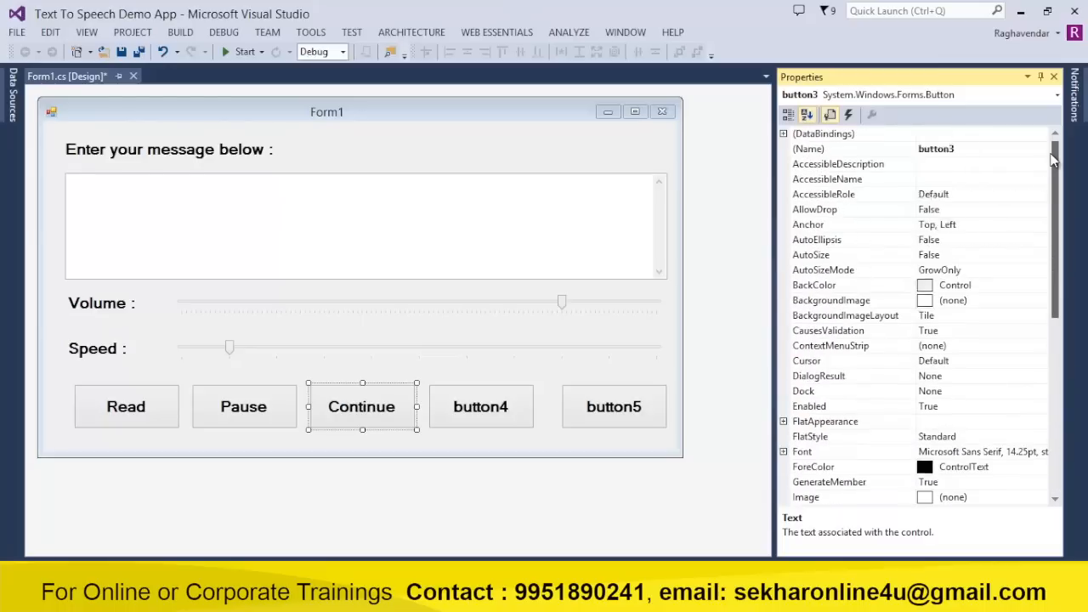
pyautogui.click(978, 164)
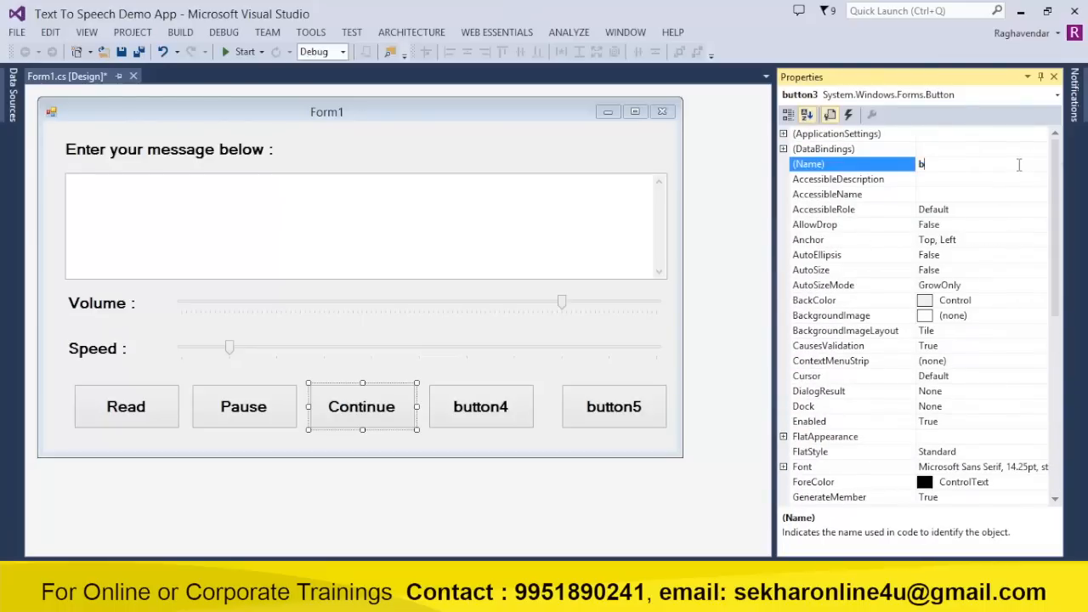
pyautogui.write('btnContinue')
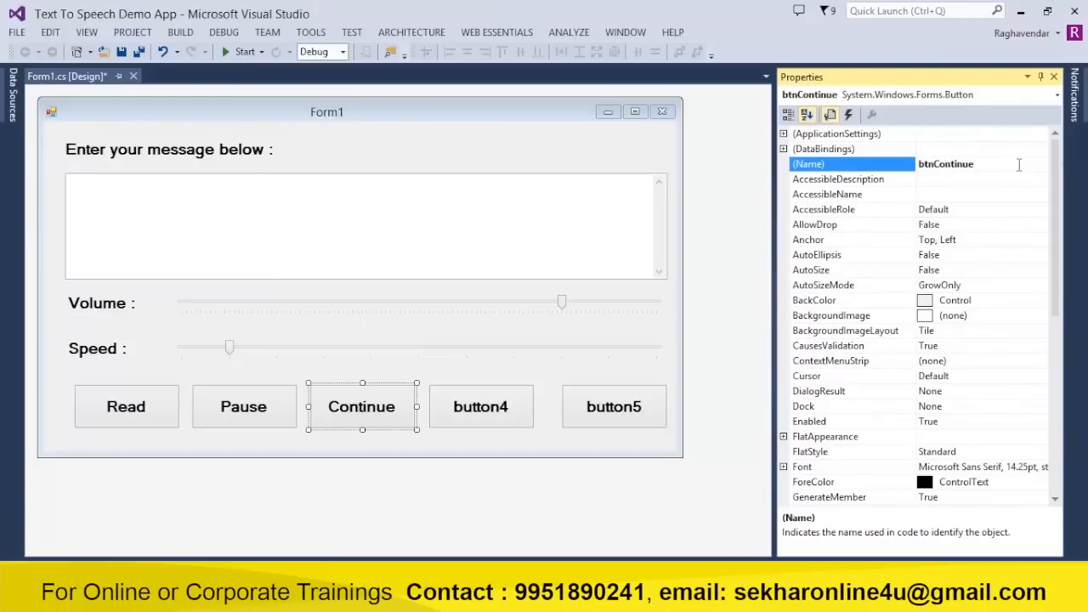
pyautogui.click(481, 406)
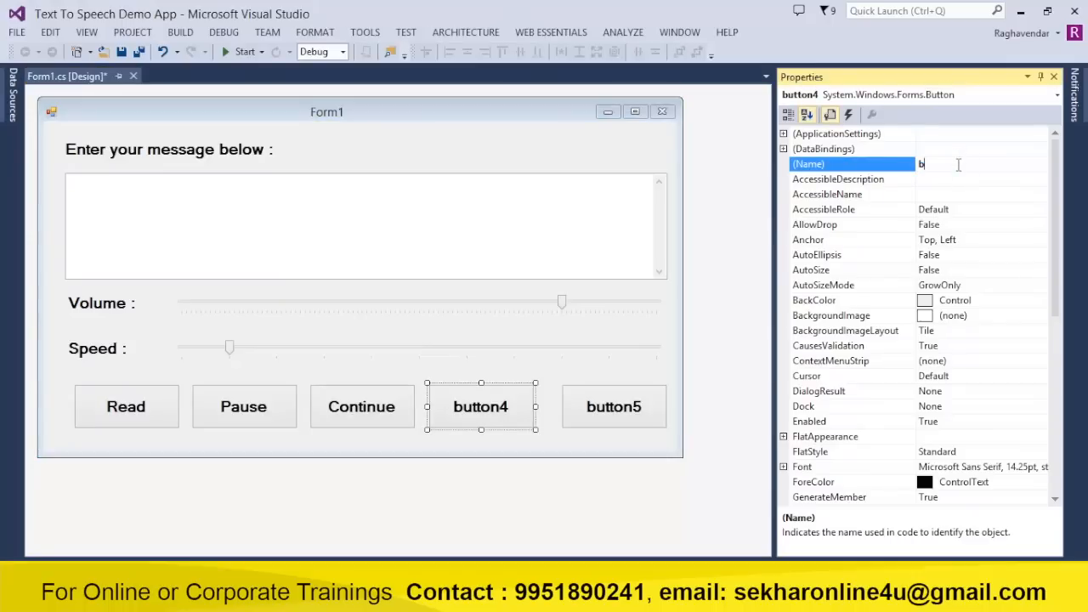
pyautogui.write('btnRecord')
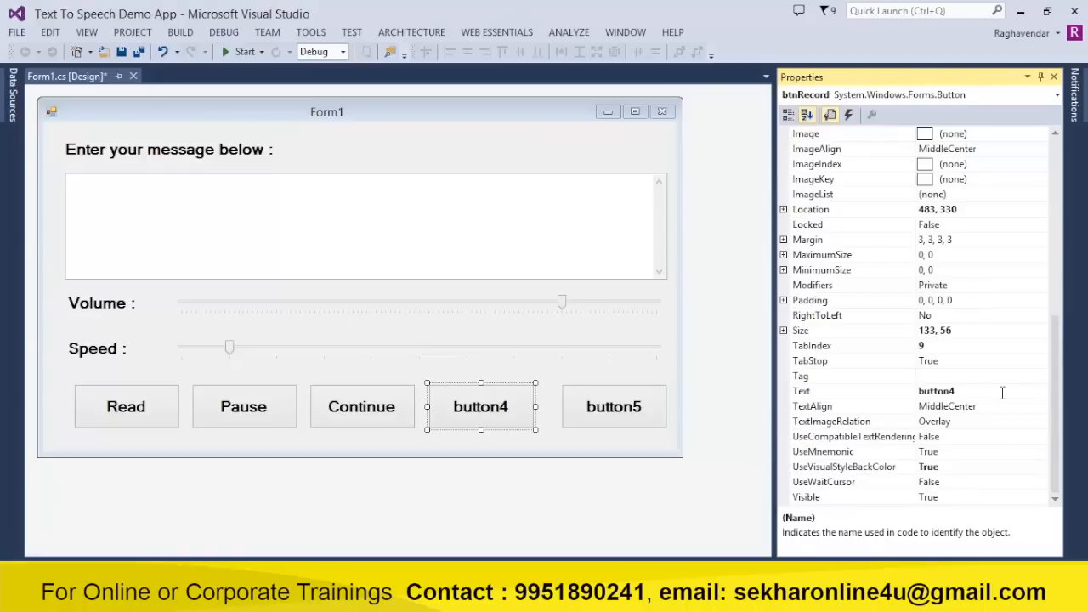
# - Label the fourth button Record, and label the fifth Close, naming it btnClose
pyautogui.write('Record')
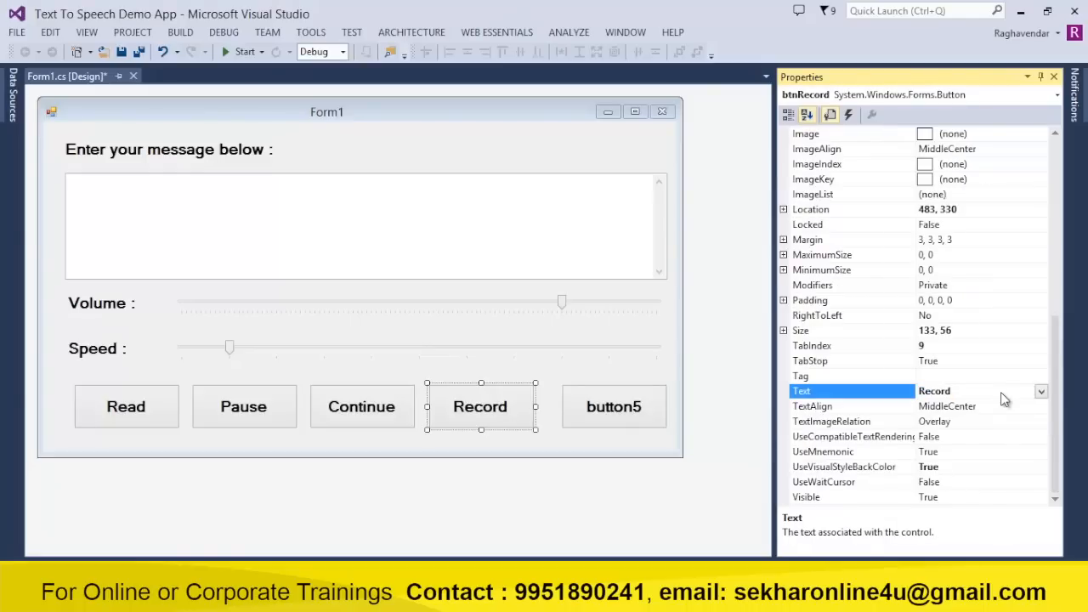
pyautogui.click(614, 406)
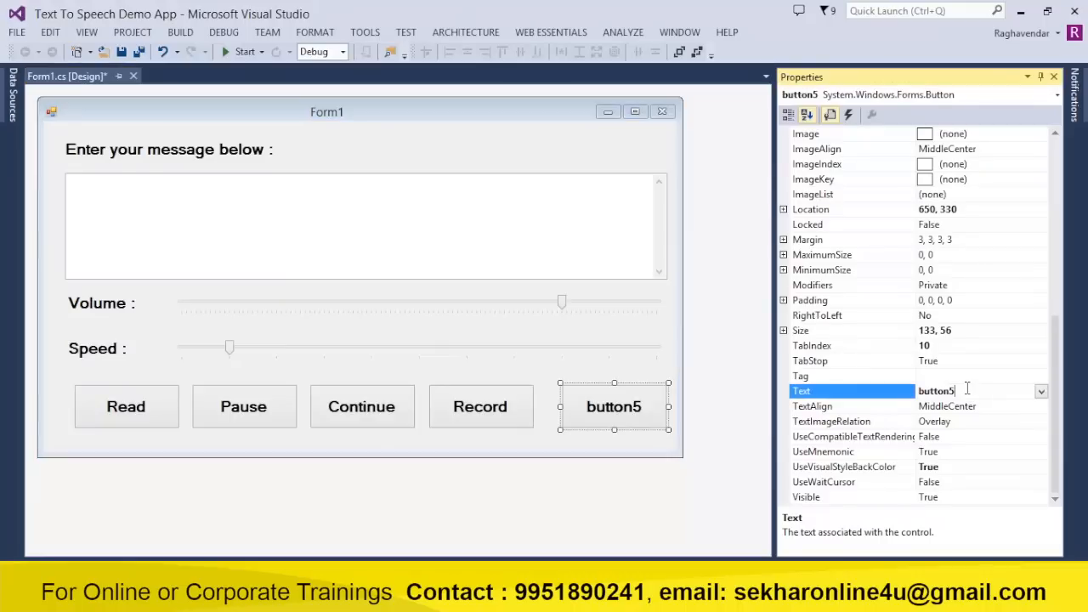
pyautogui.write('Close')
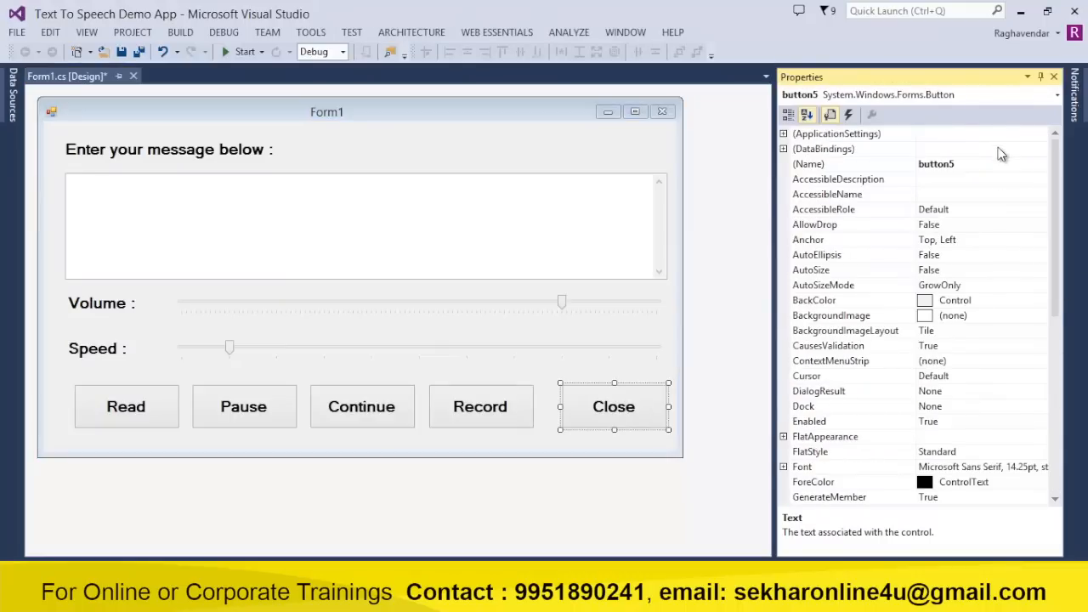
pyautogui.write('btnCl')
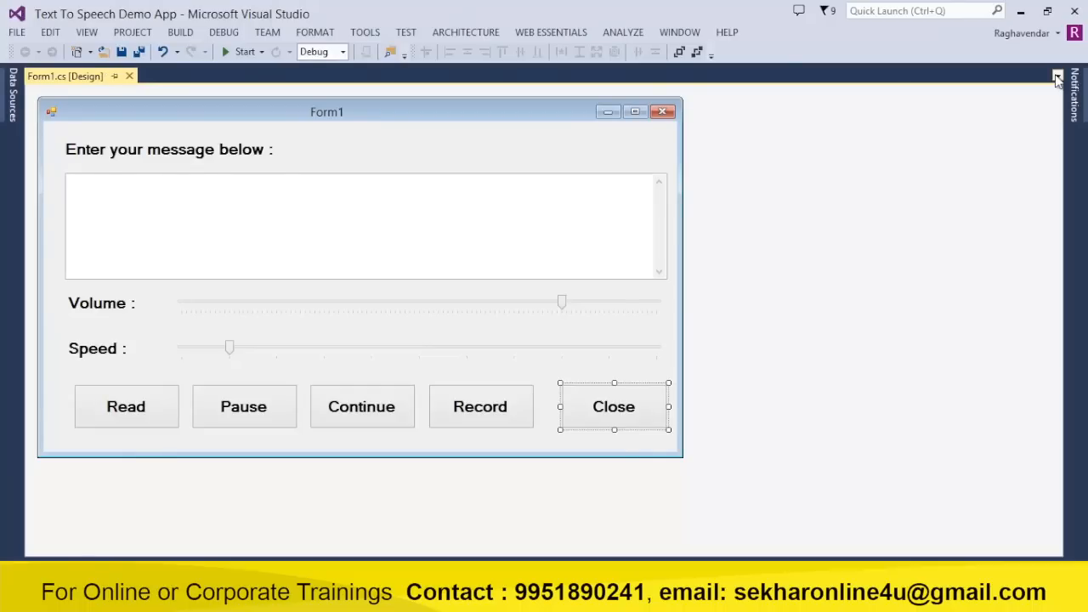
pyautogui.moveTo(149, 26)
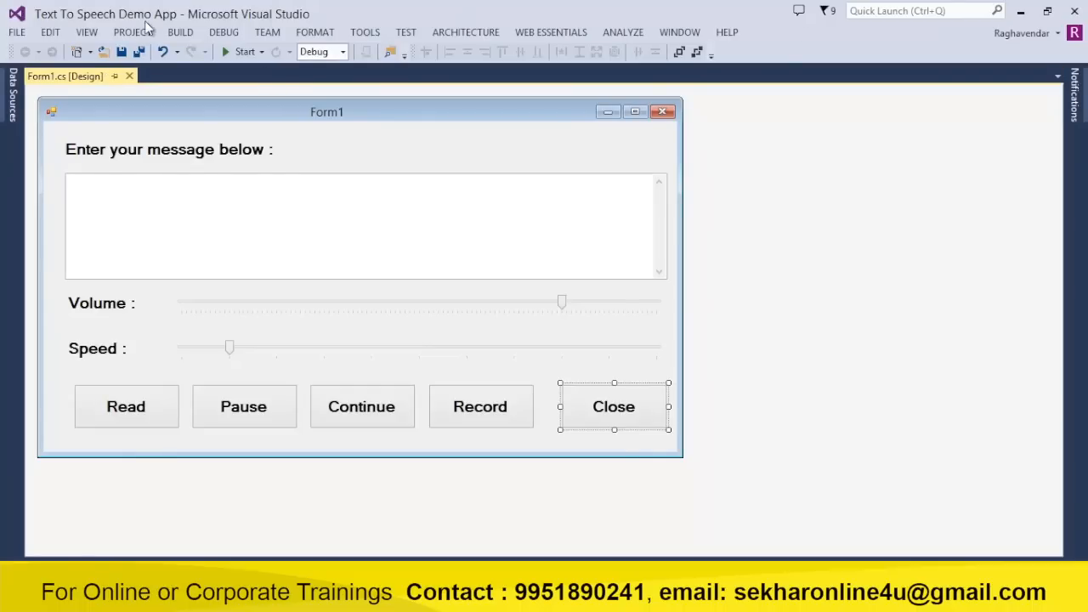
# - Add System.Speech as a project reference from the Add Reference search
pyautogui.click(132, 31)
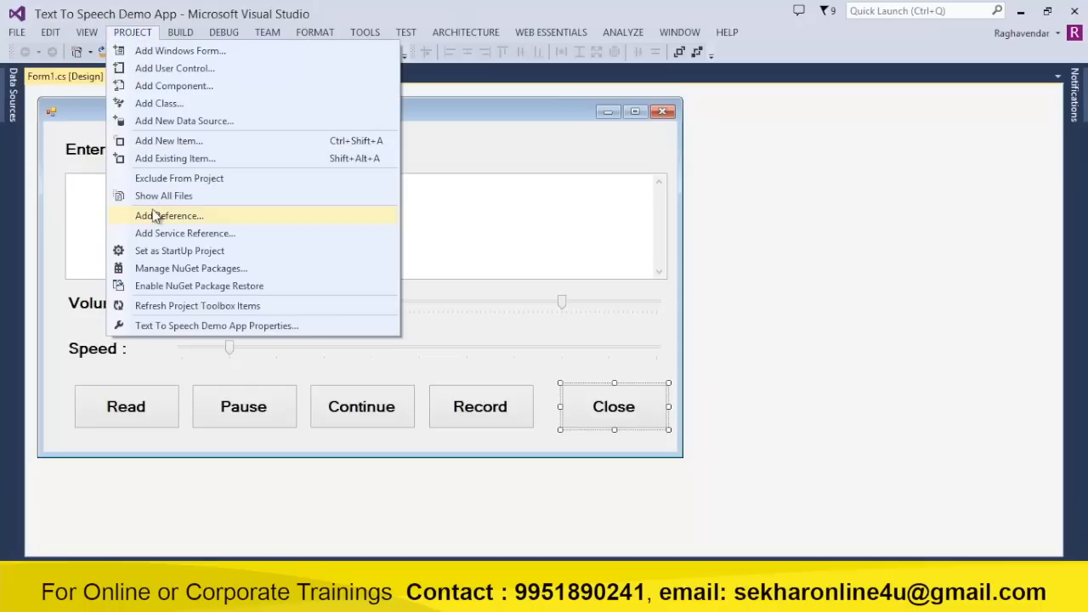
pyautogui.click(168, 215)
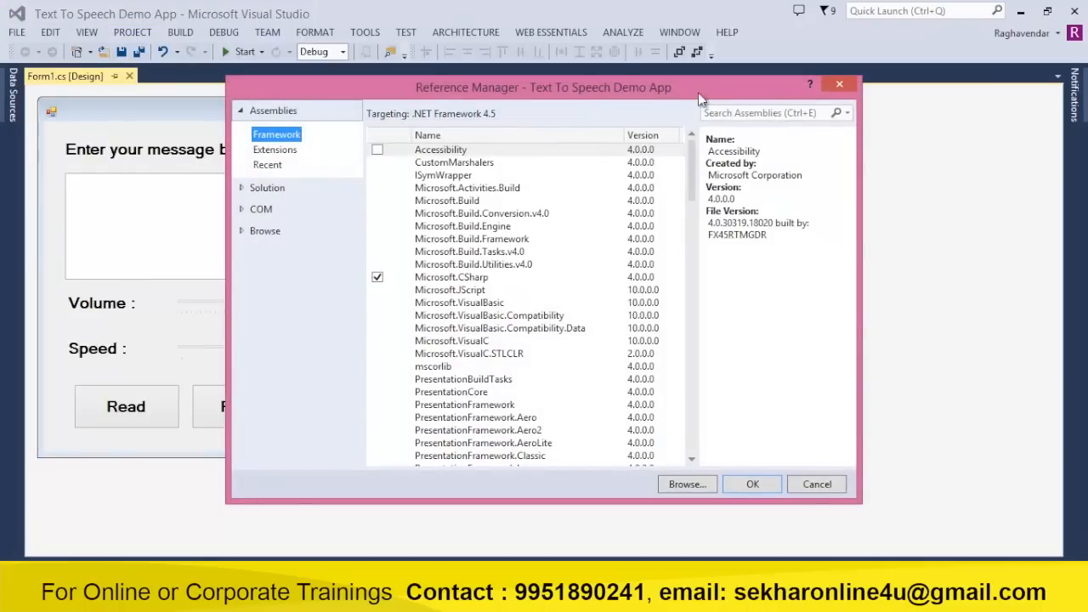
pyautogui.write('system.sp')
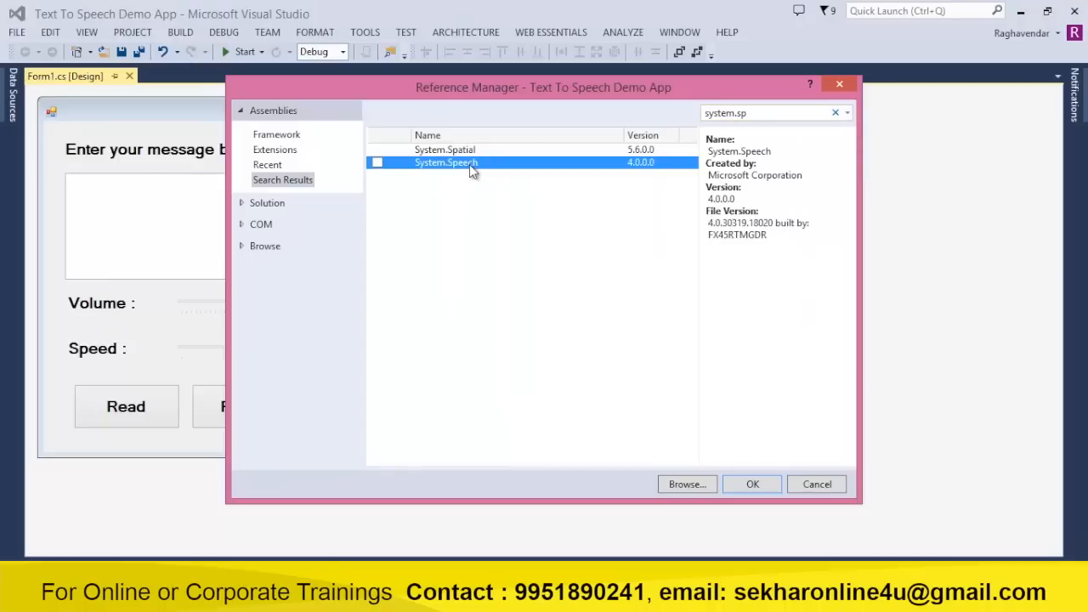
pyautogui.click(377, 163)
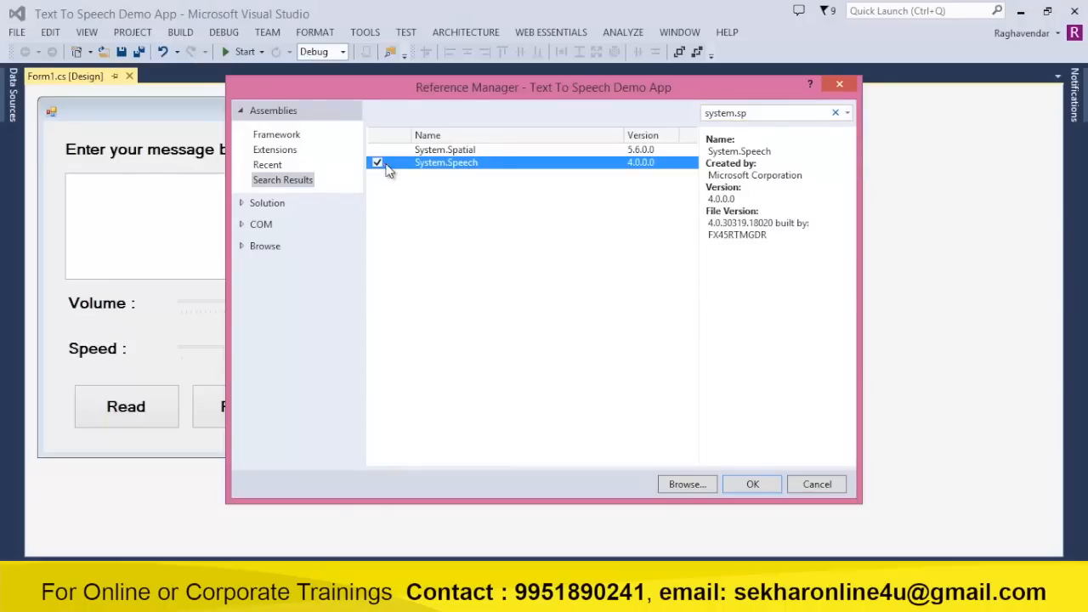
pyautogui.click(752, 483)
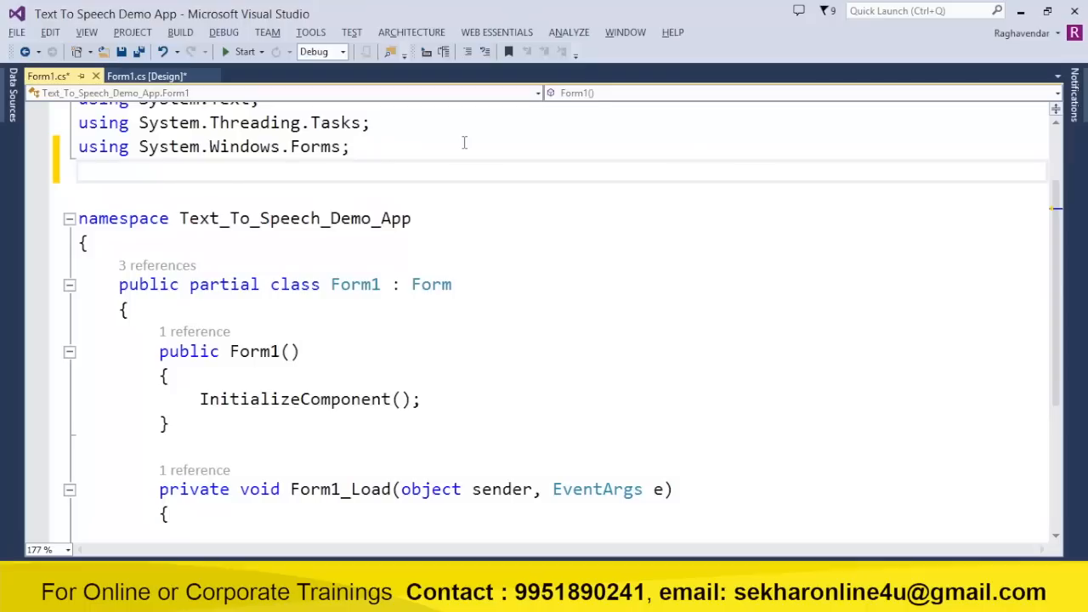
# - Import System.Speech namespaces, declare SpeechSynthesizer ss, save, and instantiate ss in Form1_Load
pyautogui.write('using System.')
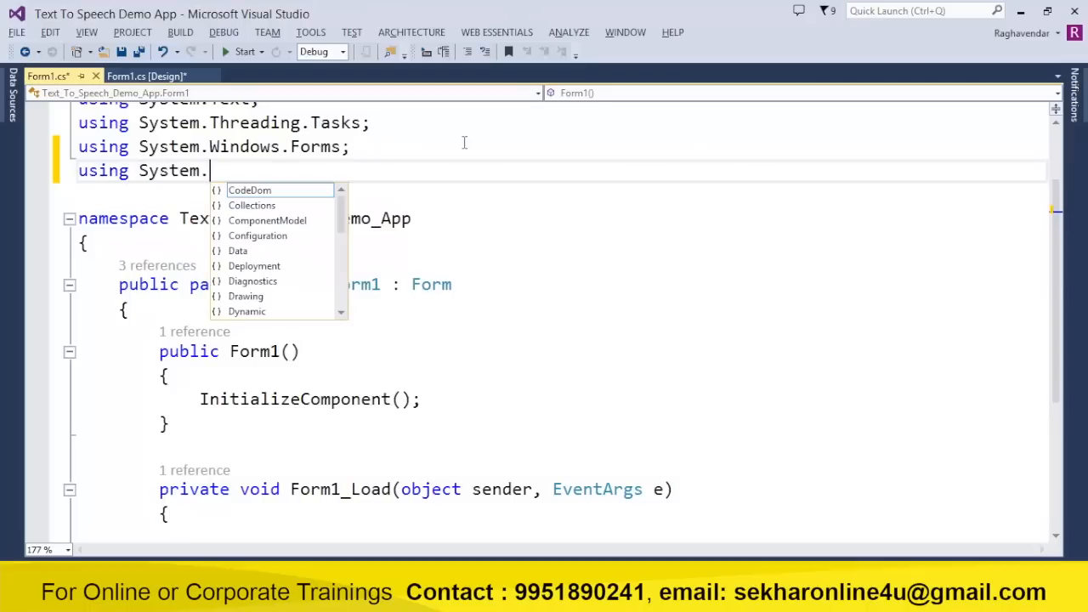
pyautogui.write('Speech;')
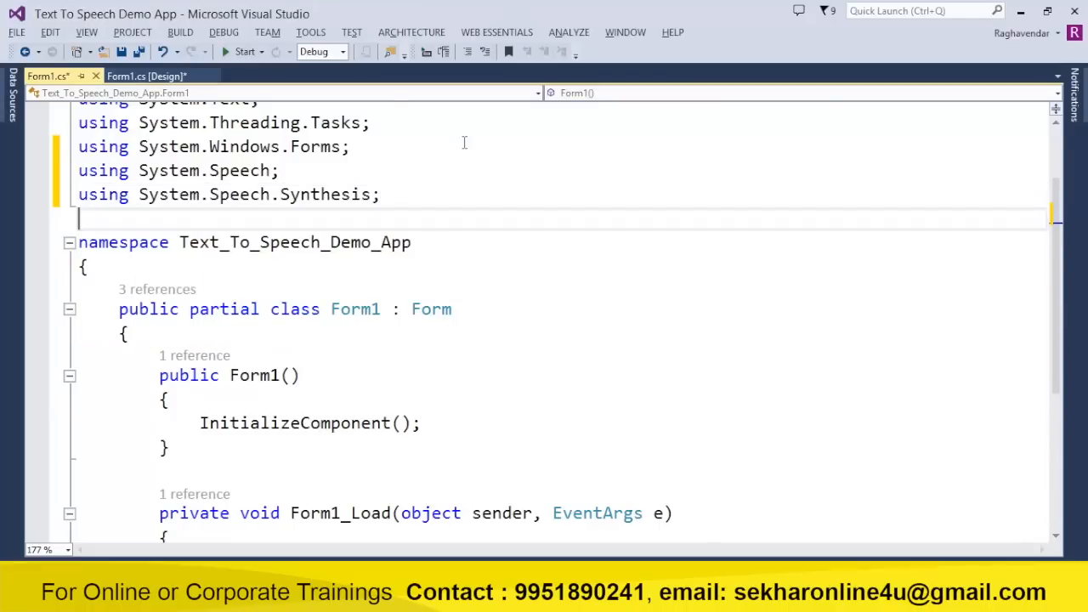
pyautogui.write('//')
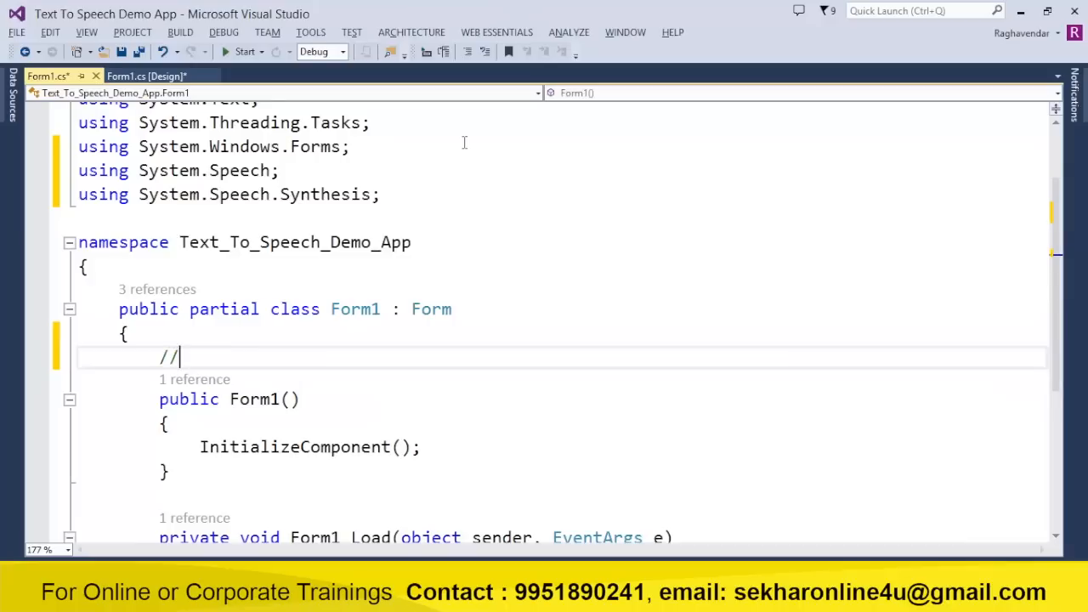
pyautogui.write('form declarations..')
pyautogui.write('SpeechSynthesizer ss;')
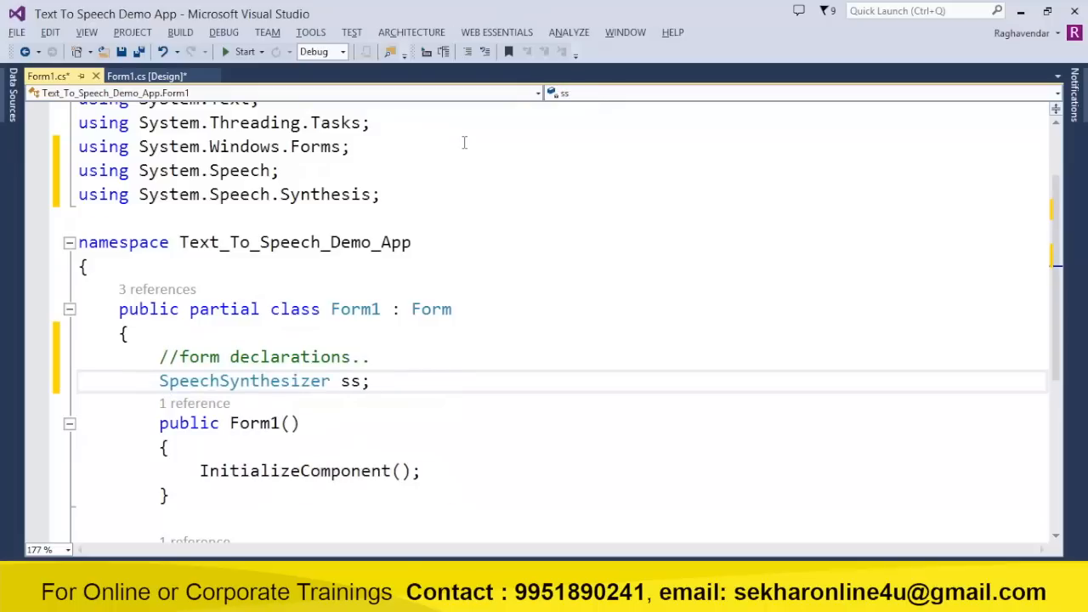
pyautogui.press('ctrl+s')
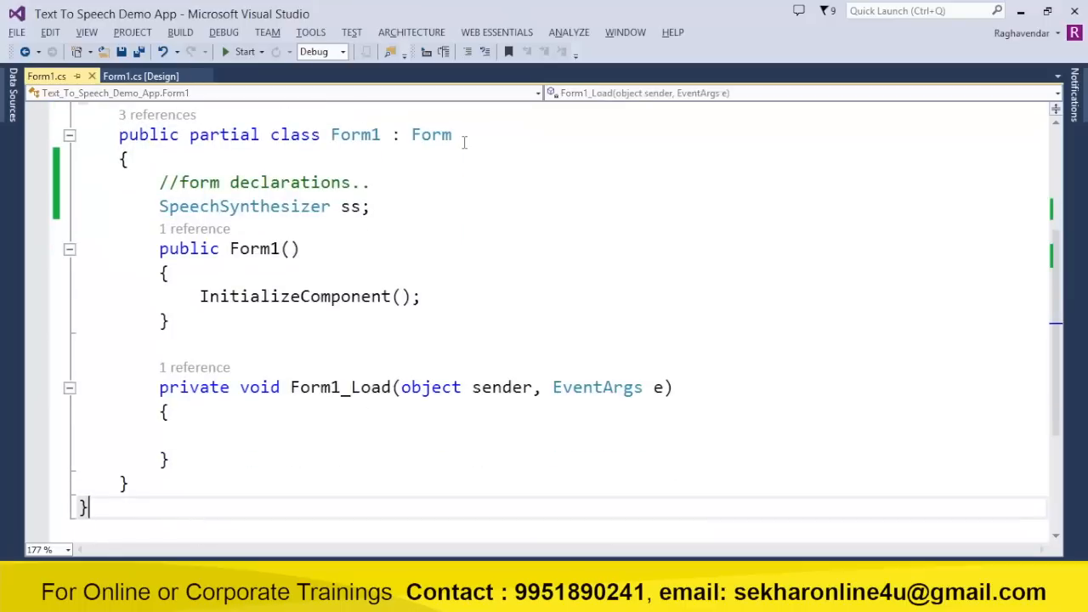
pyautogui.write('//form')
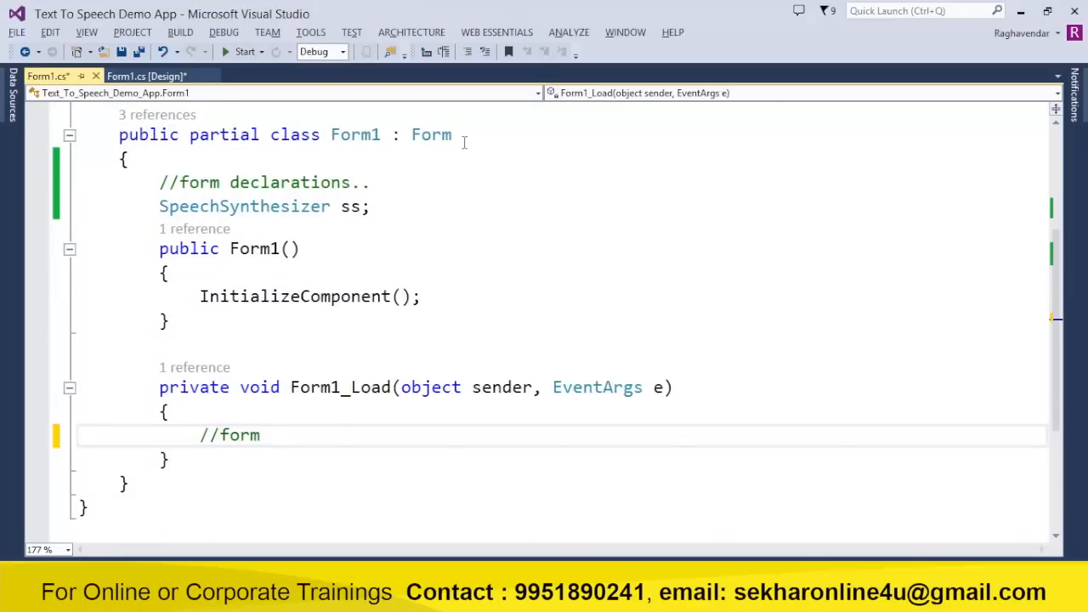
pyautogui.write('ss.')
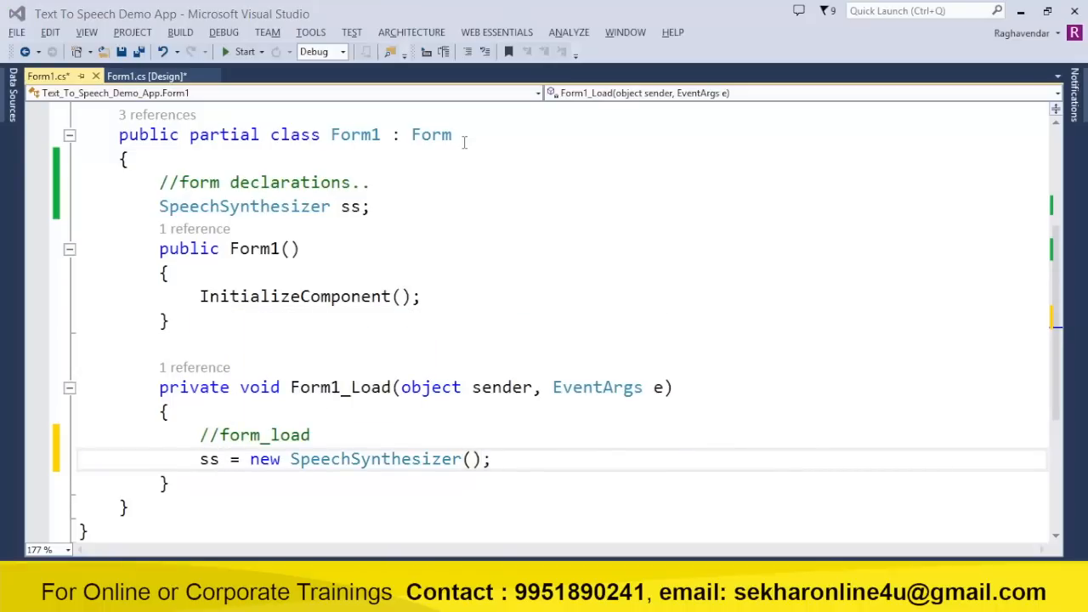
# - Create the btnRead_Click handler and set ss.Rate from the speed slider
pyautogui.click(145, 75)
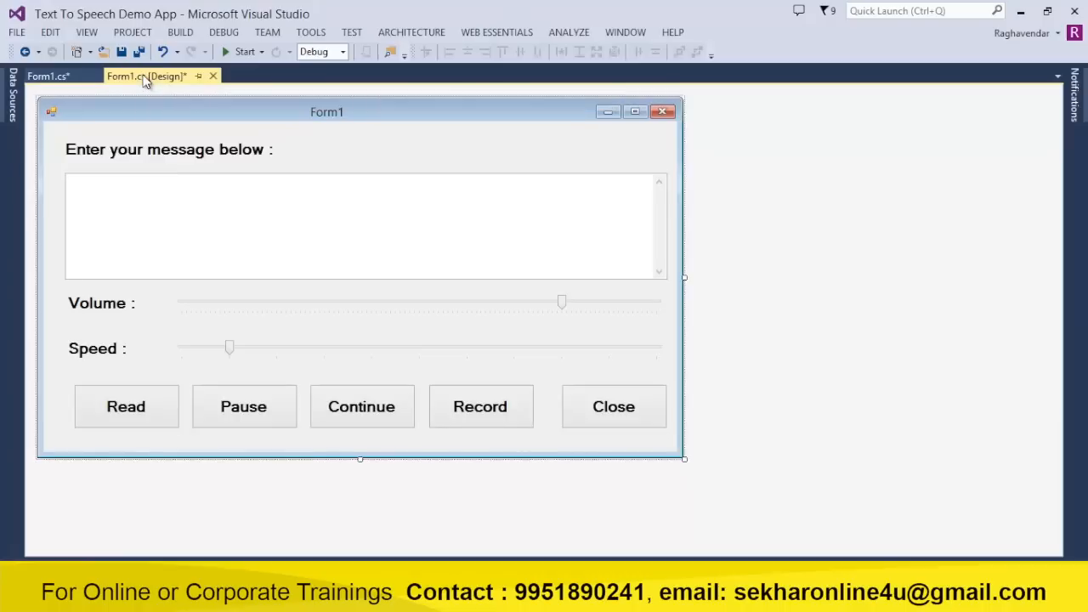
pyautogui.click(126, 406)
pyautogui.write('//Read (bu')
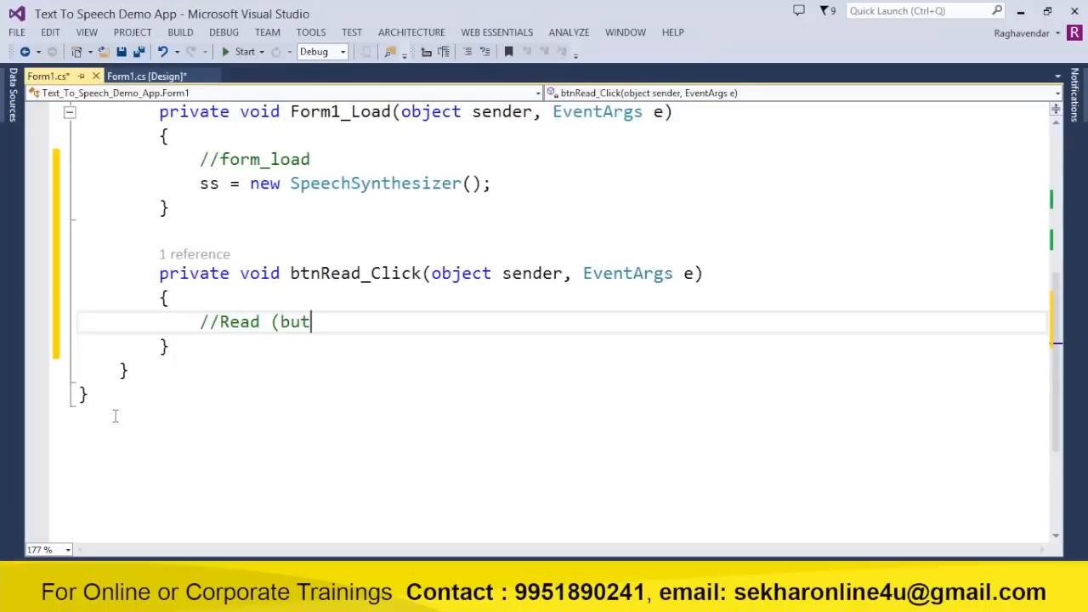
pyautogui.write('ton_click')
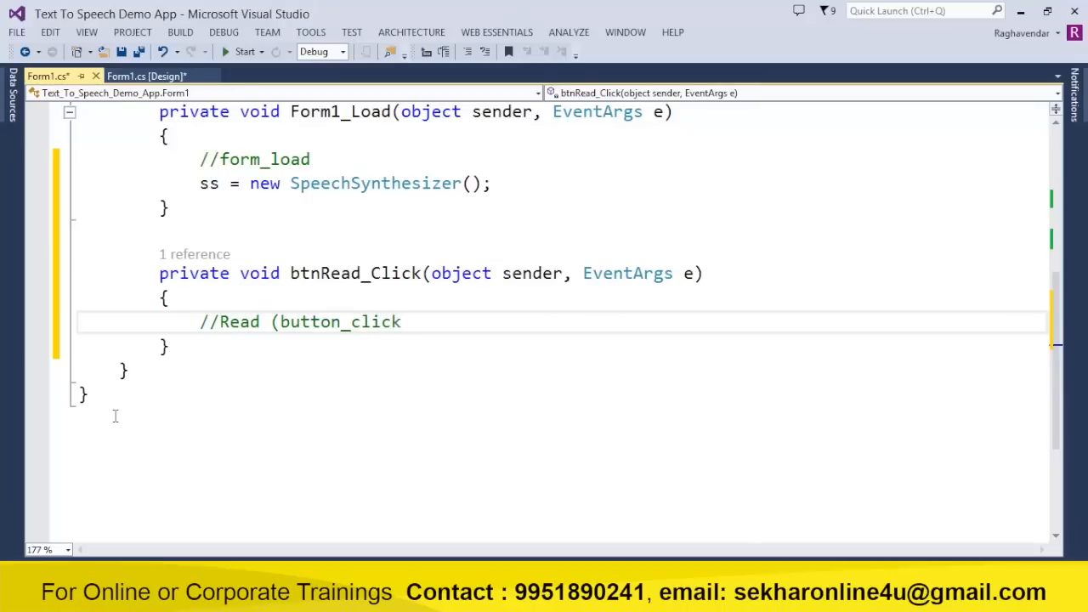
pyautogui.write('ss.ra')
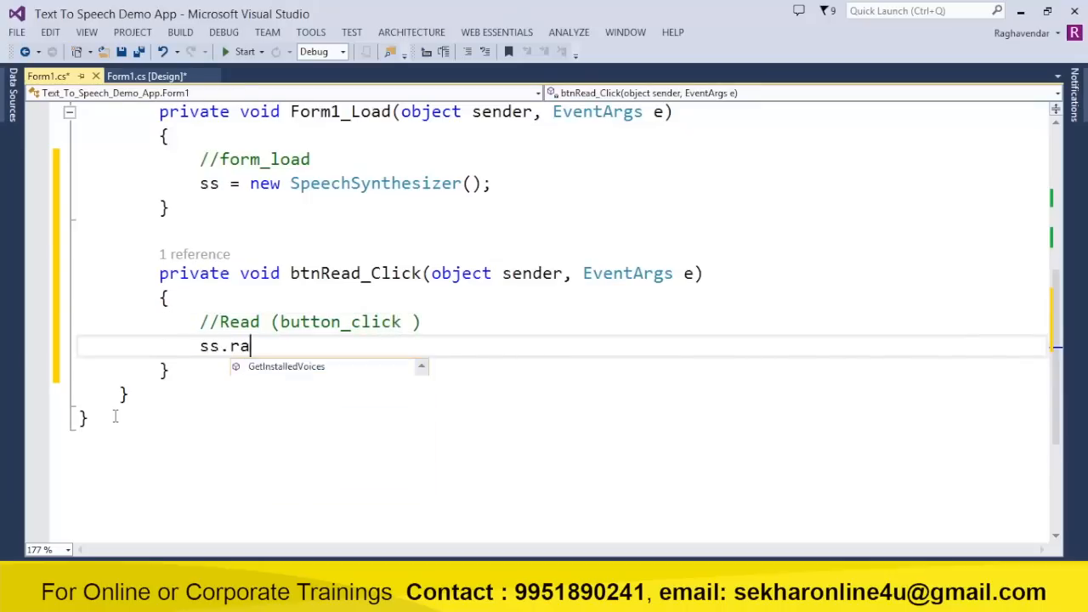
pyautogui.write('Rate =')
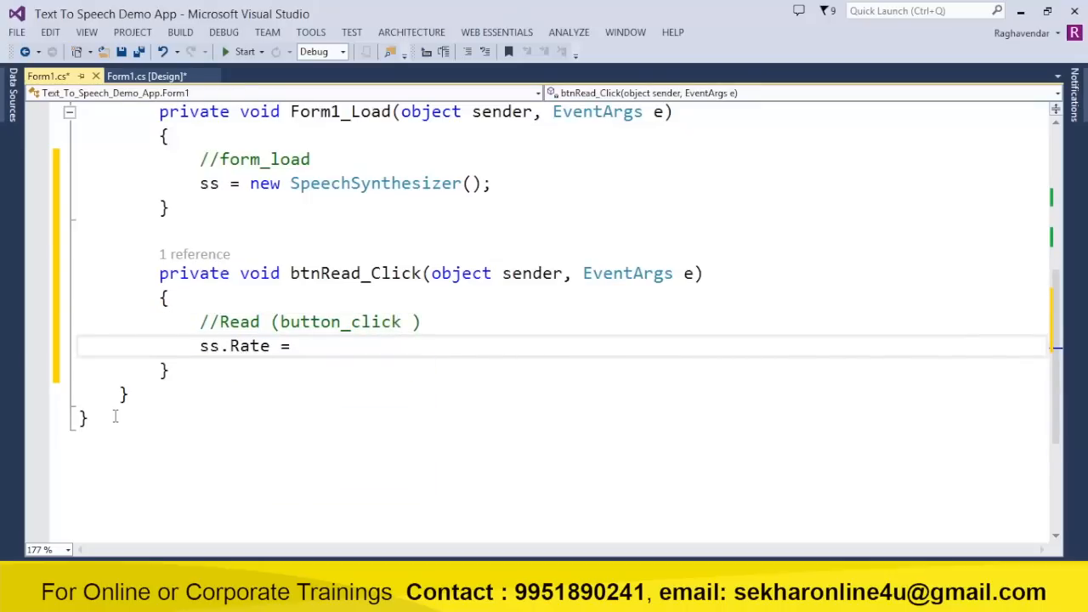
pyautogui.write('trackBarSpeed.')
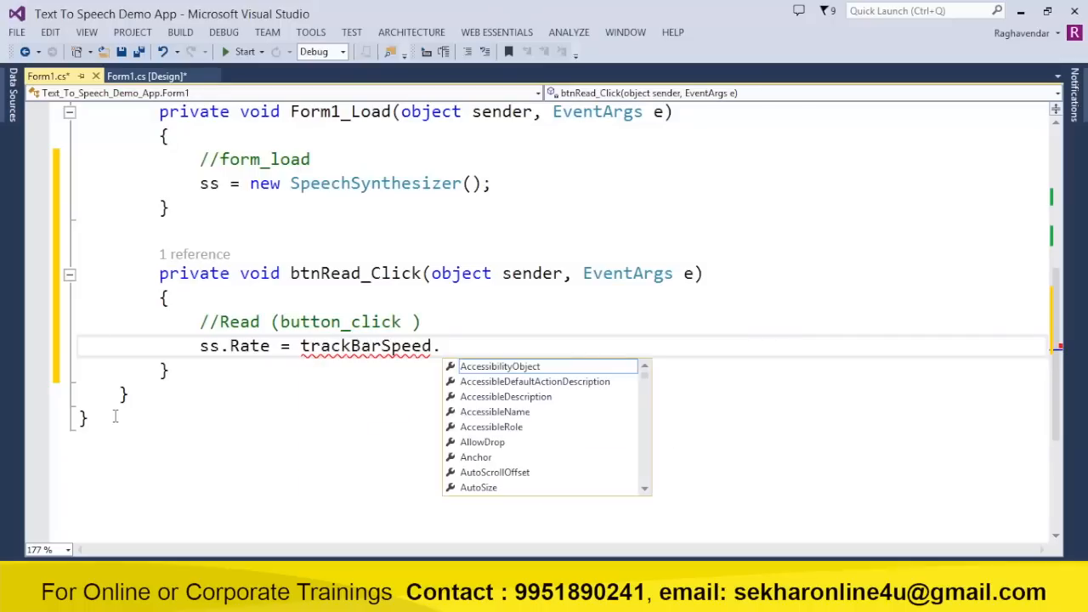
pyautogui.write('Value')
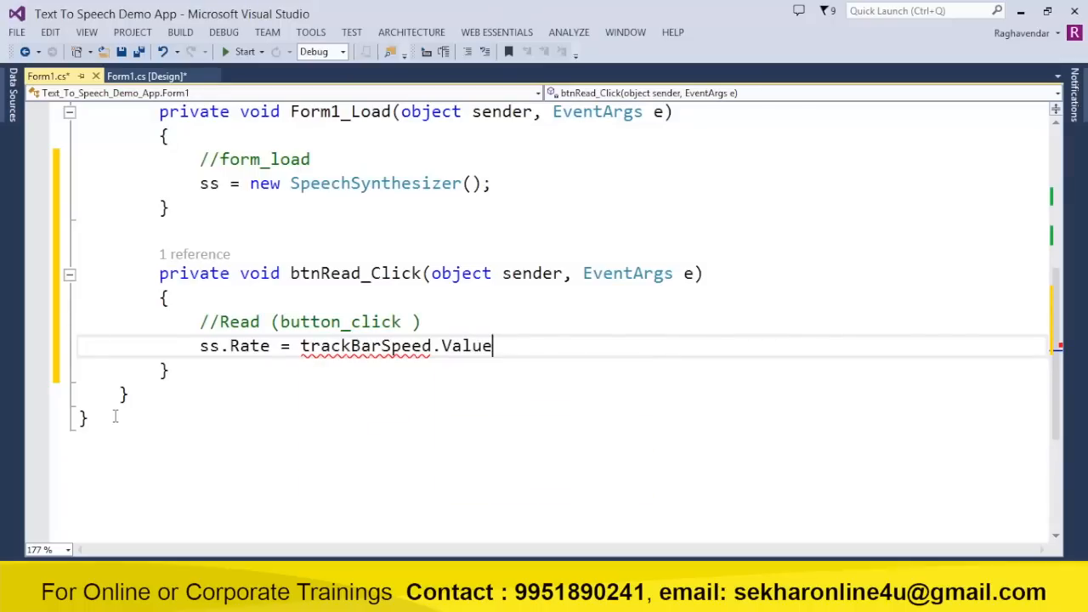
pyautogui.write('; //sets the')
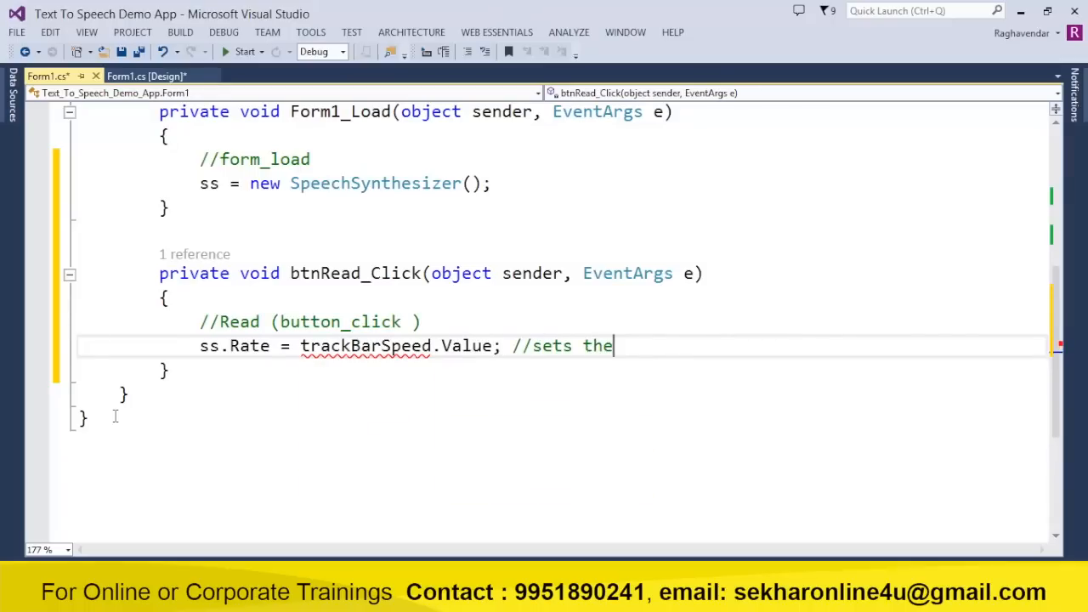
pyautogui.write('speed')
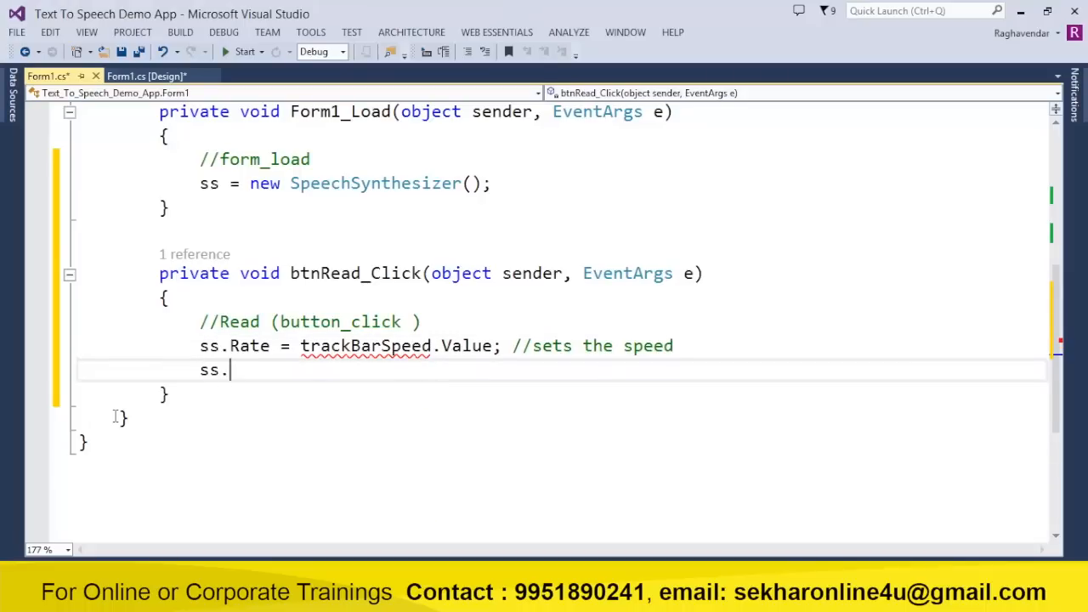
# - Set ss.Volume from the volume slider, call SpeakAsync(txtMessage.Text), and save
pyautogui.write('Volume = trackBarVolume.Value')
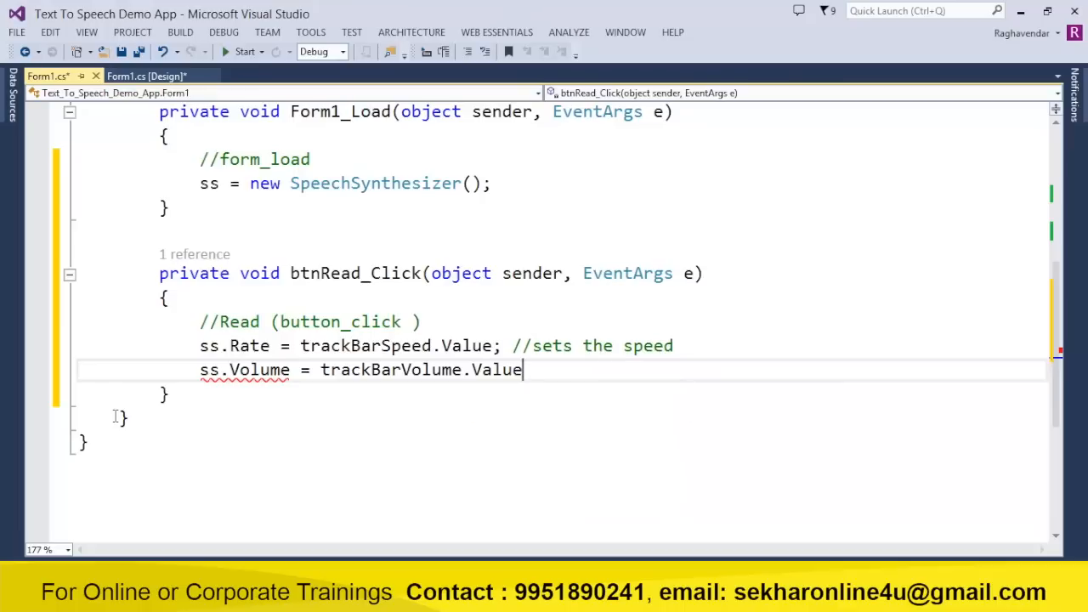
pyautogui.write('; //s')
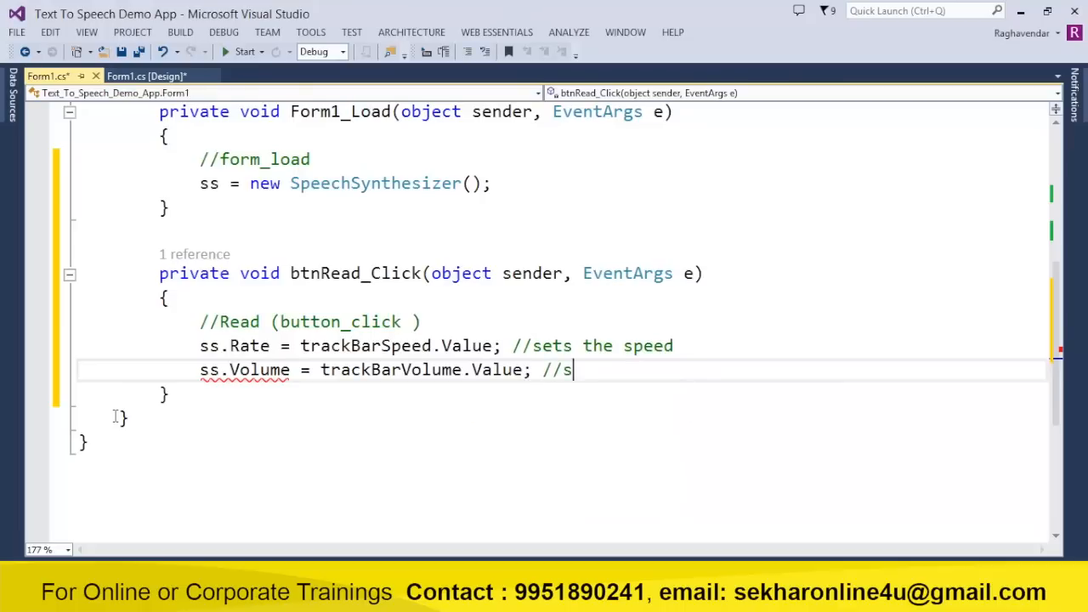
pyautogui.write('ets the vol')
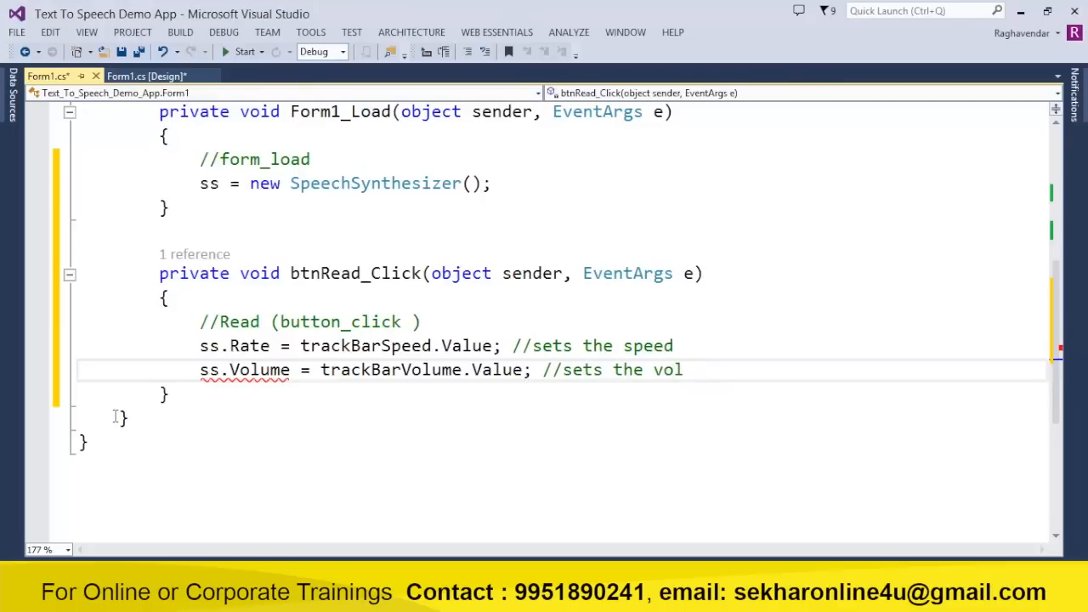
pyautogui.write('ume')
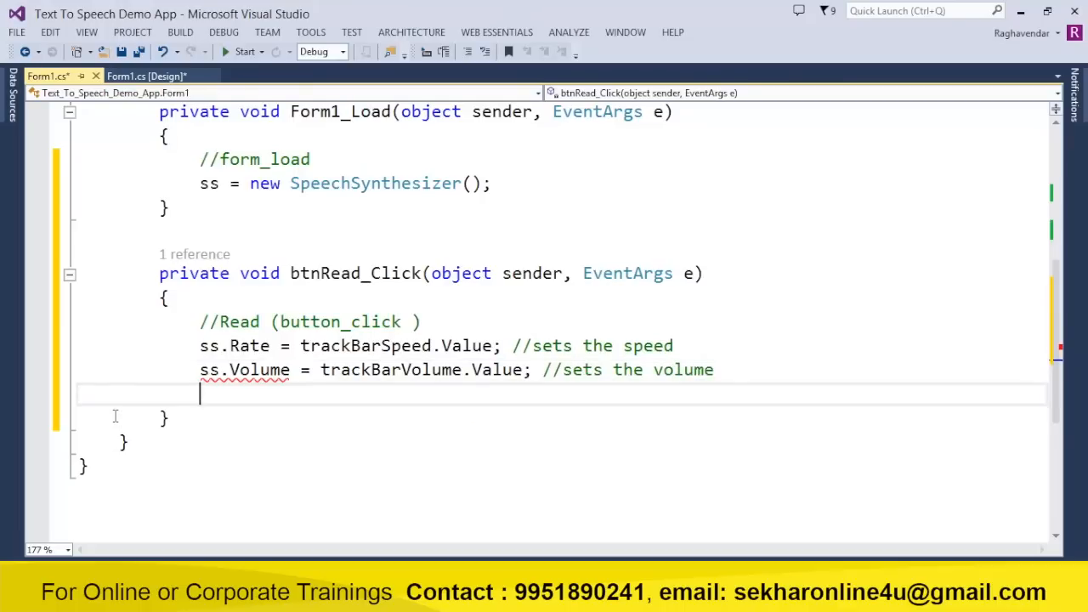
pyautogui.write('ss.')
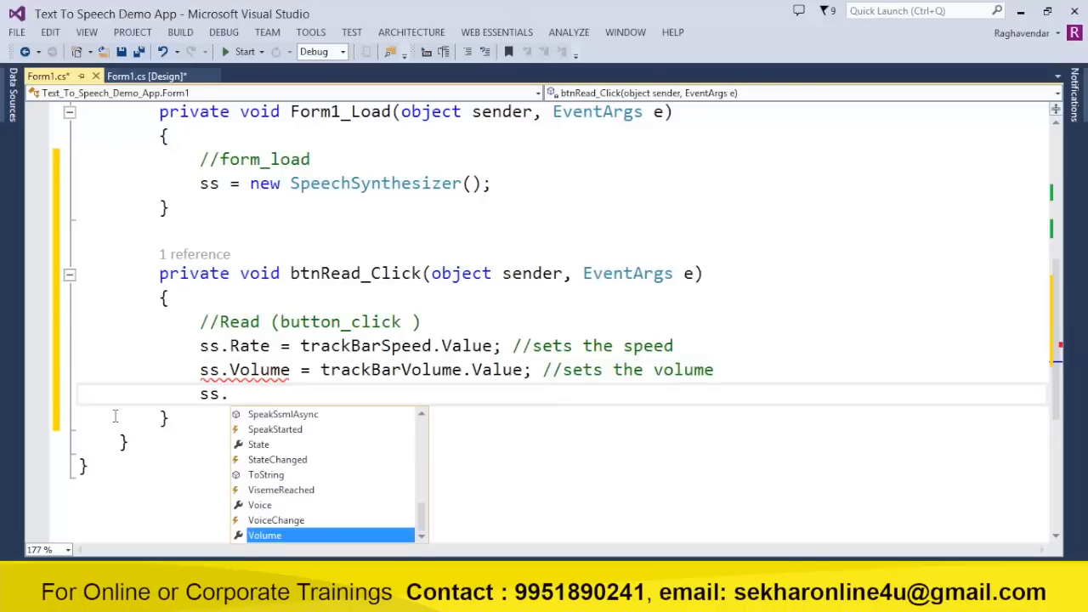
pyautogui.write('SpeakAsync')
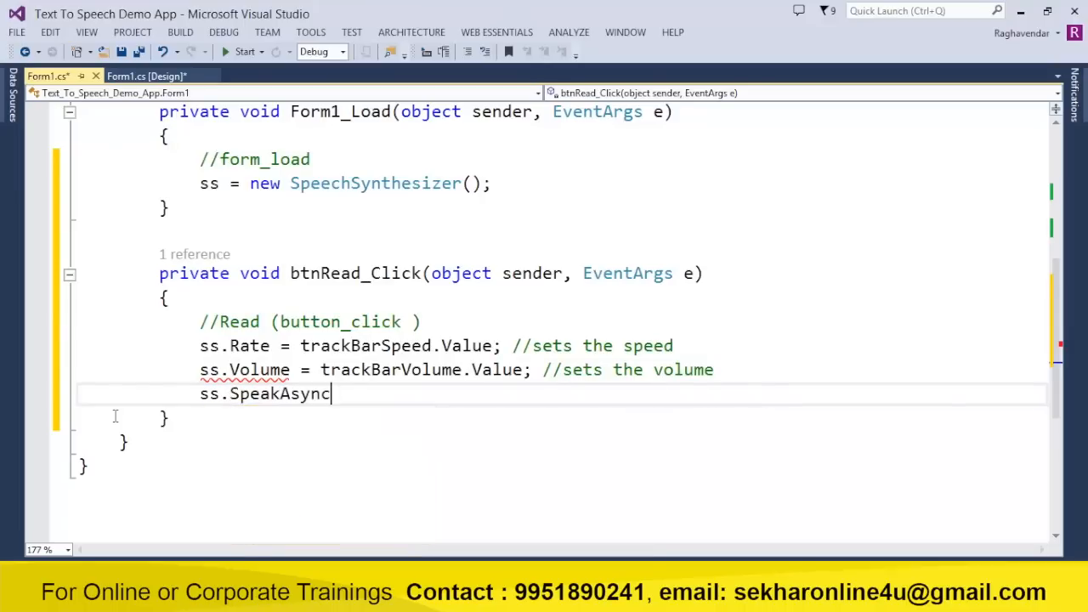
pyautogui.write('( txtMessage.Text')
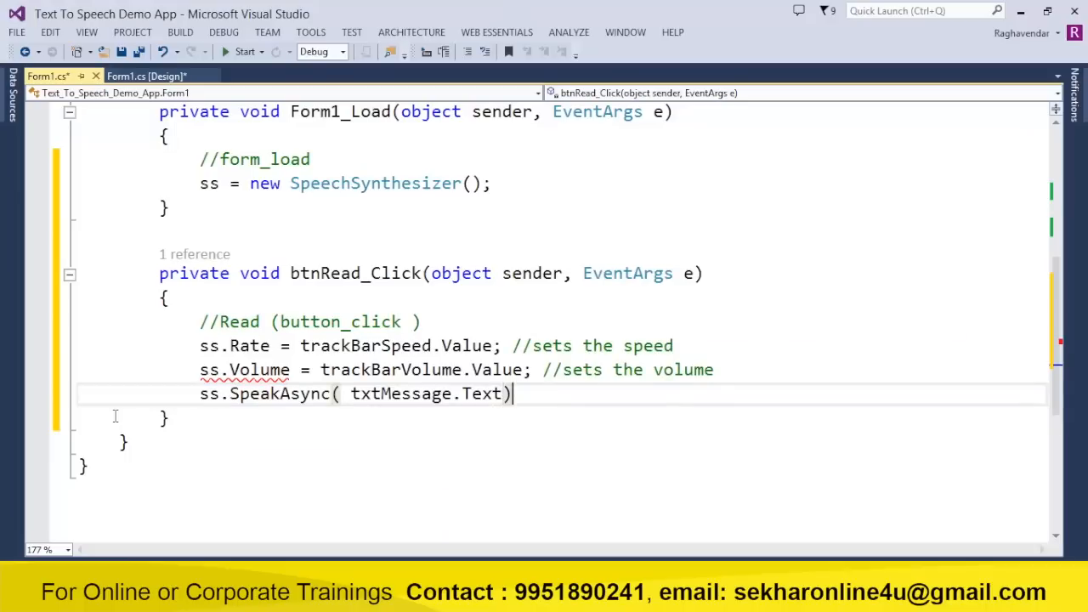
pyautogui.write(';')
pyautogui.press('enter')
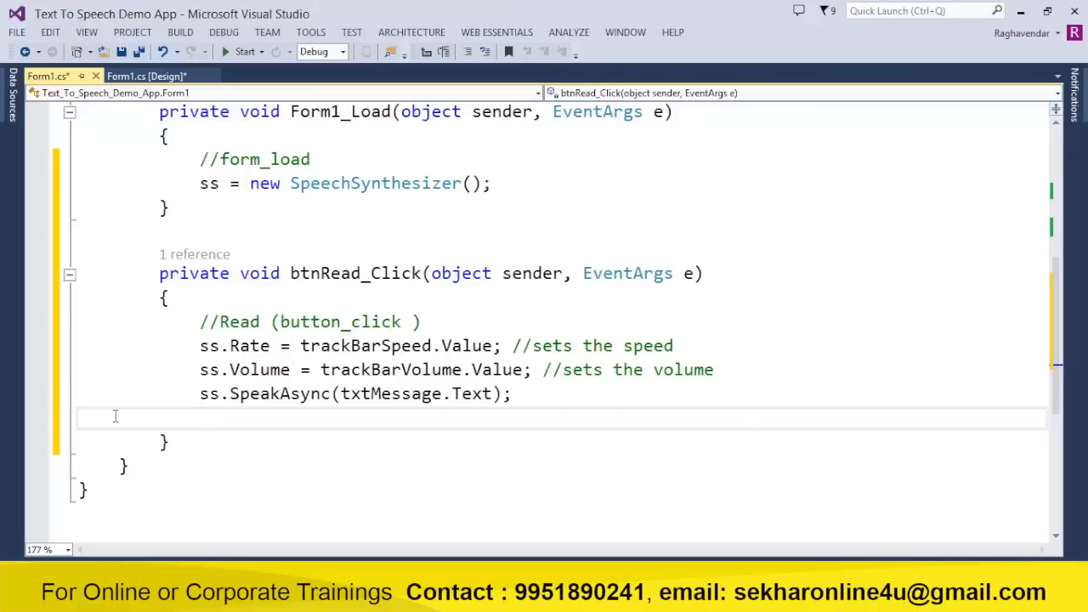
pyautogui.press('ctrl+s')
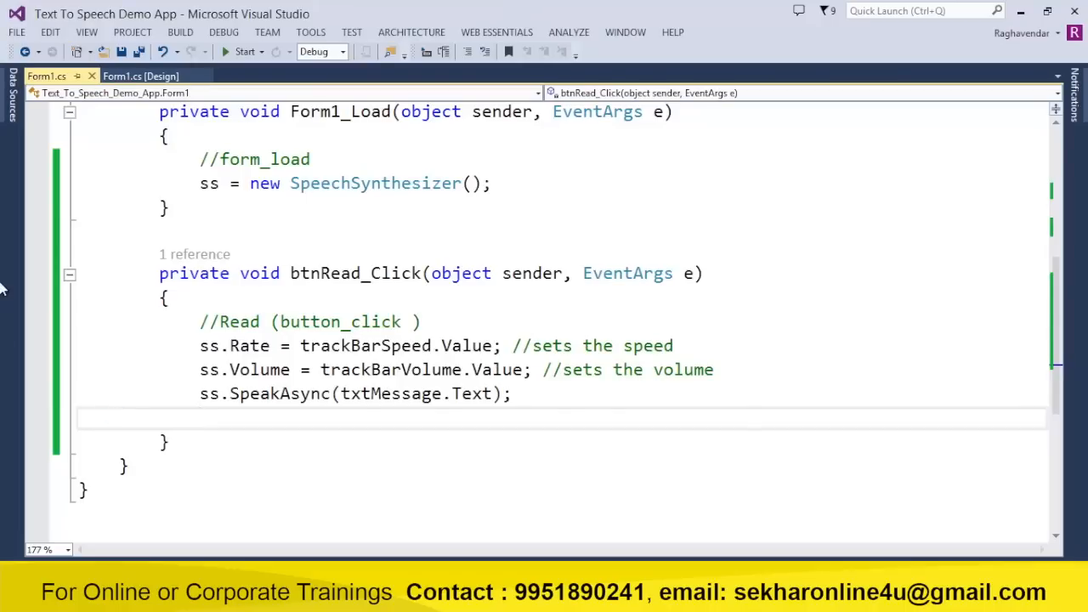
# - Create btnPause_Click with a Pause comment that calls ss.Pause()
pyautogui.click(140, 76)
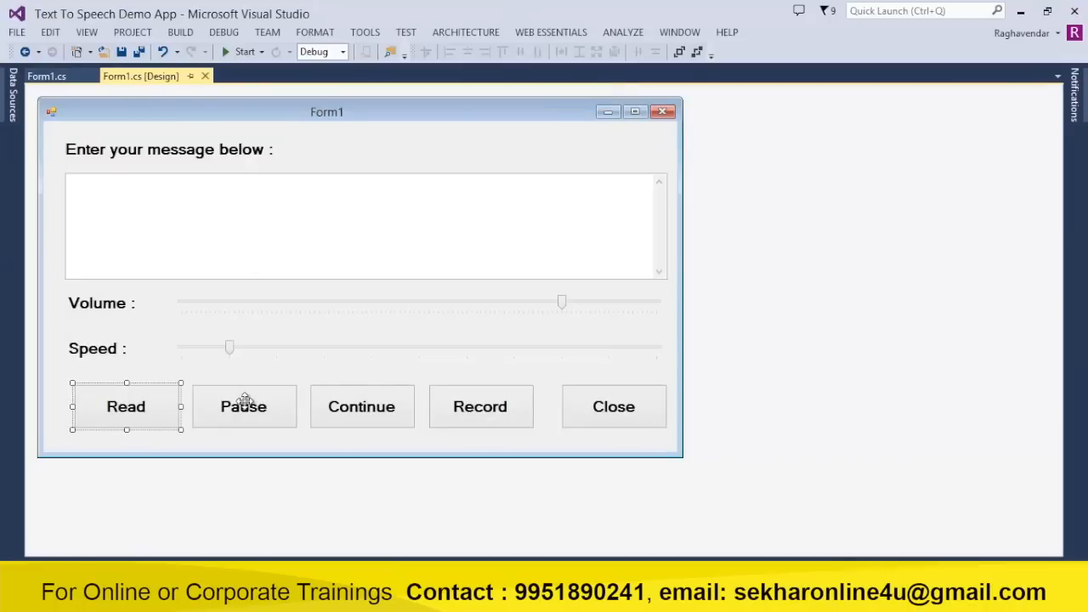
pyautogui.doubleClick(243, 406)
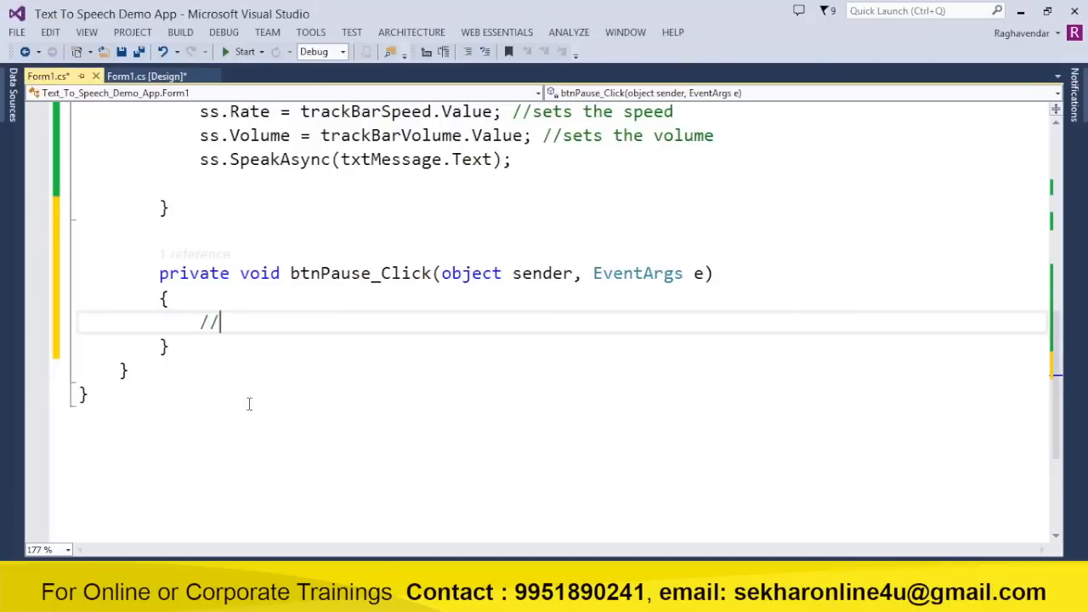
pyautogui.write('Pause (butt')
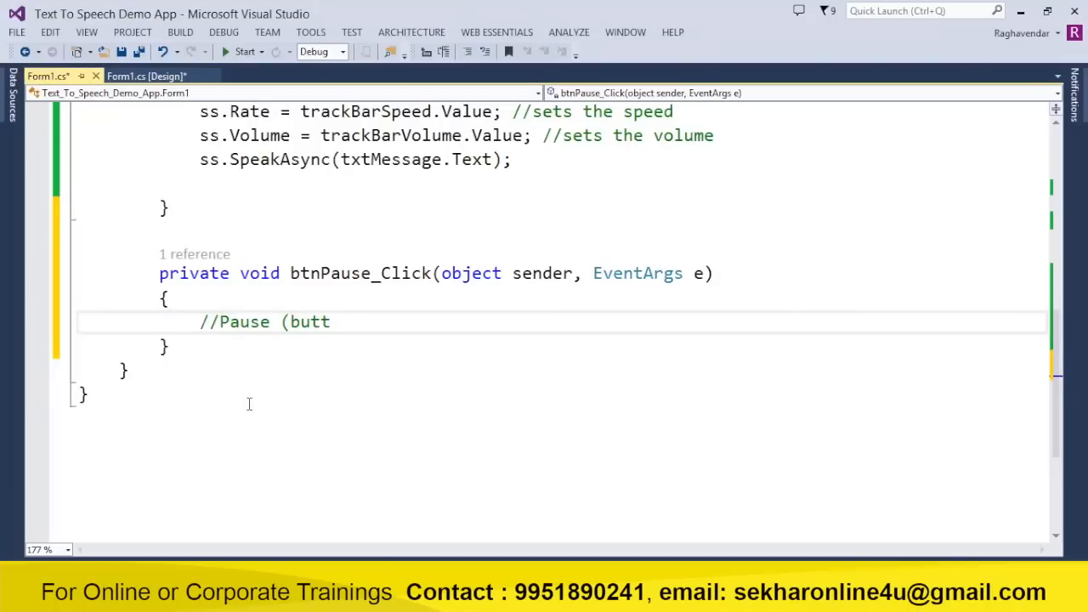
pyautogui.write('on_click')
pyautogui.write('ss.sp')
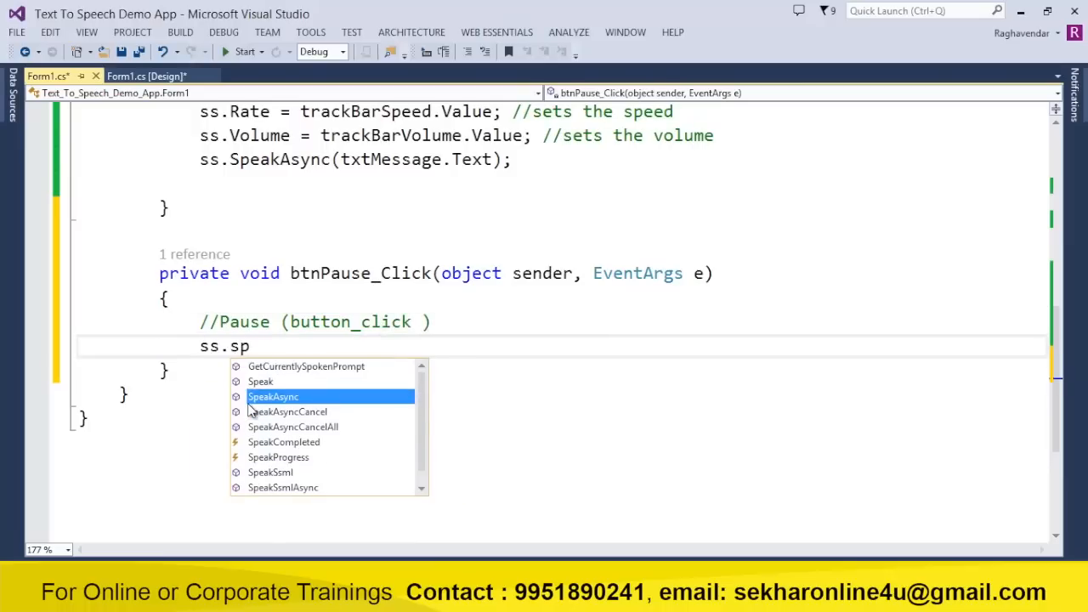
pyautogui.write('Pause();')
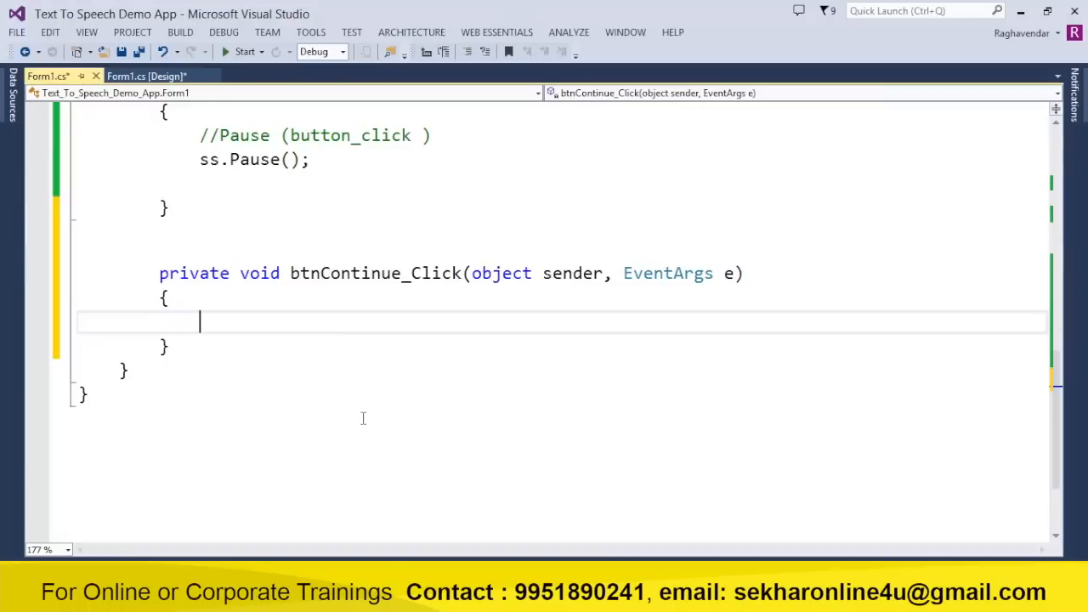
# - Add a //Continue comment and ss.Resume() to btnContinue_Click
pyautogui.write('//Contineu')
pyautogui.write('ss.')
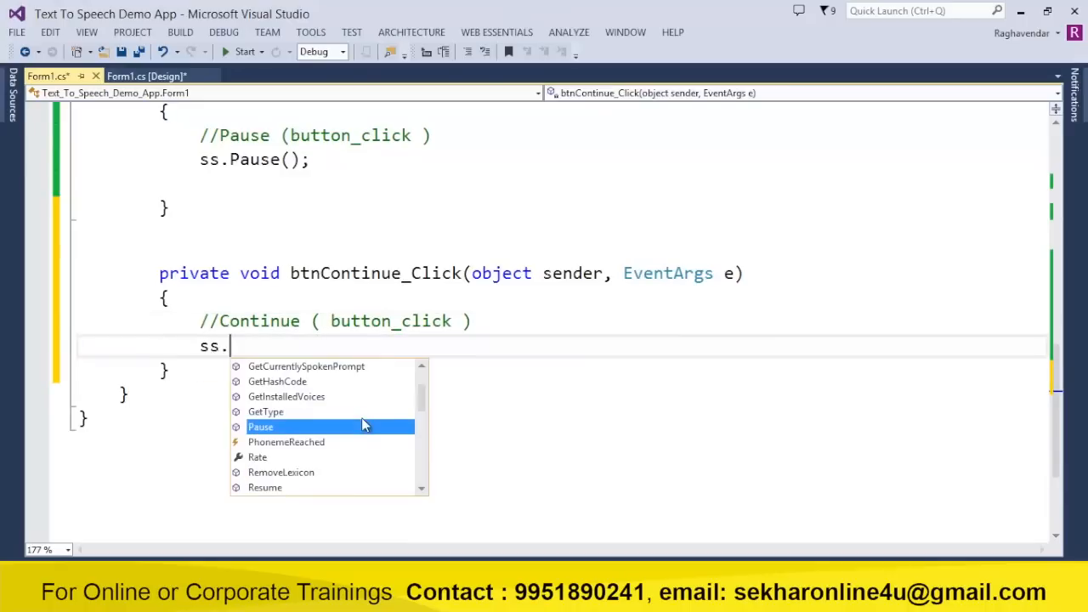
pyautogui.write('Resume')
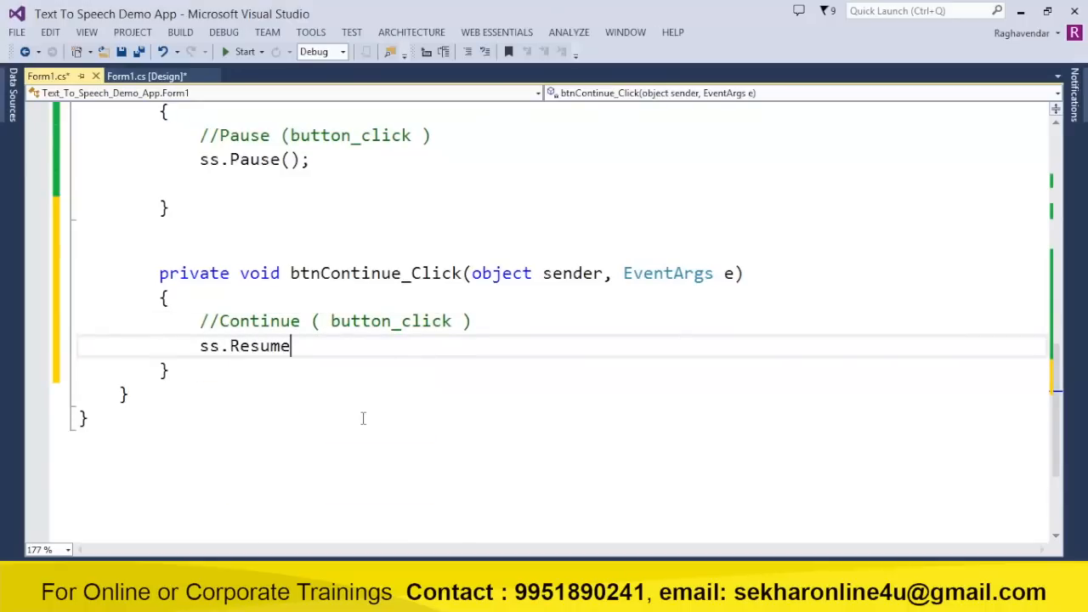
pyautogui.write('();')
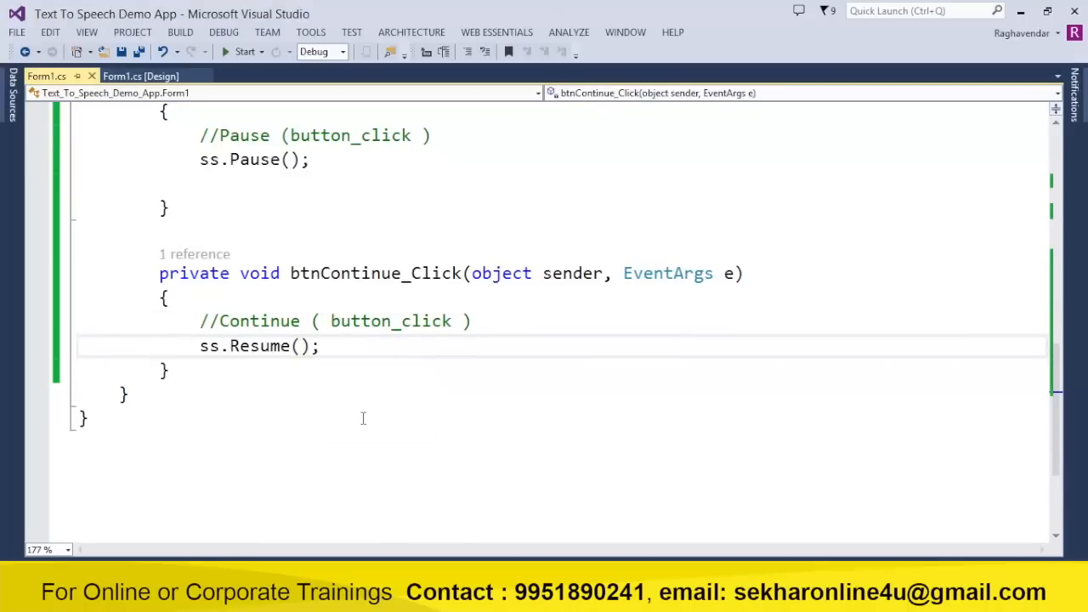
pyautogui.click(140, 75)
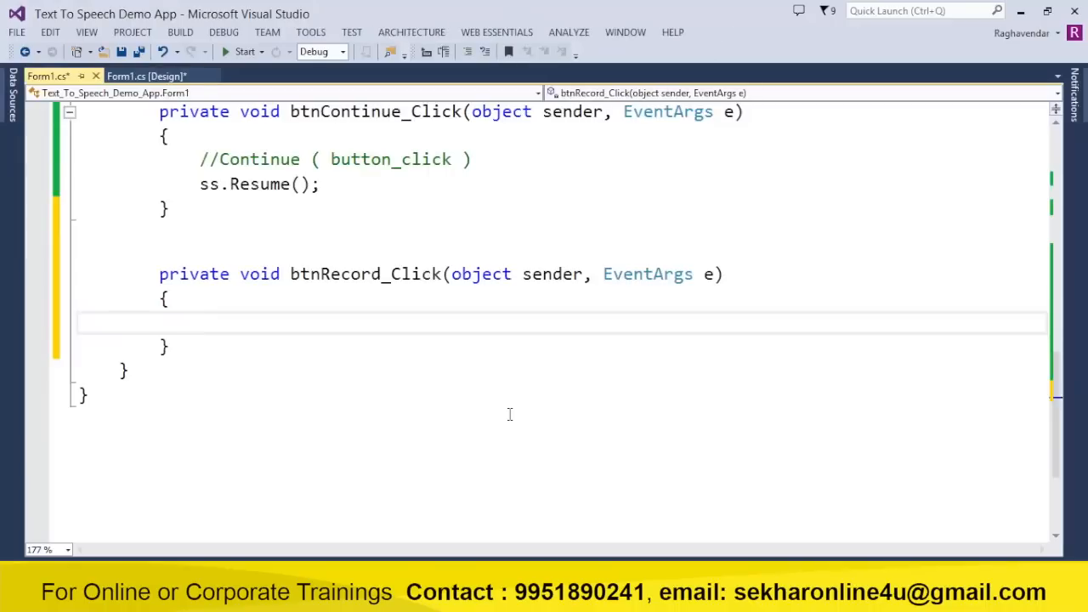
# - In btnRecord_Click, create a new SpeechSynthesizer with rate and volume from the sliders
pyautogui.write('//Record')
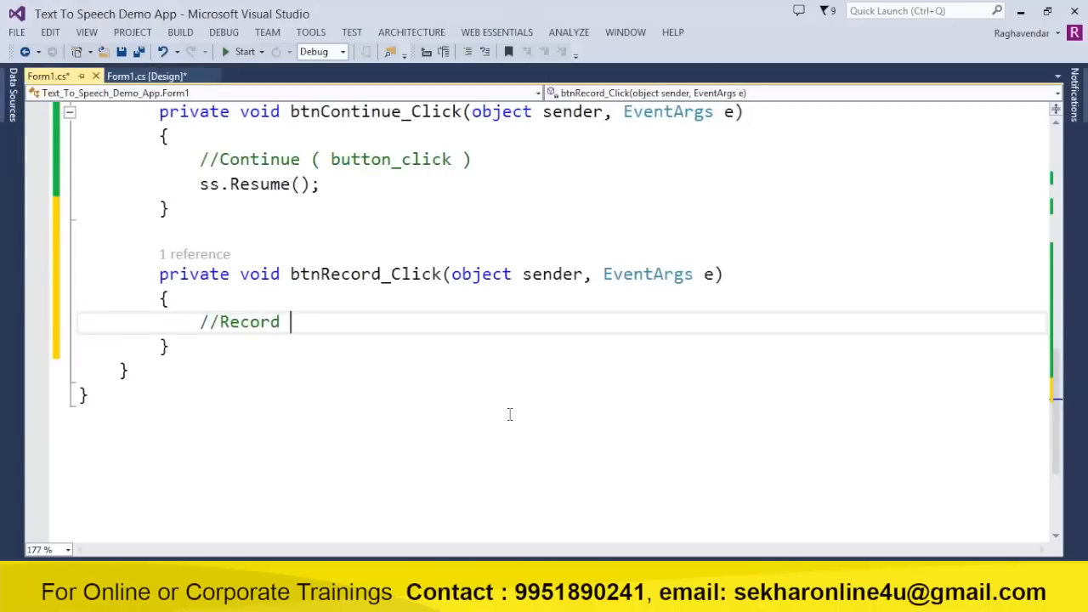
pyautogui.write('( button_click')
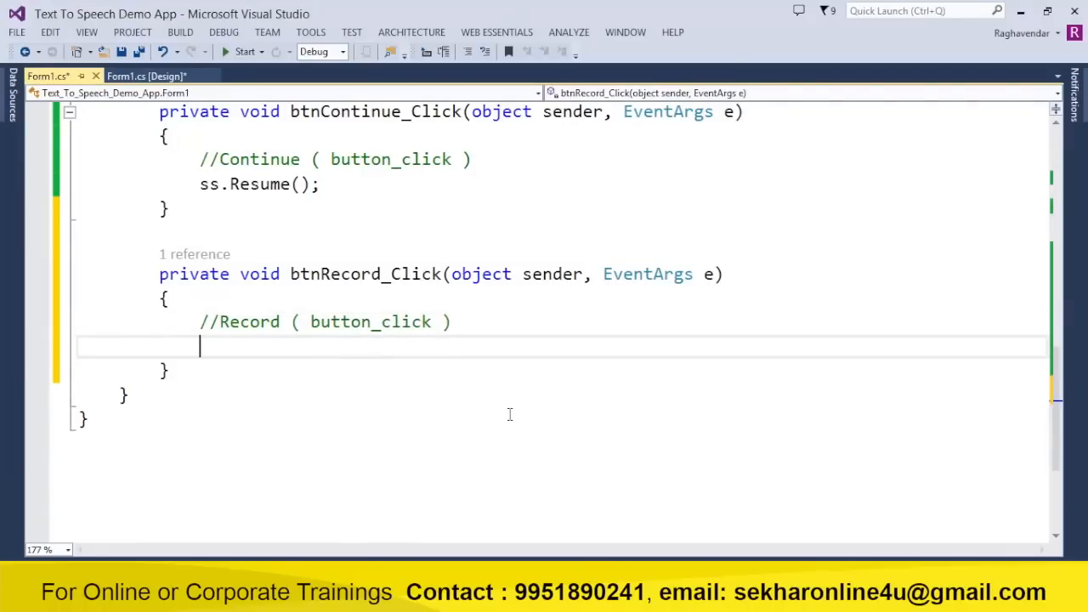
pyautogui.write('SpeechSynthesizer ss')
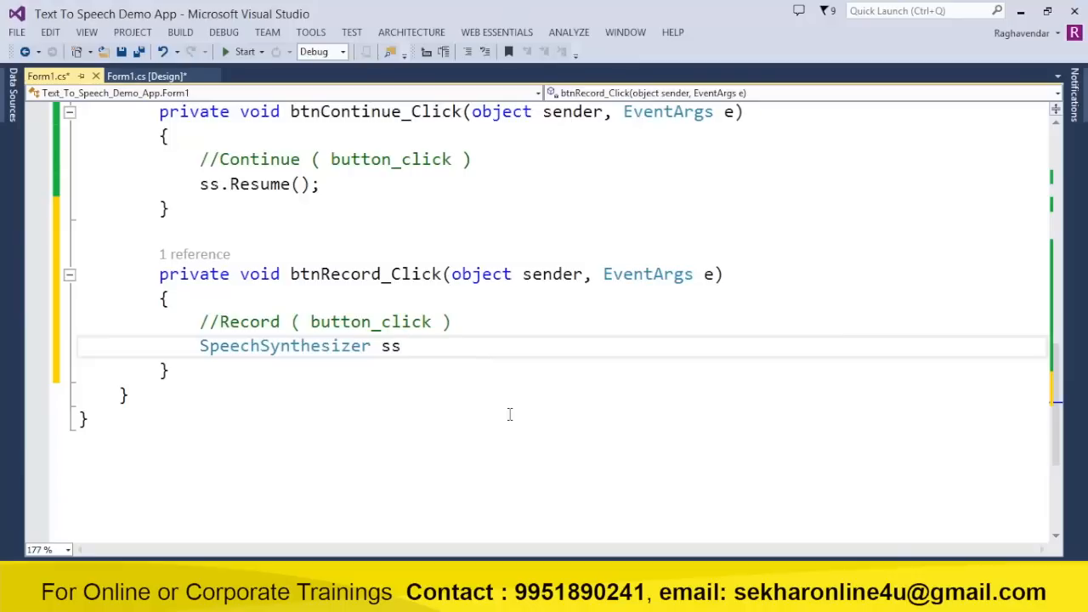
pyautogui.write('= new SpeechSynthesizer();')
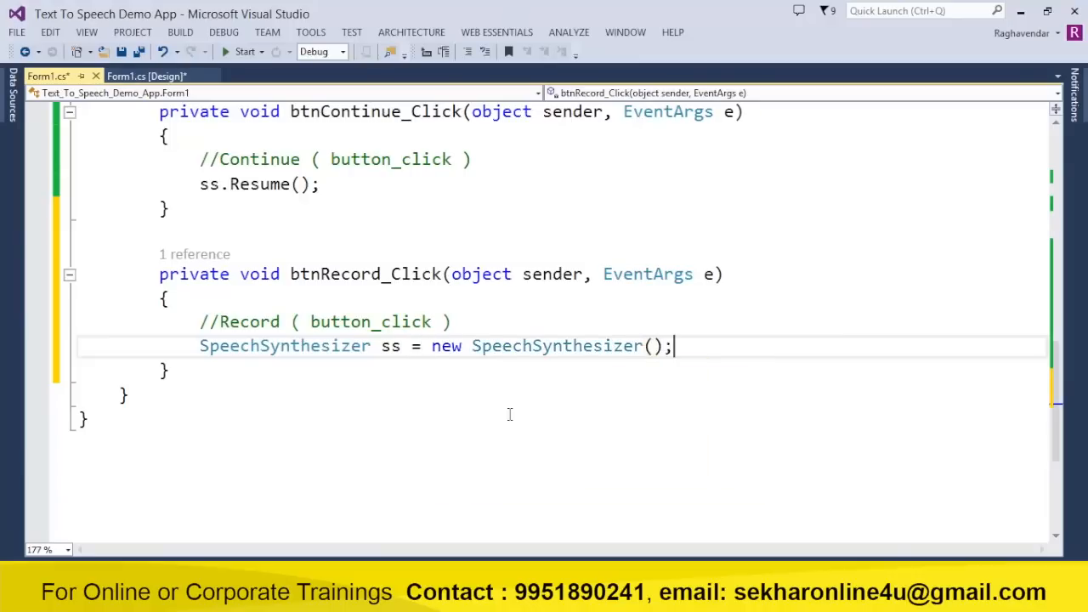
pyautogui.write('ss.r')
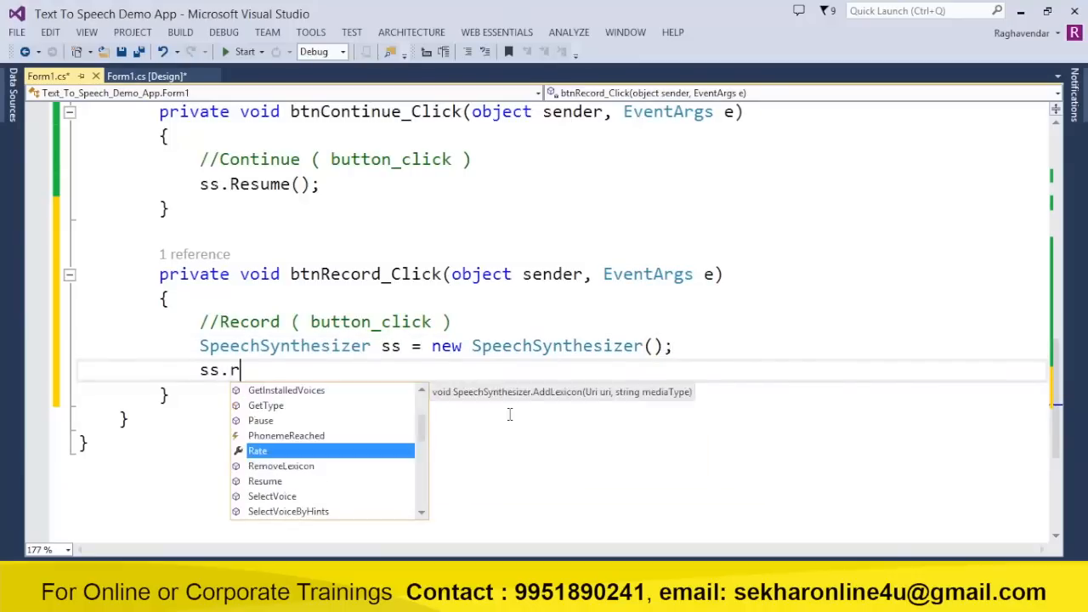
pyautogui.write('Rate =')
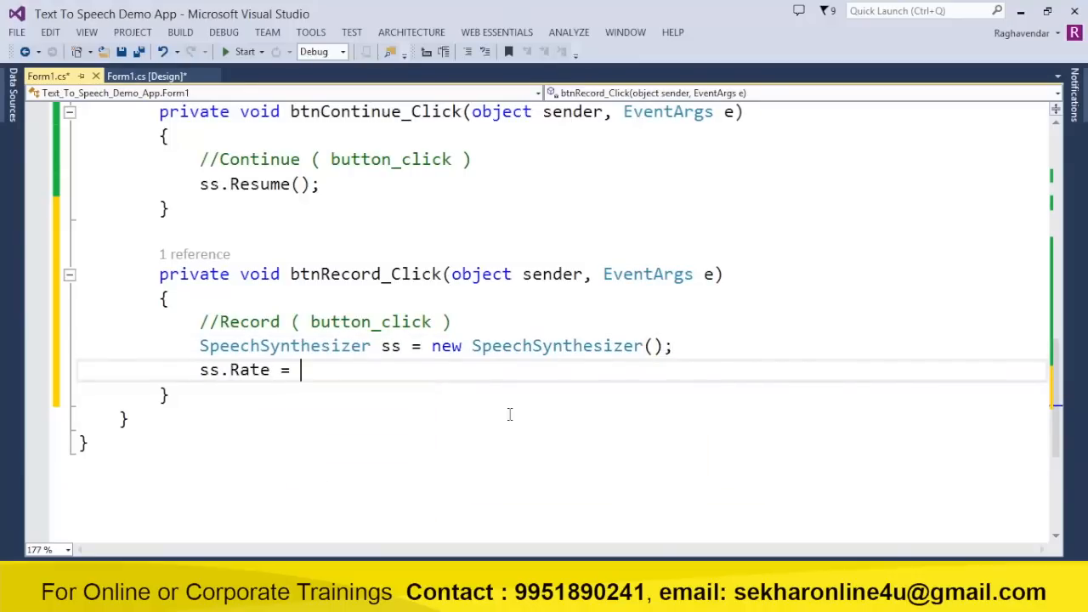
pyautogui.write('trackBarSpeed.Value;')
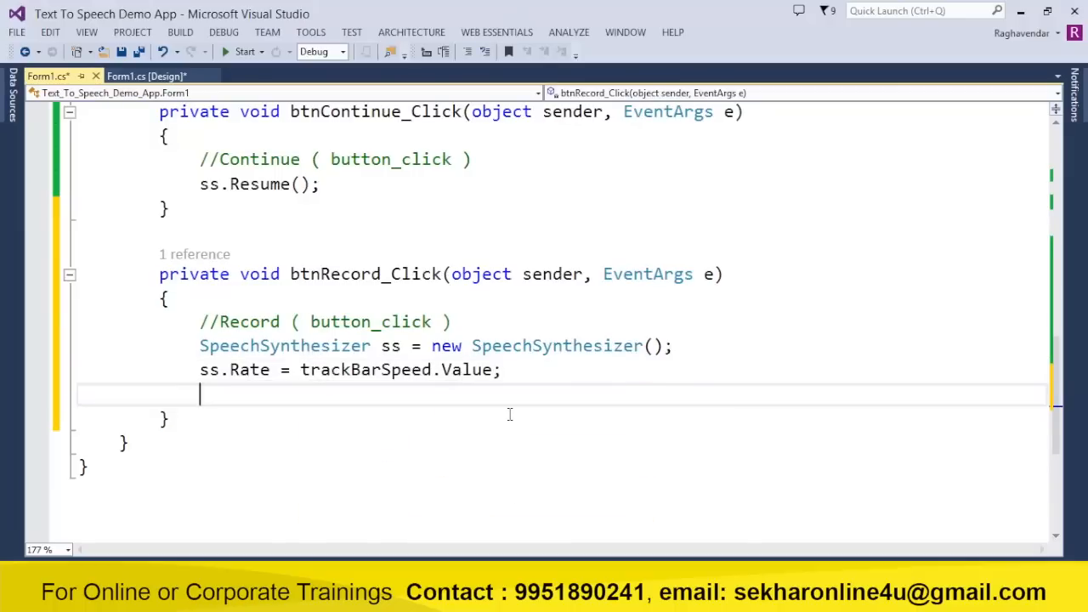
pyautogui.write('ss.Volume')
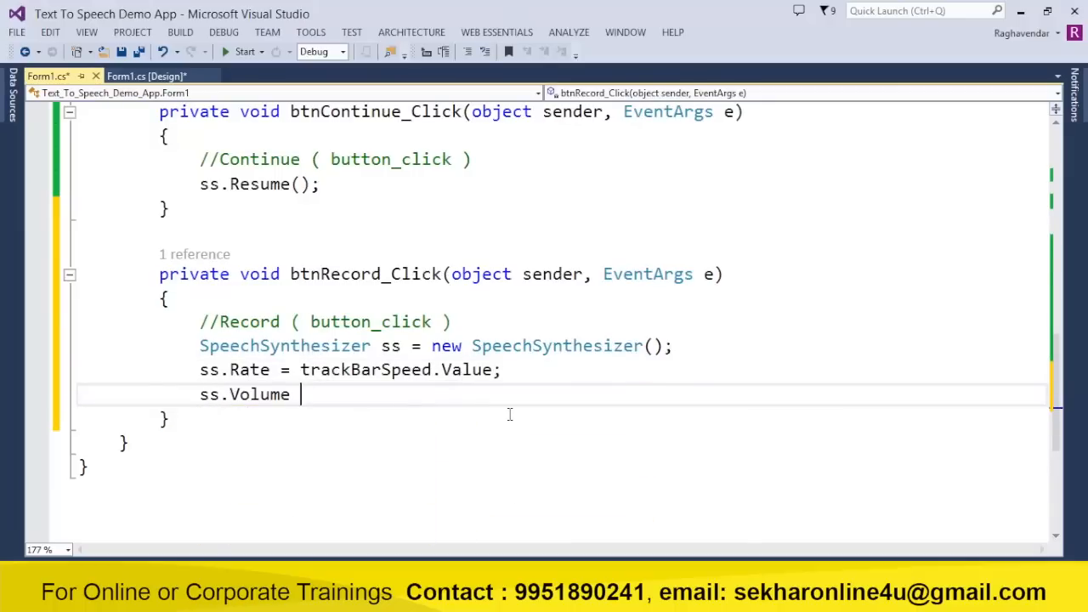
pyautogui.write('= trackBarVolume.Value;')
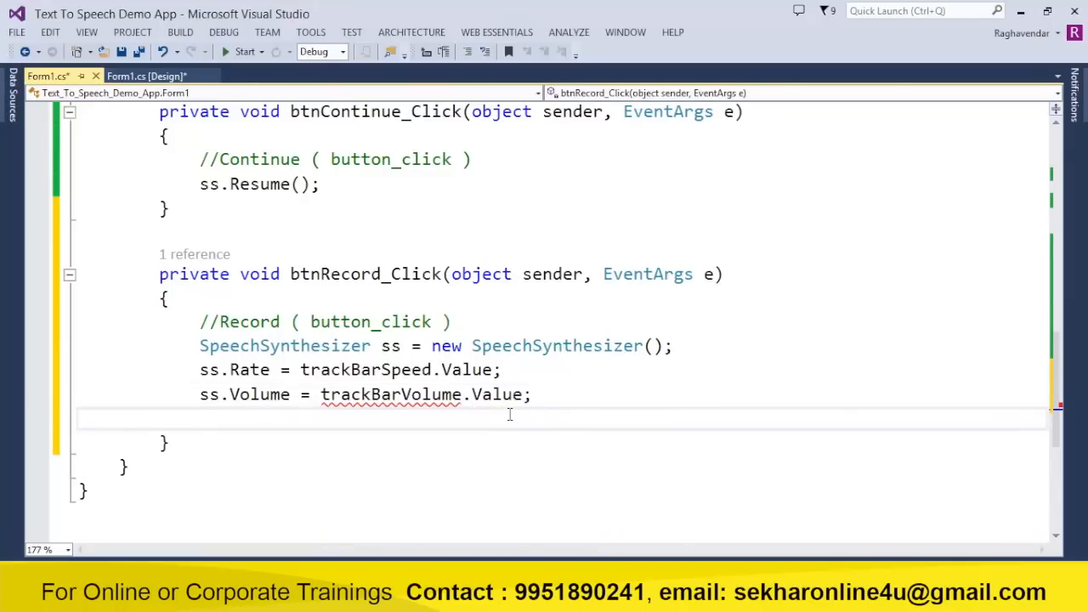
# - Create SaveFileDialog sfd with a *.wav filter and set the wave file output
pyautogui.write('SaveFileDialog')
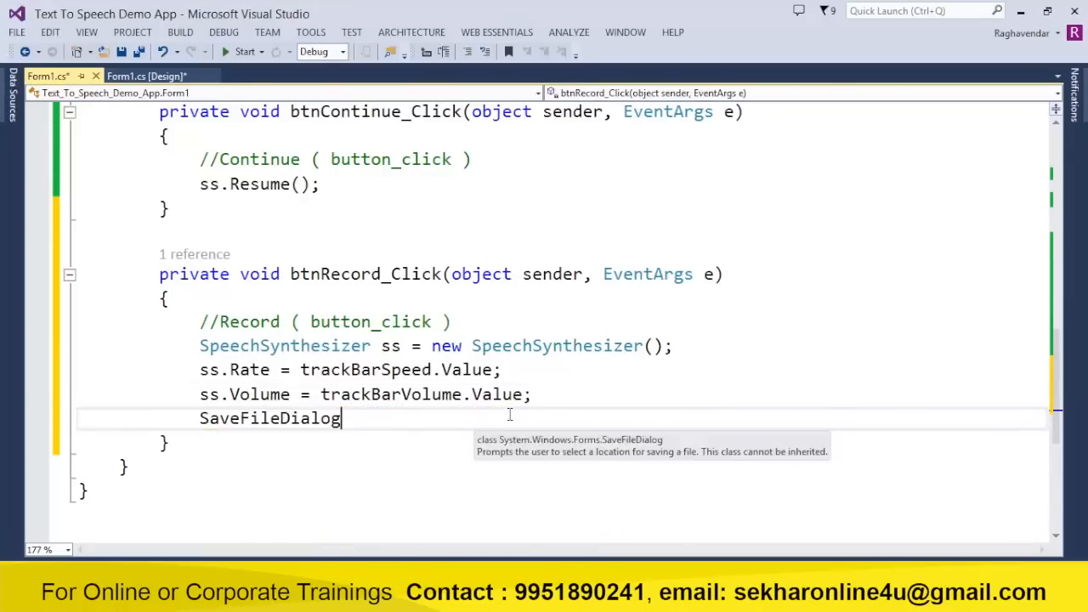
pyautogui.write('sfd =')
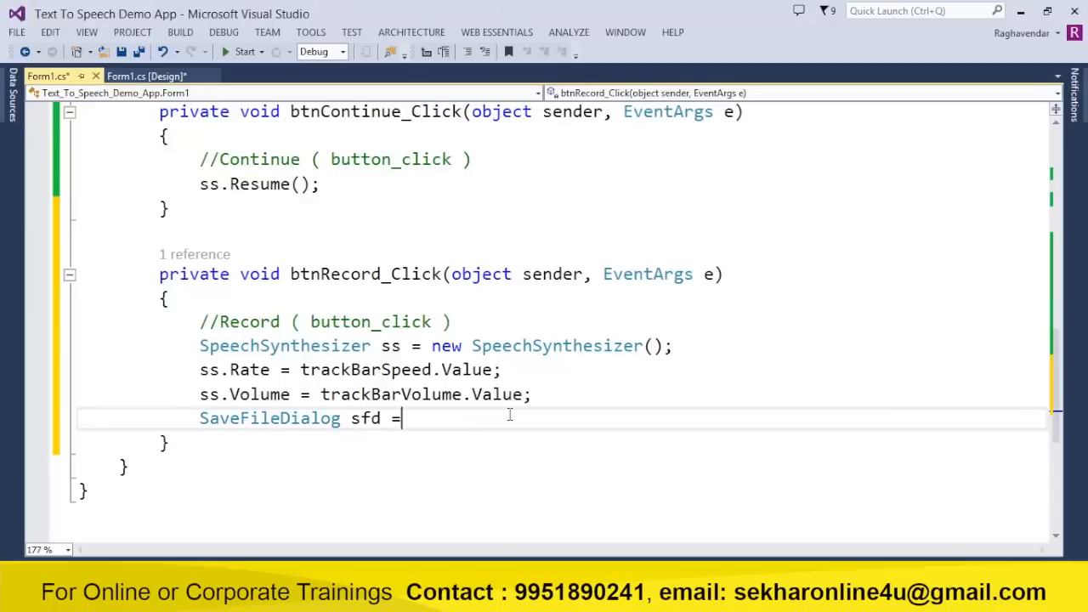
pyautogui.write('new SaveFileDialog();')
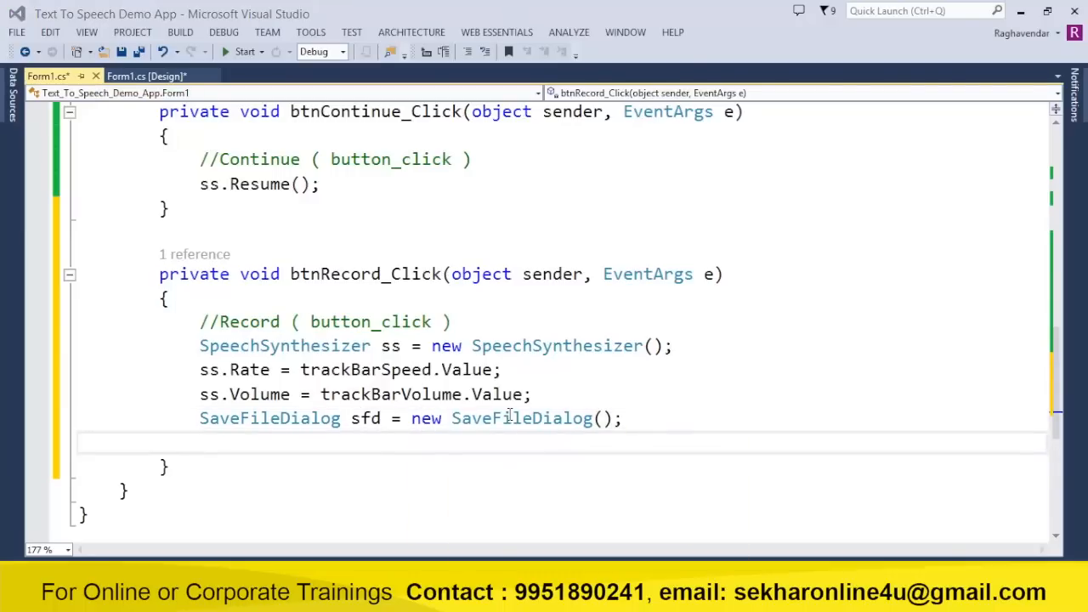
pyautogui.write('sfd.Filter = "Wave F')
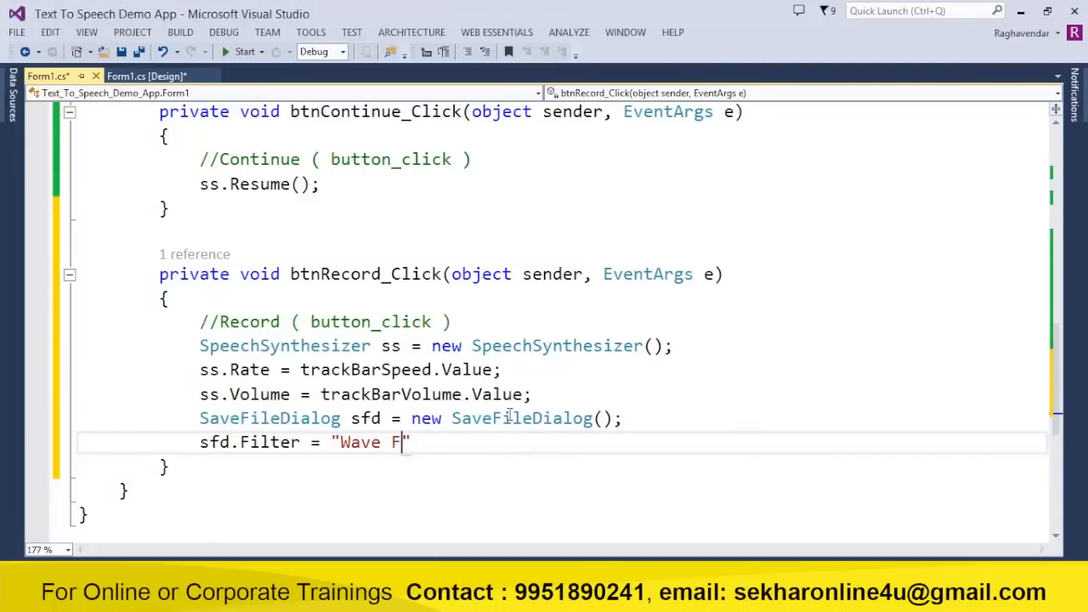
pyautogui.write('iles|')
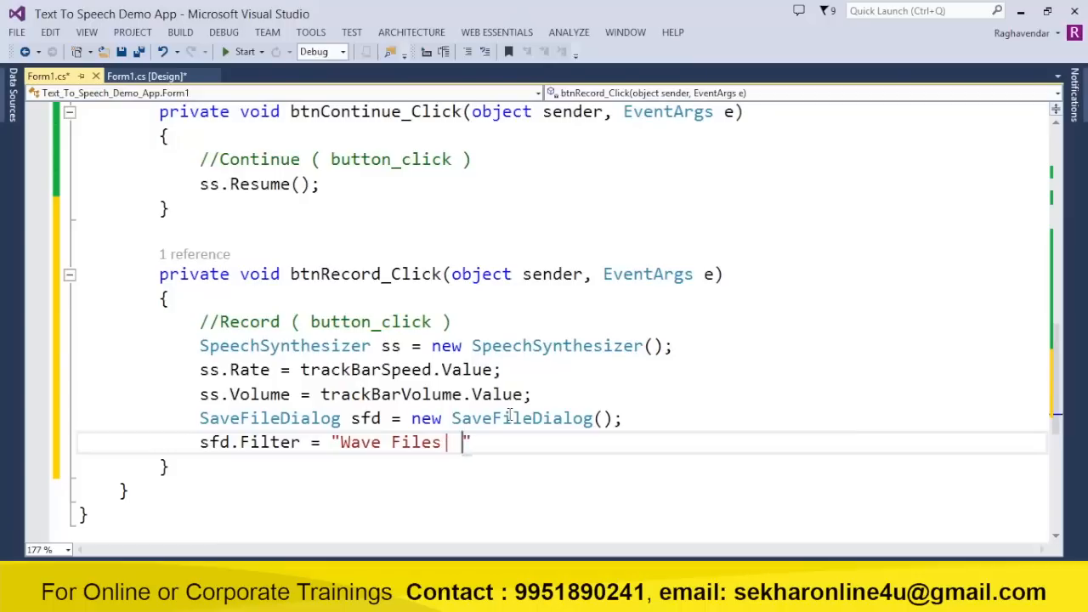
pyautogui.write('*.wav')
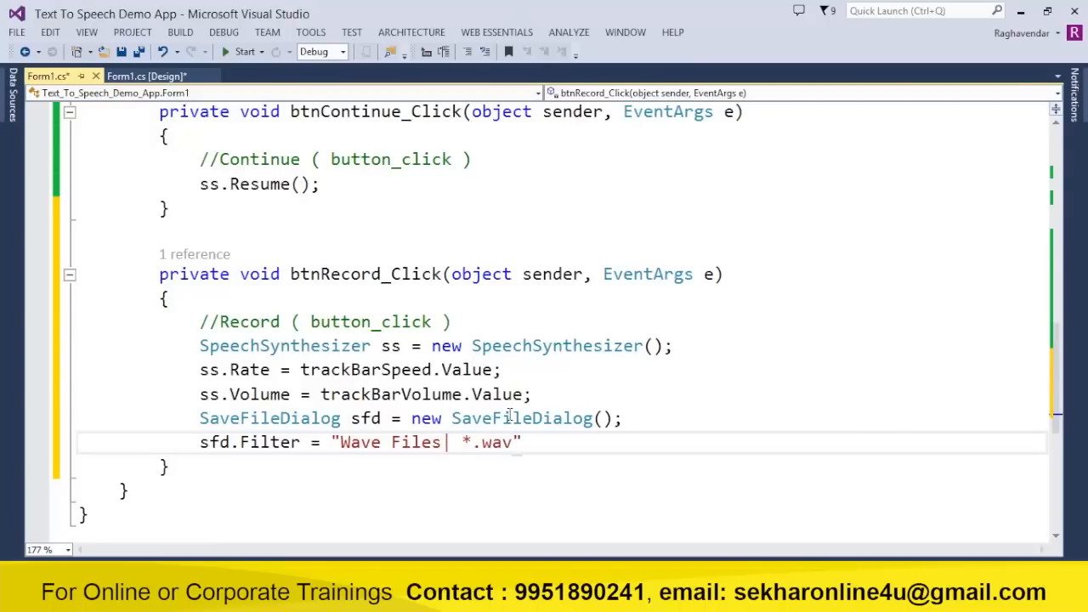
pyautogui.write('s')
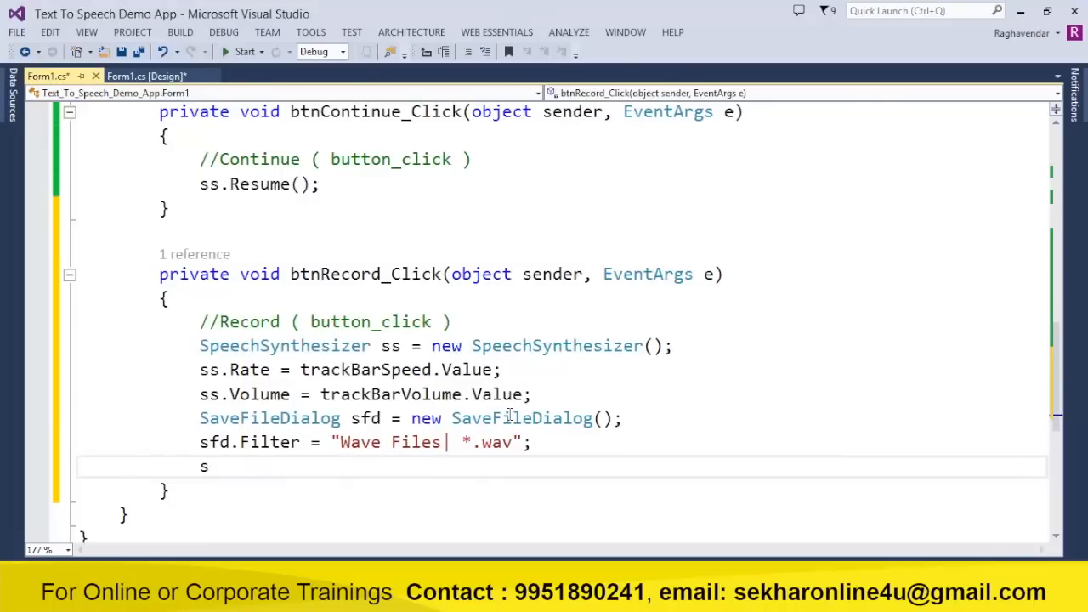
pyautogui.write('s.setOutputToWaveFile(')
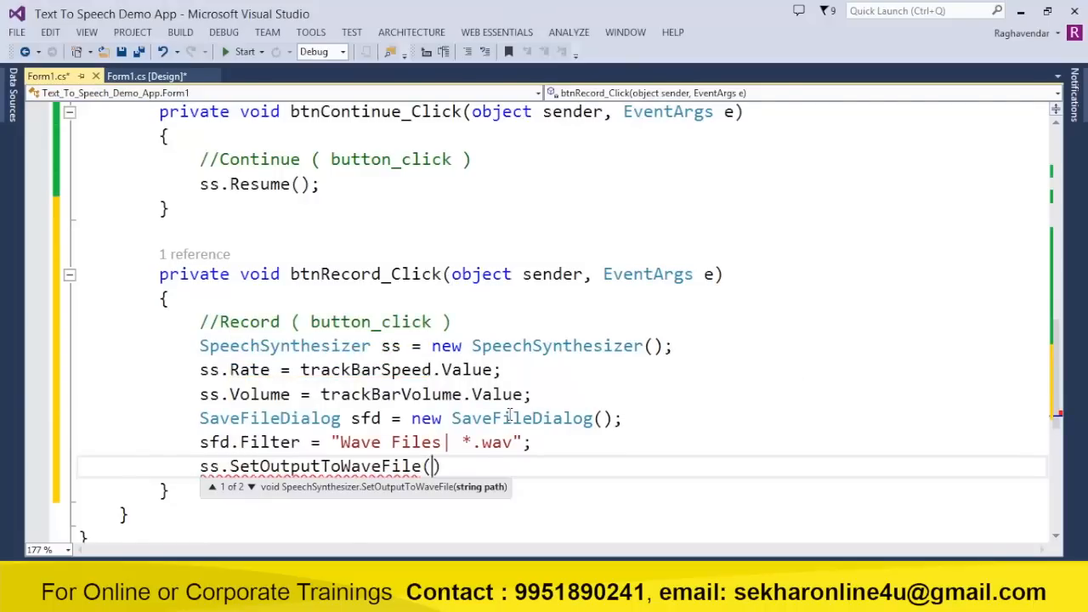
pyautogui.write('sfd.FileName')
pyautogui.write('ss.Speak(')
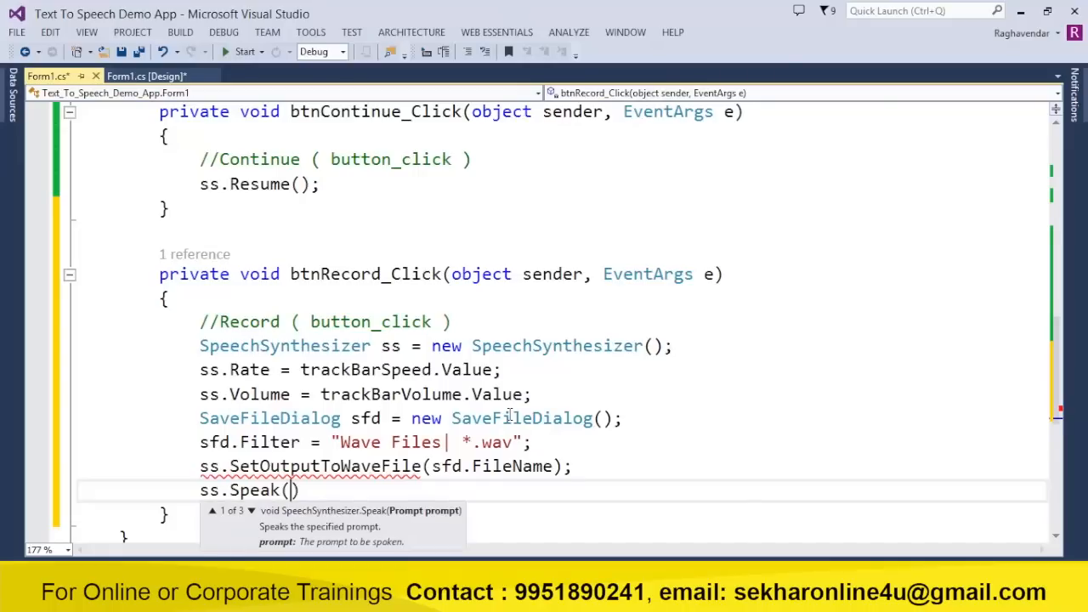
pyautogui.write(')')
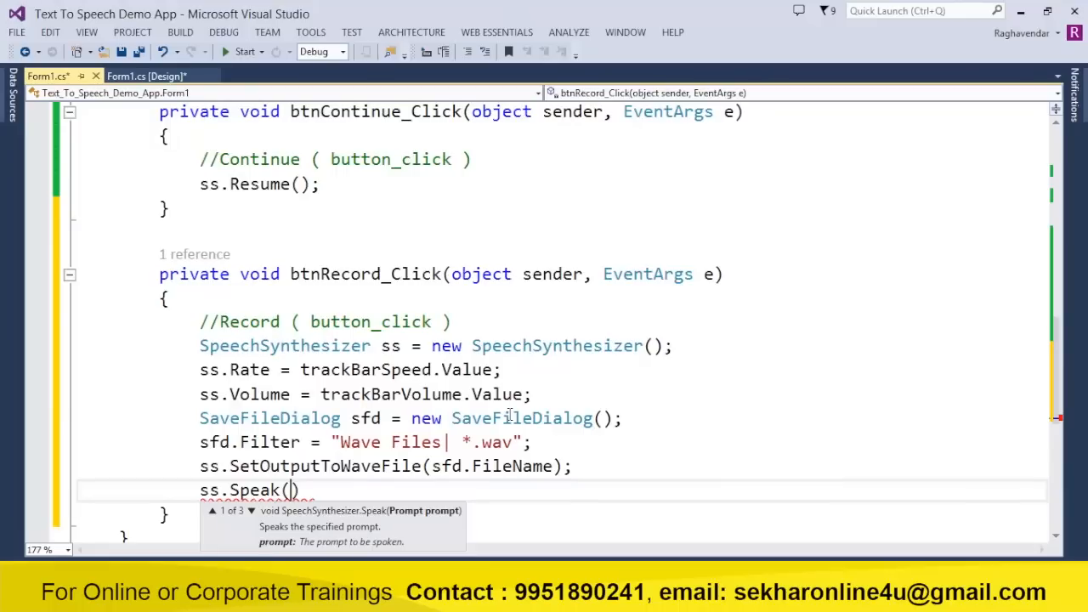
# - Speak txtMessage.Text to the file and show 'Recording Completed..' captioned T2S
pyautogui.write('txtMessage')
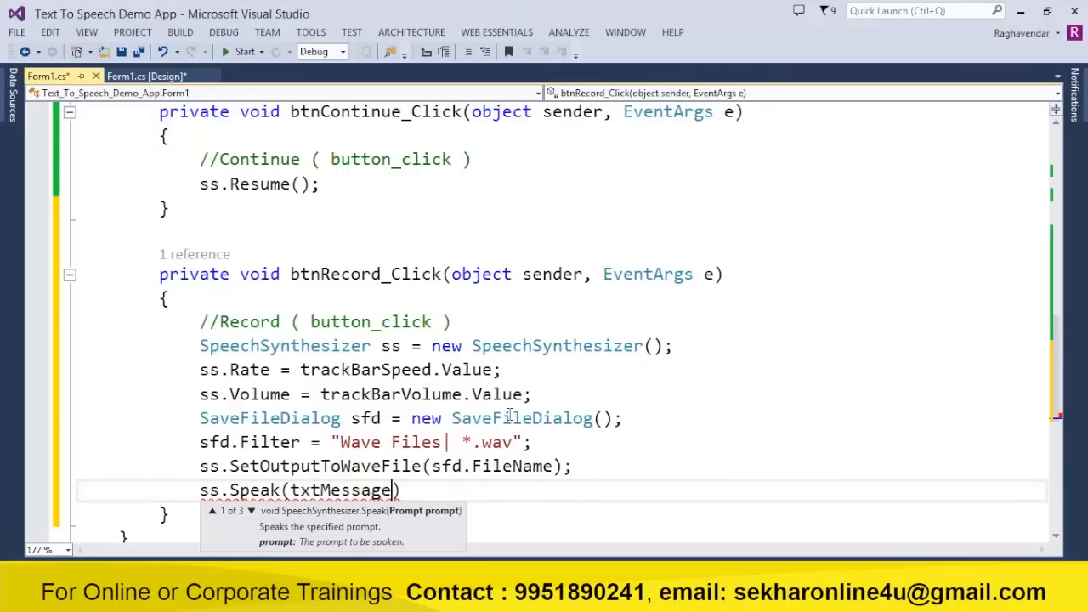
pyautogui.write('.Text')
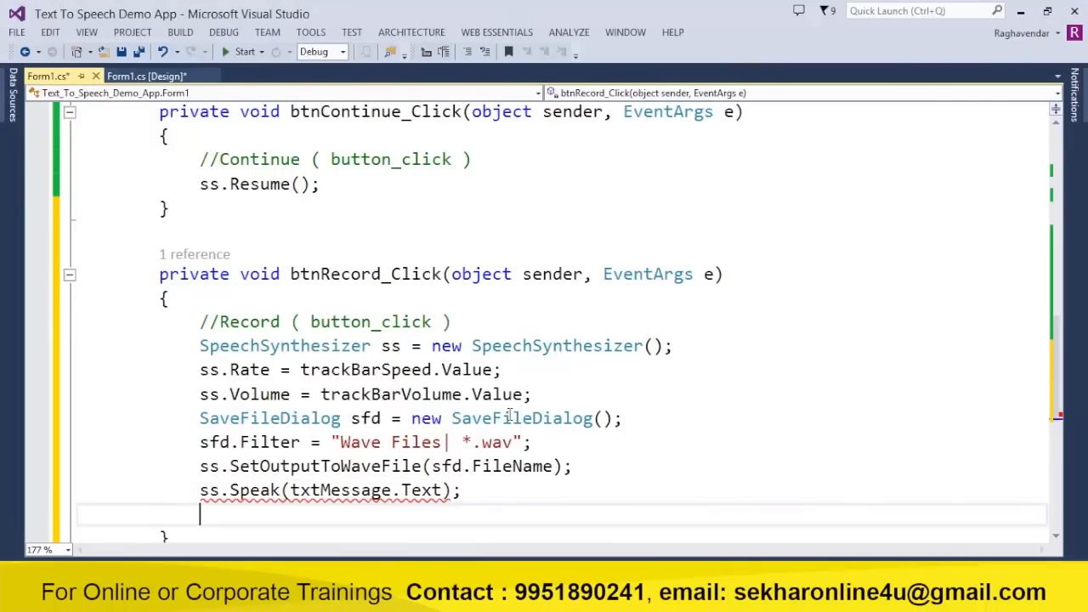
pyautogui.write('ss.s')
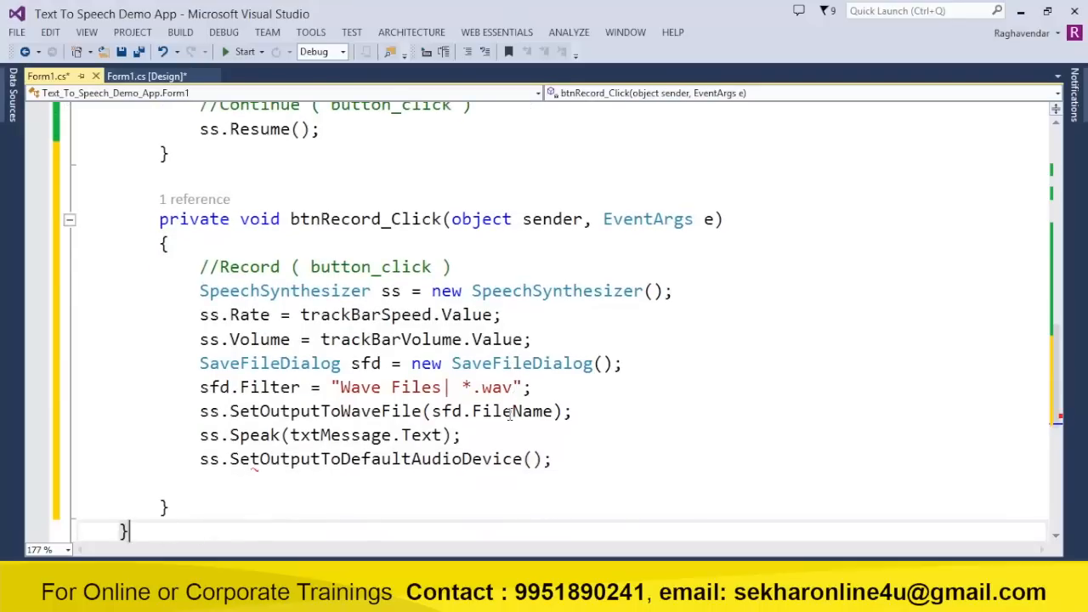
pyautogui.write('mbo')
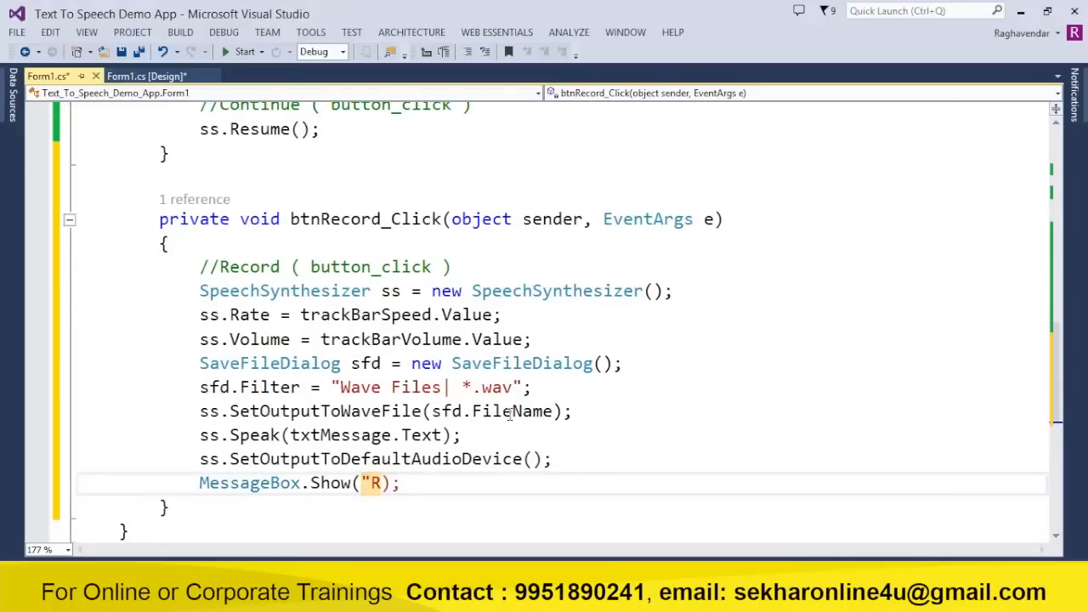
pyautogui.write('ecording Completed..')
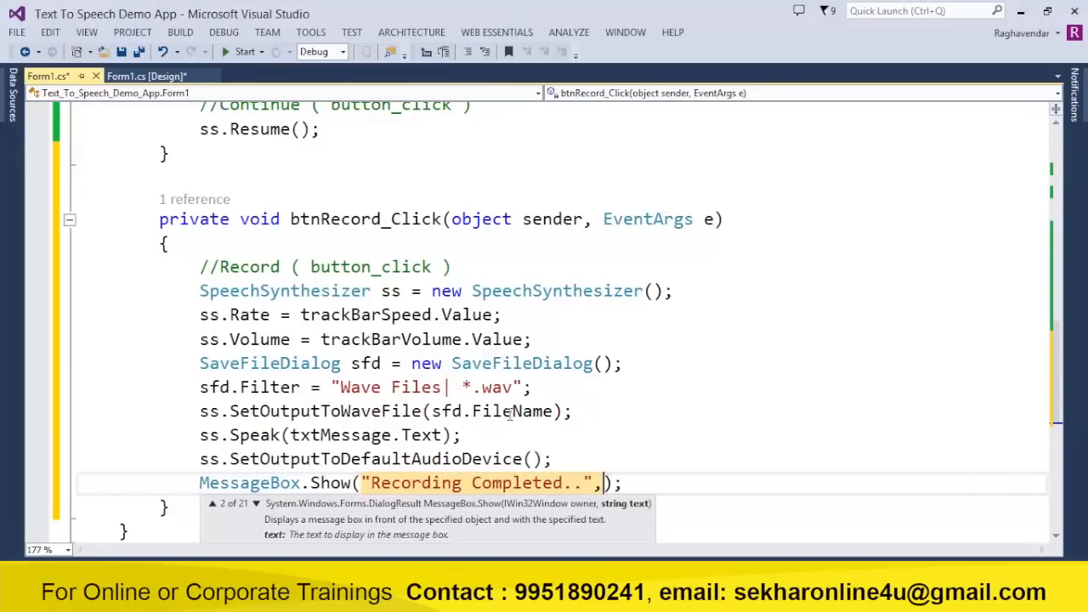
pyautogui.write(',"T')
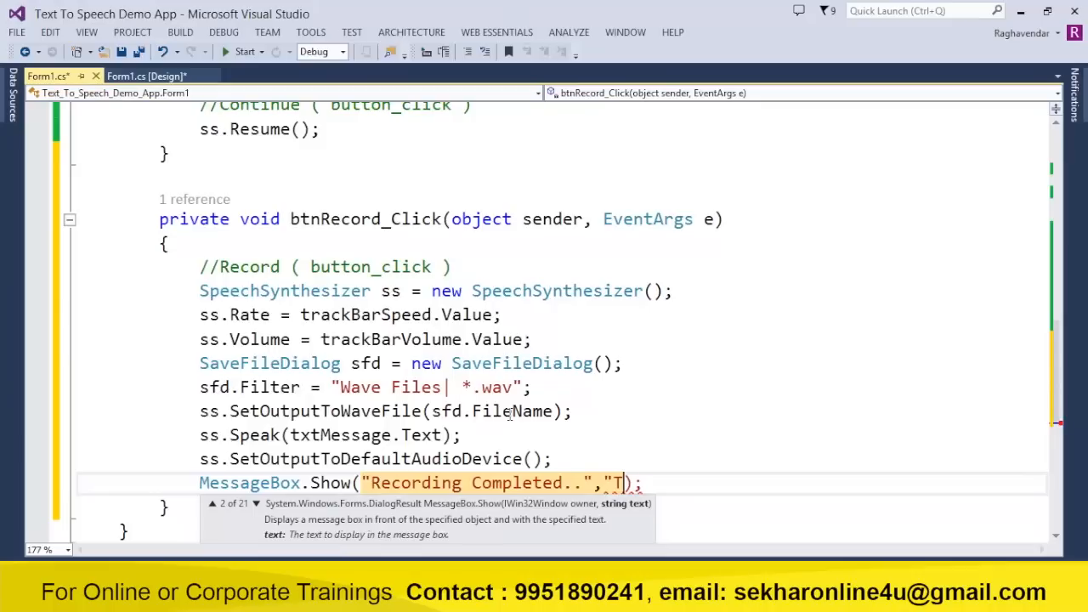
pyautogui.write('2S')
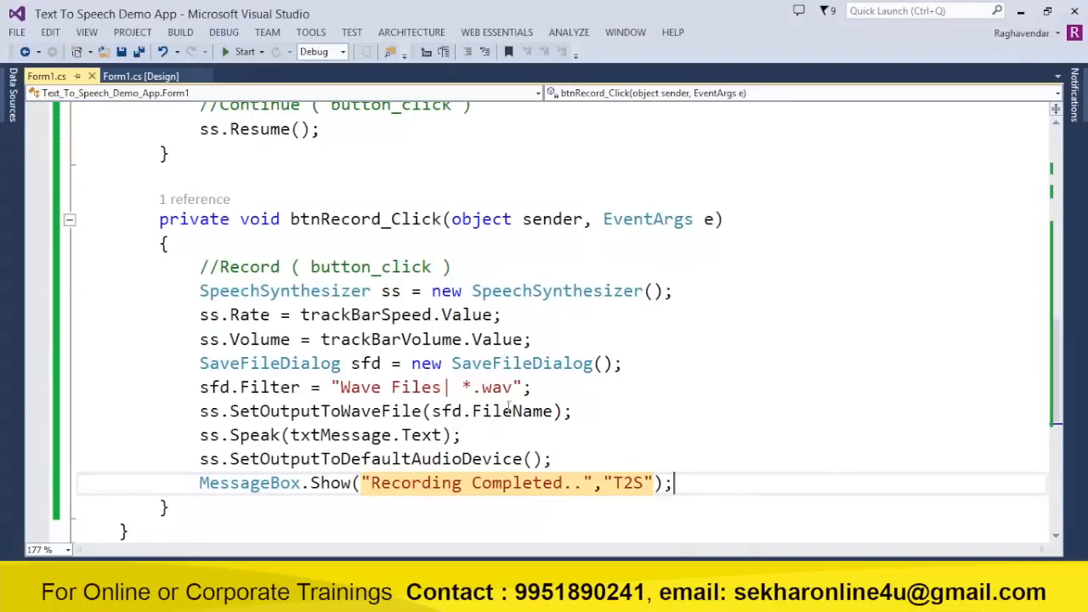
# - Create btnClose_Click with a //Close comment calling Application.Exit()
pyautogui.click(140, 76)
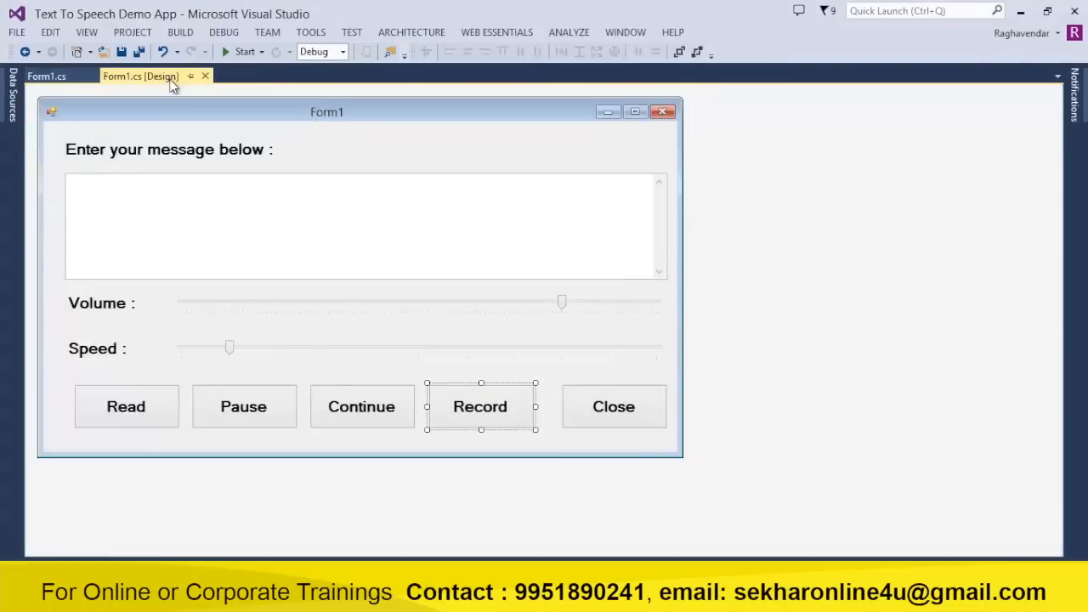
pyautogui.doubleClick(613, 407)
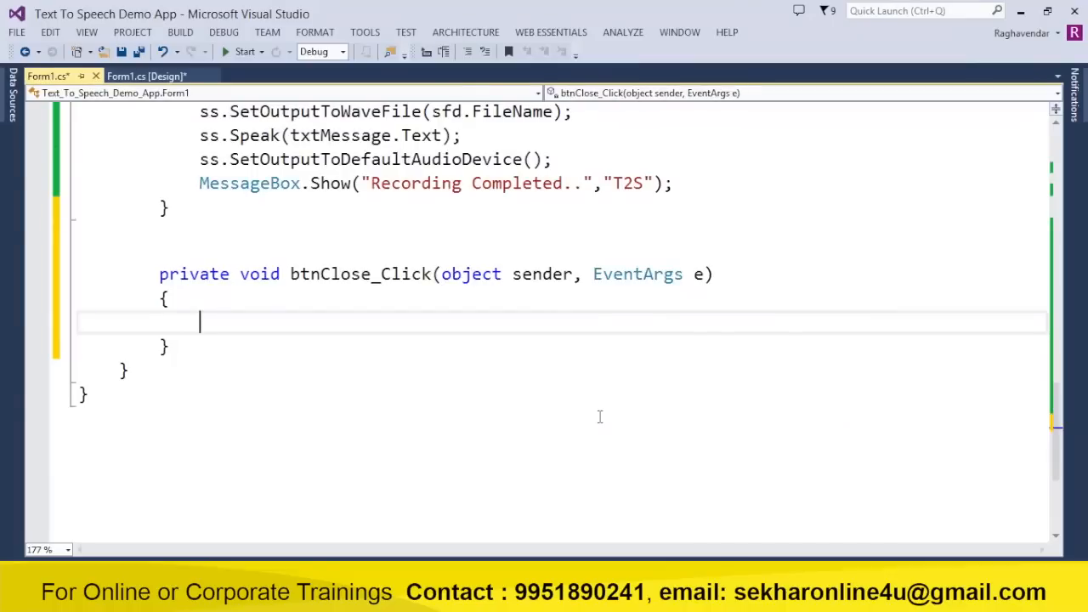
pyautogui.write('//Close (')
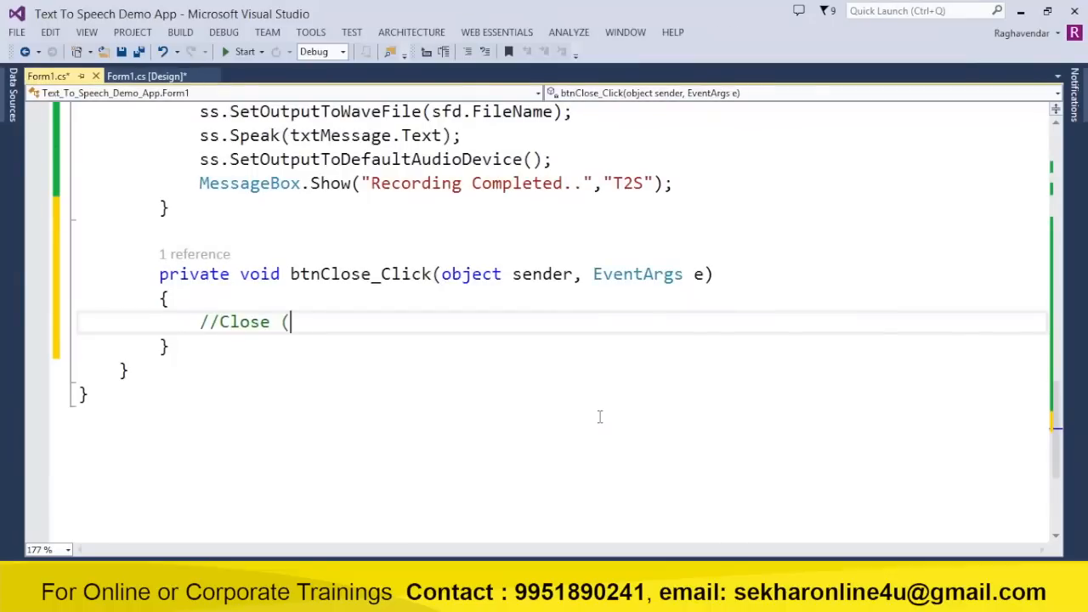
pyautogui.write('button_click')
pyautogui.write('Application.exi')
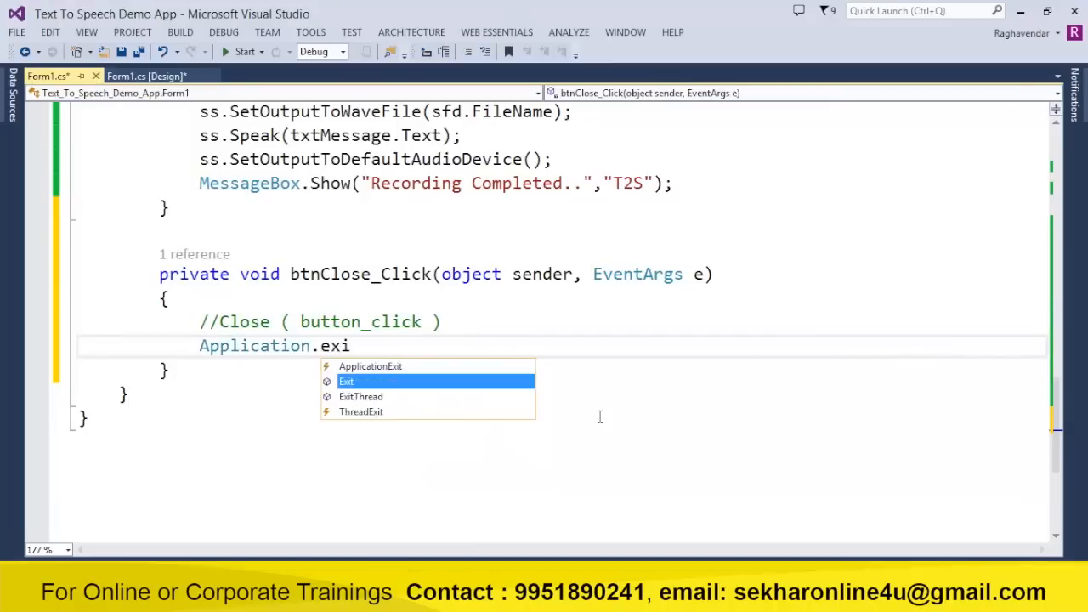
pyautogui.write(')()')
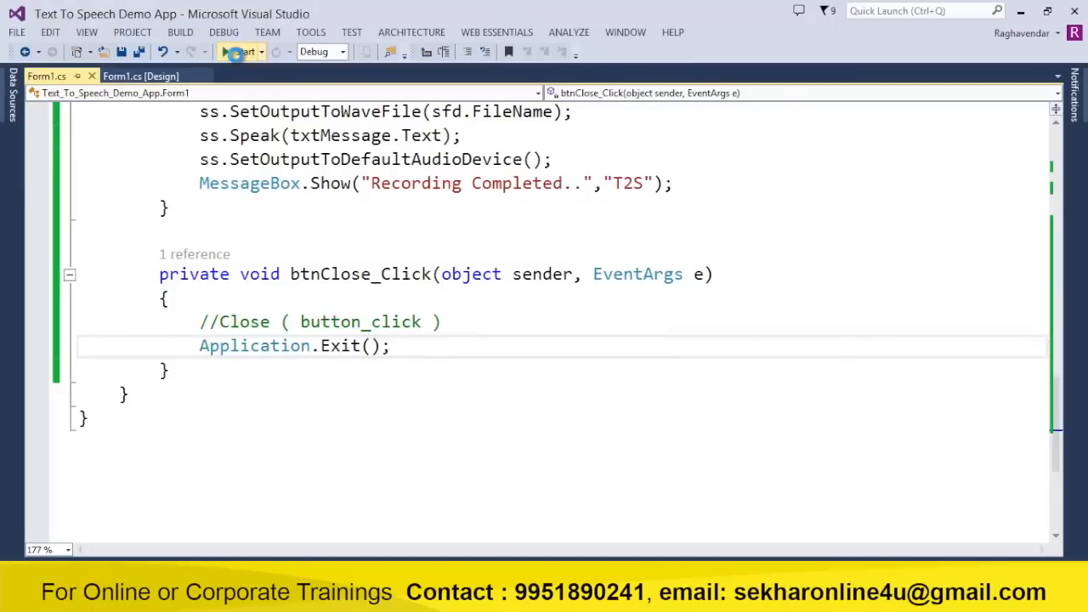
# - Launch the app, type 'Good Morning!' as the message, and max the volume slider
pyautogui.click(239, 52)
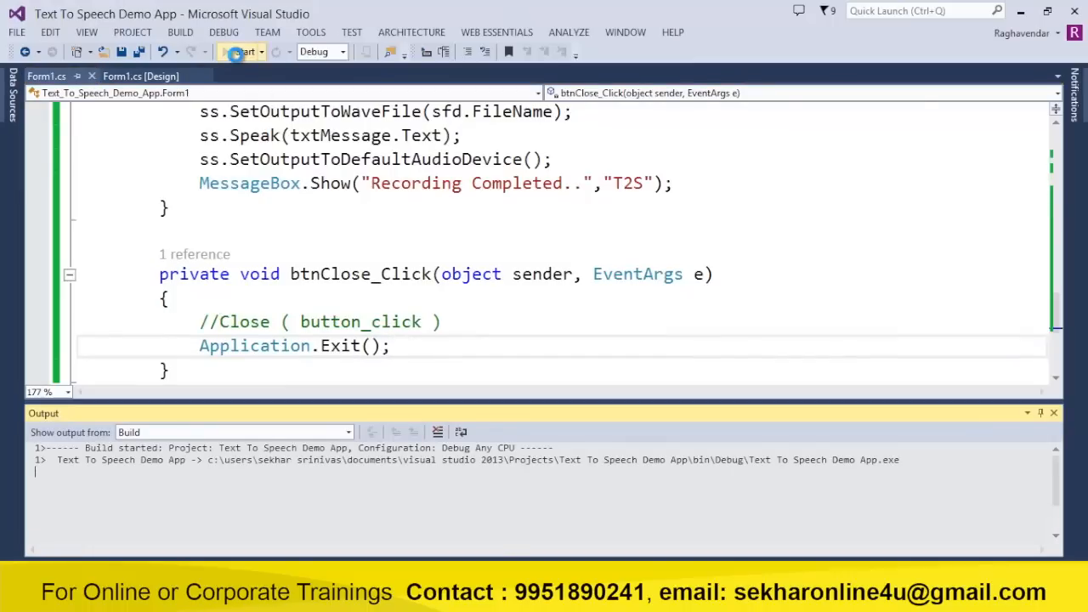
pyautogui.click(241, 52)
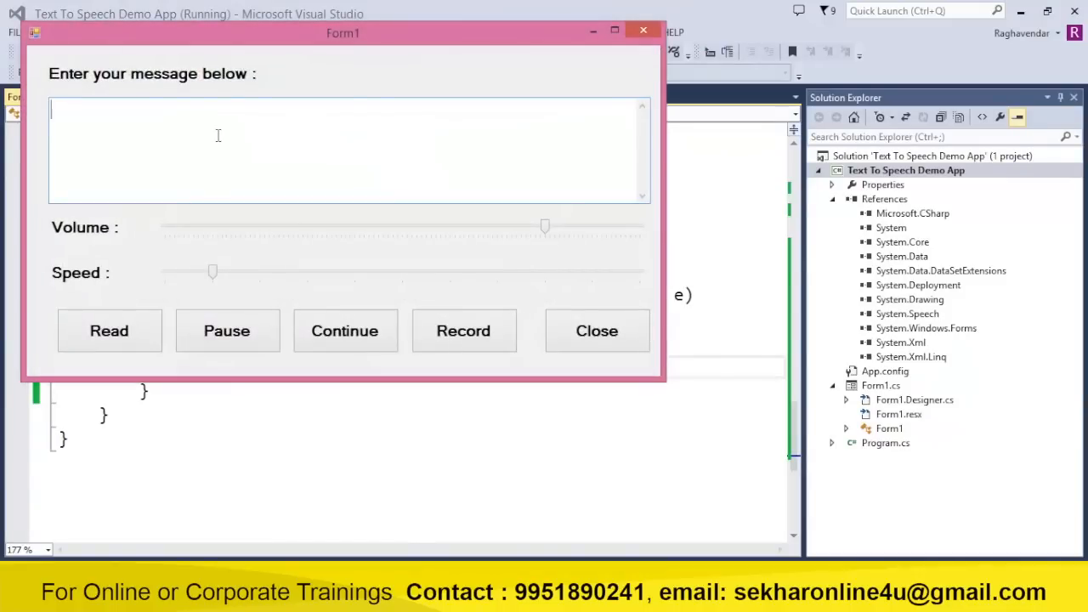
pyautogui.write('Good Mornin')
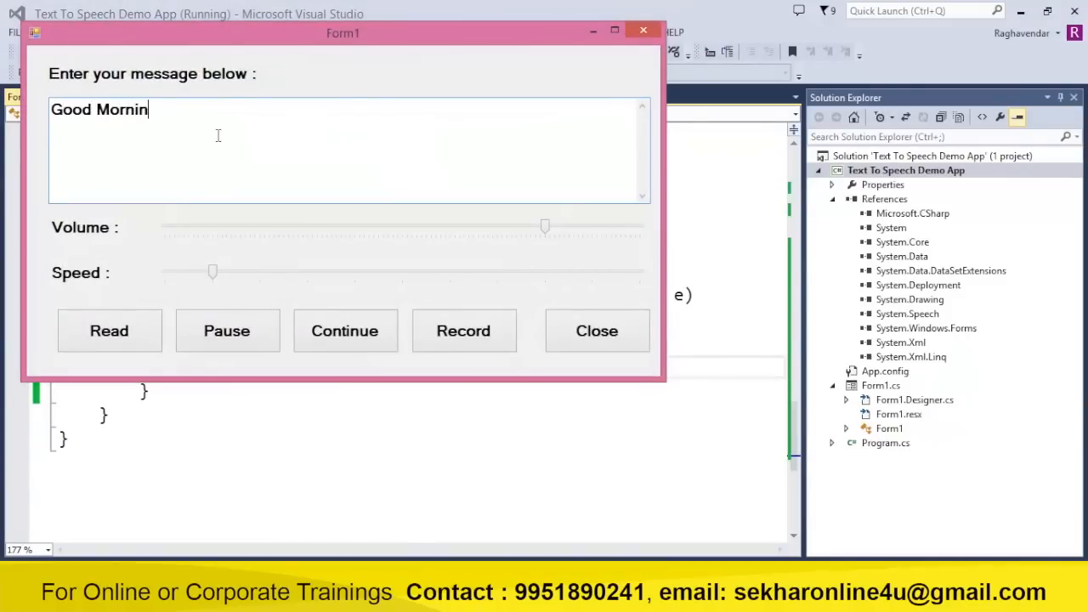
pyautogui.write('g! Sekhar')
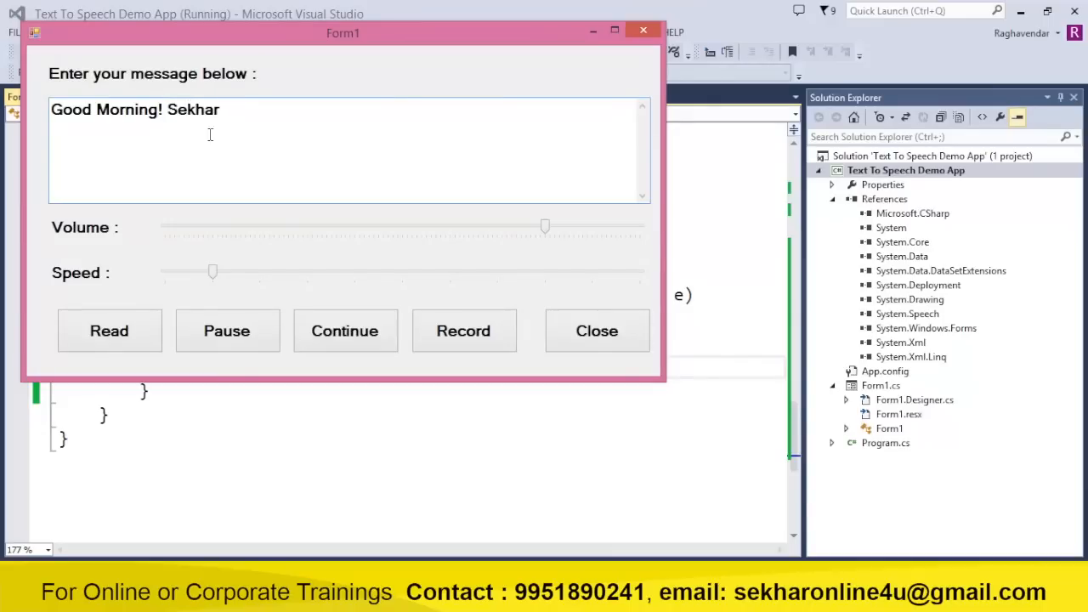
pyautogui.moveTo(544, 227); pyautogui.dragTo(616, 227)
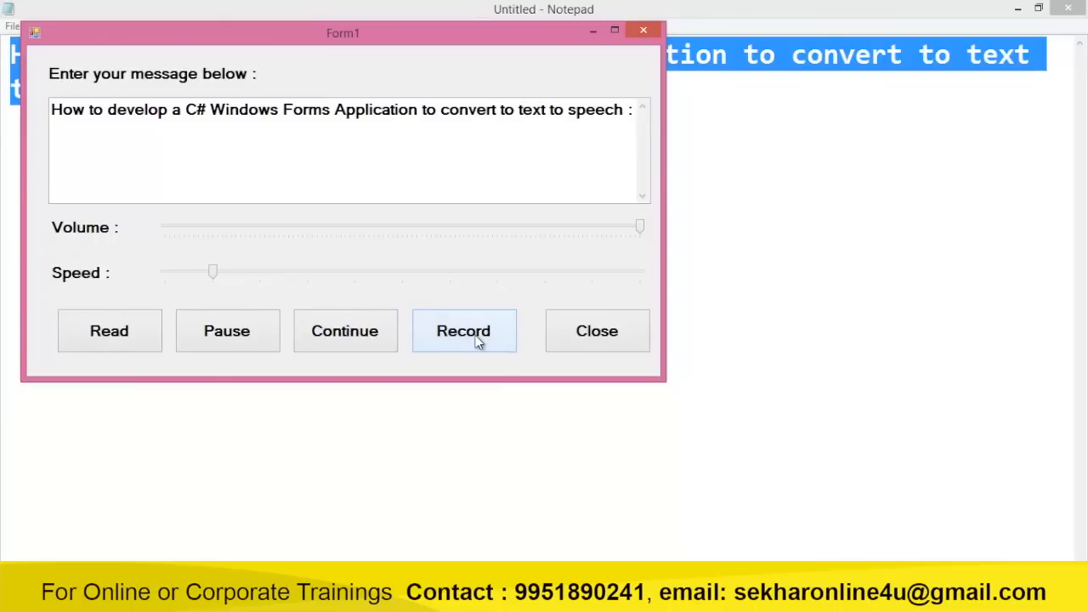
# - After a failed record attempt, add sfd.ShowDialog() to the record handler and rebuild
pyautogui.click(463, 330)
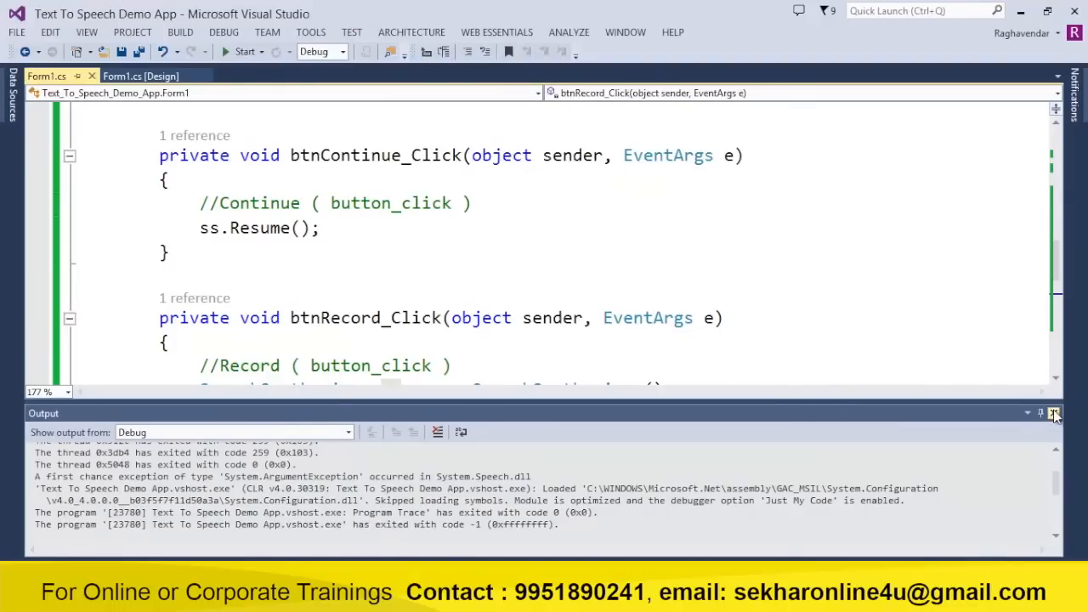
pyautogui.click(1054, 413)
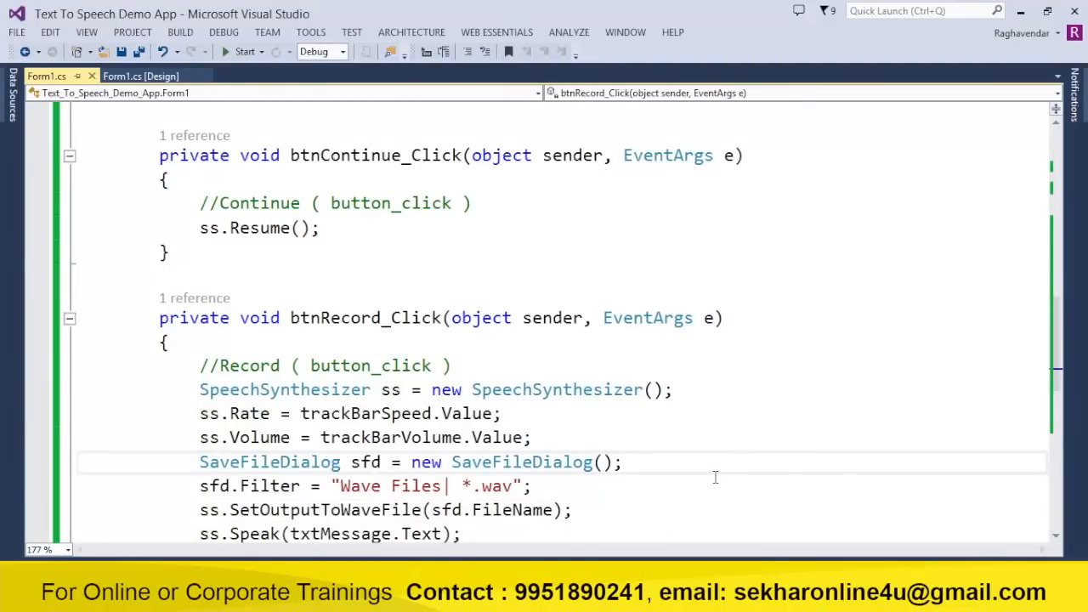
pyautogui.write('sg')
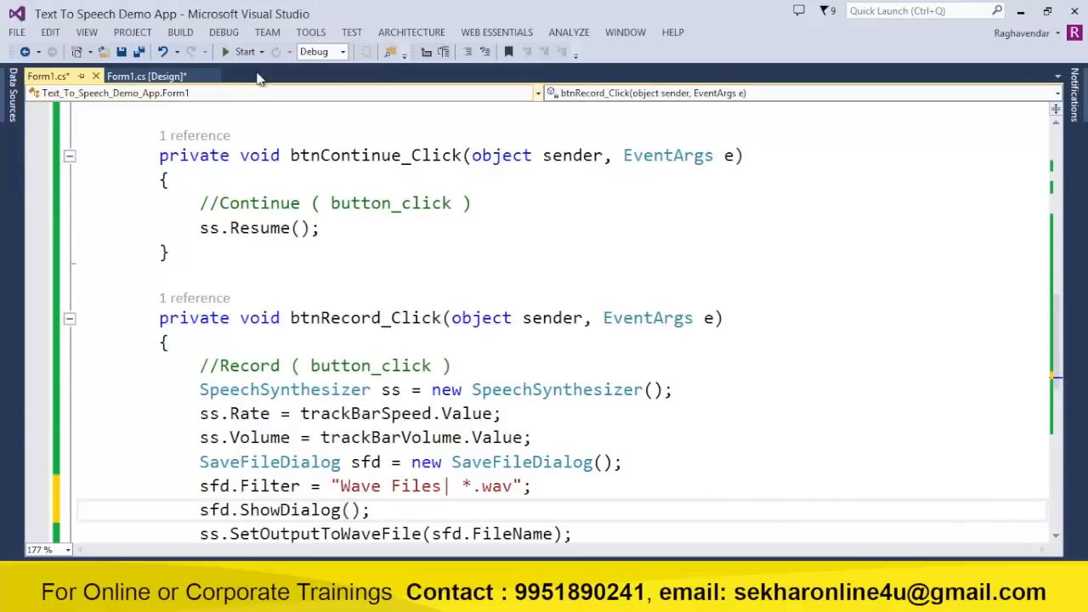
pyautogui.click(244, 51)
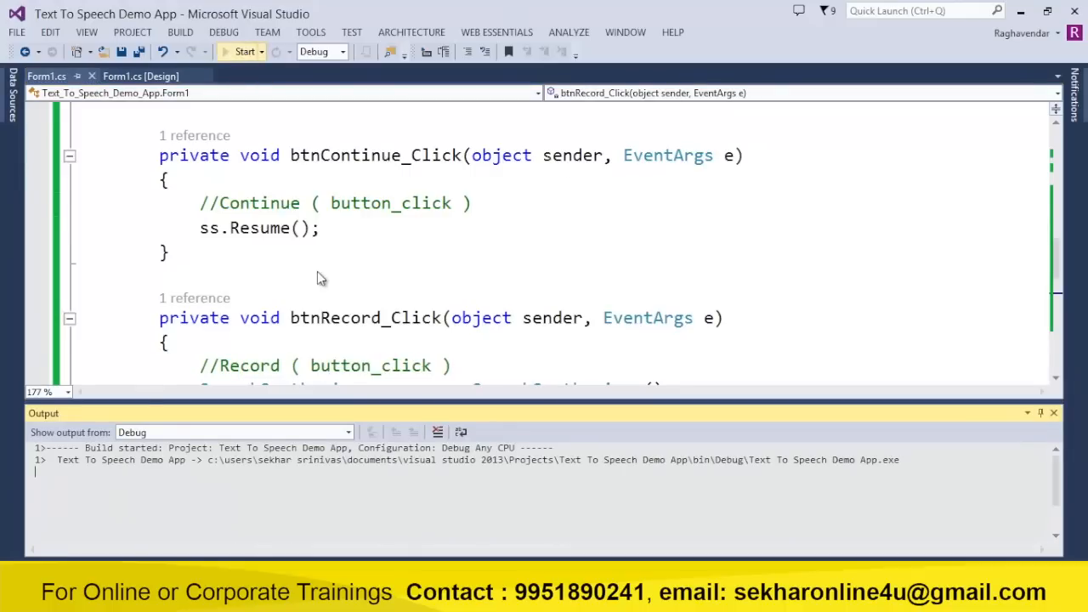
# - Save the recording as demo in Documents, confirm the notice, and close the app
pyautogui.click(245, 52)
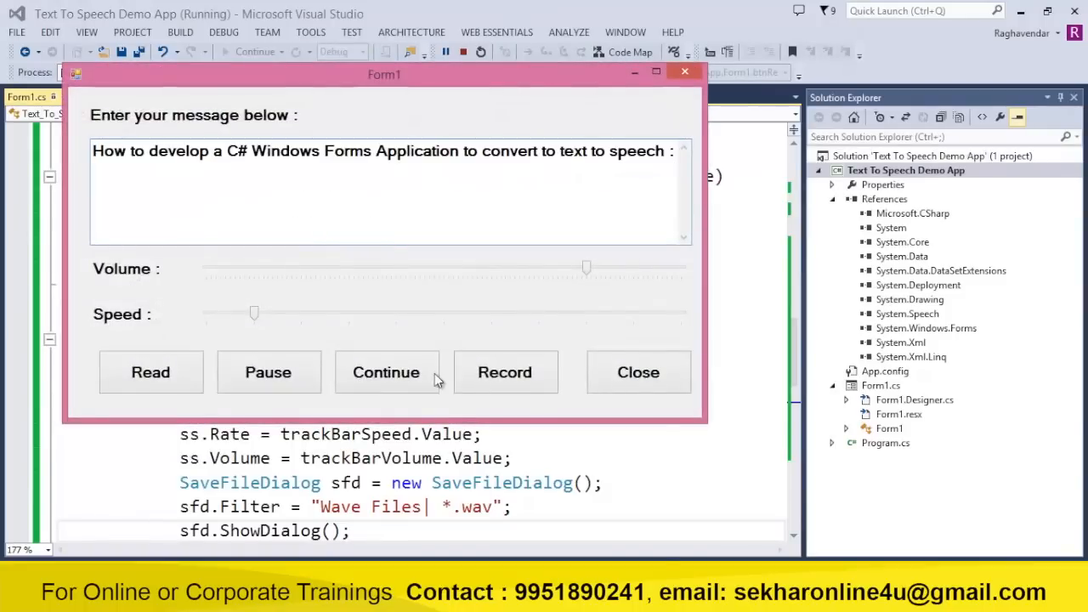
pyautogui.click(505, 372)
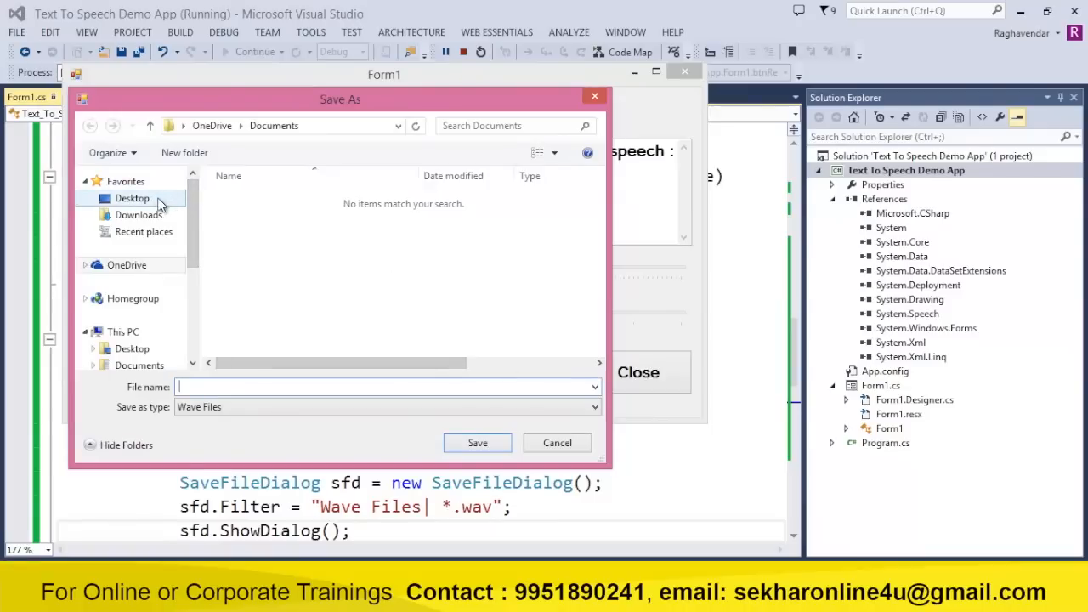
pyautogui.click(132, 198)
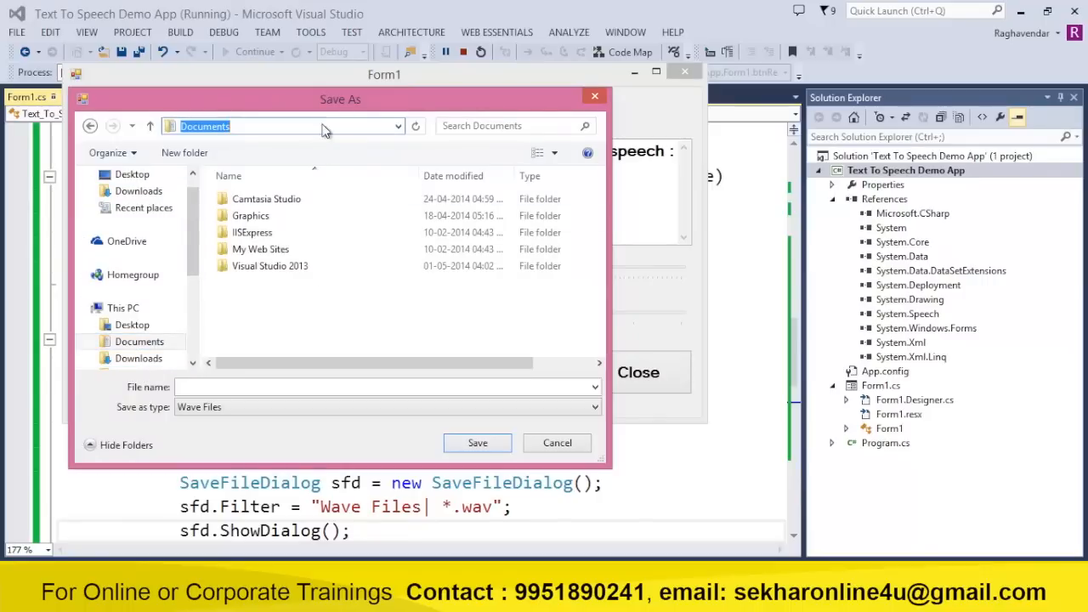
pyautogui.write('demo')
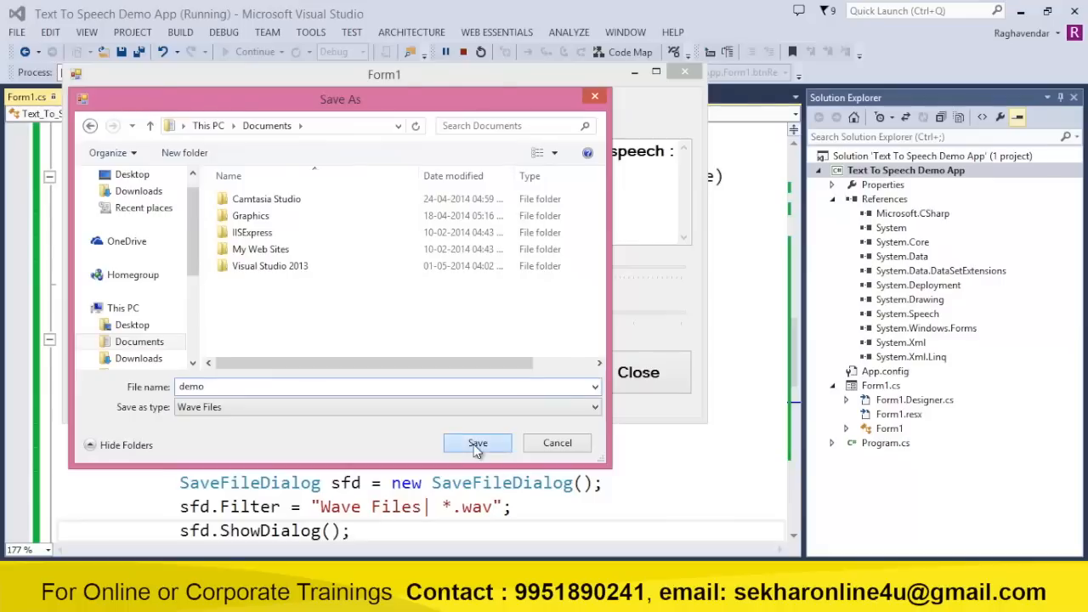
pyautogui.click(477, 443)
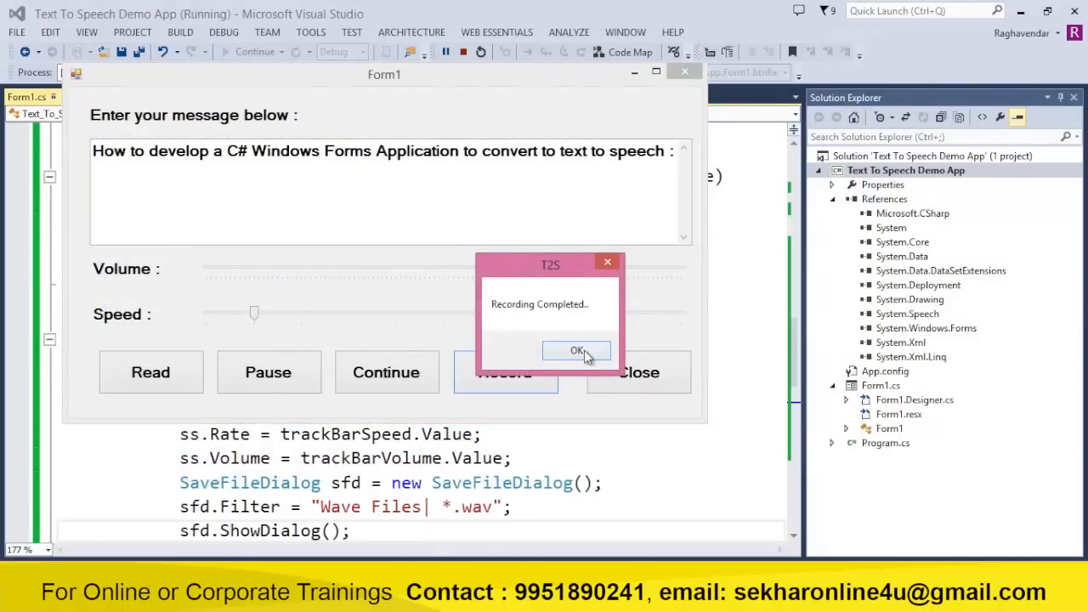
pyautogui.click(576, 351)
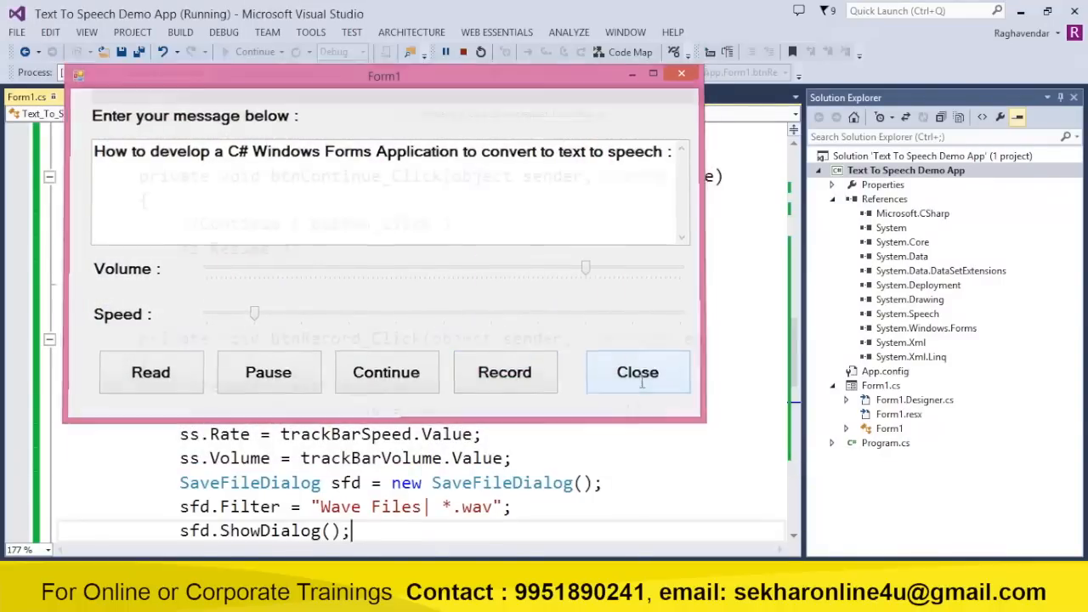
pyautogui.click(637, 372)
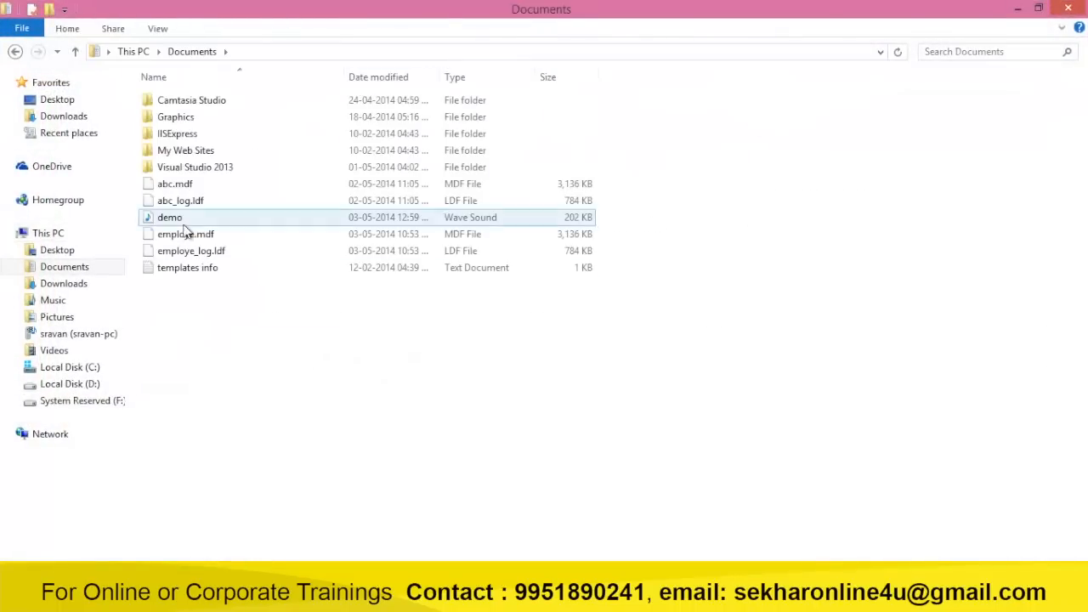
# - Play demo.wav from Documents in Windows Media Player, then close the player
pyautogui.click(169, 217)
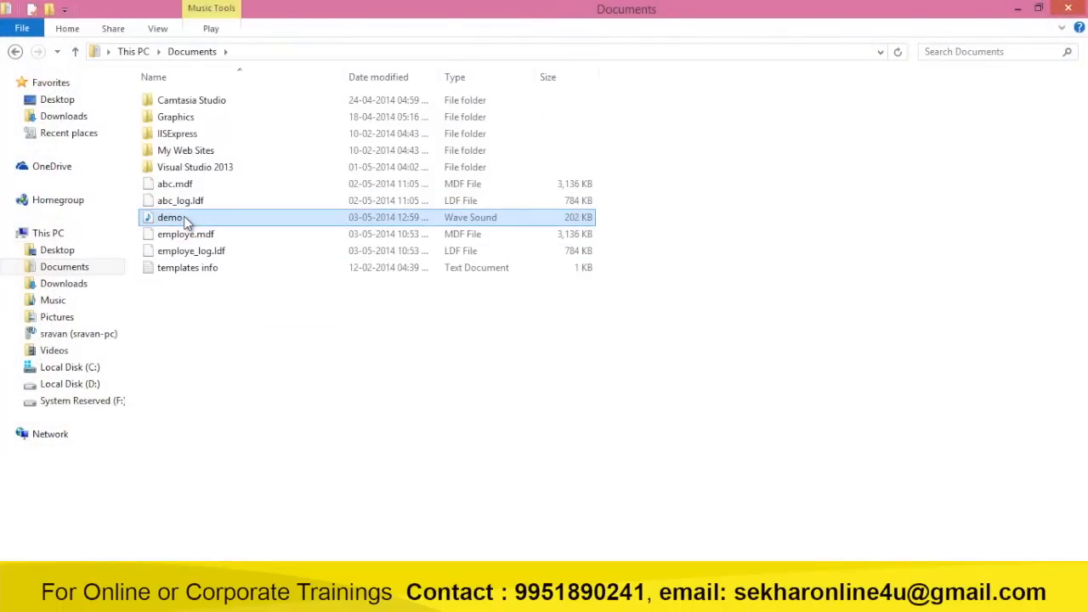
pyautogui.rightClick(170, 217)
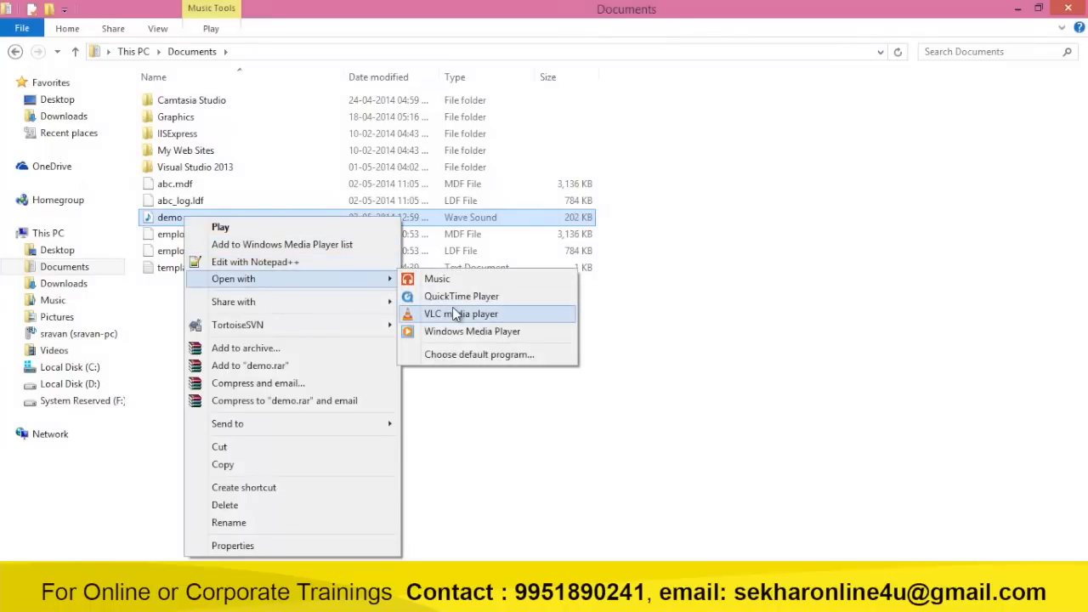
pyautogui.moveTo(449, 332)
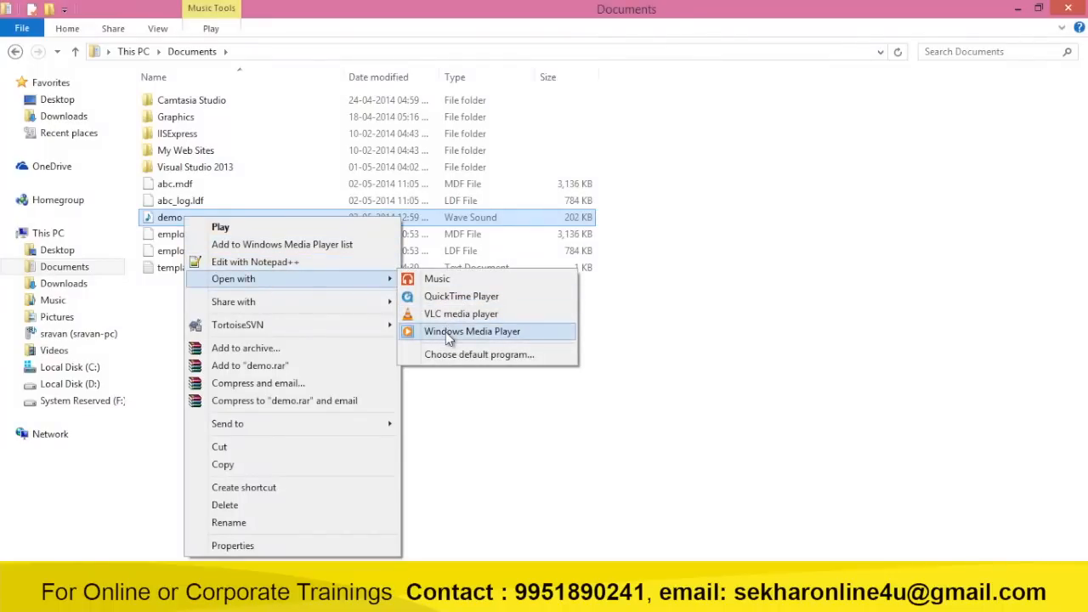
pyautogui.click(472, 331)
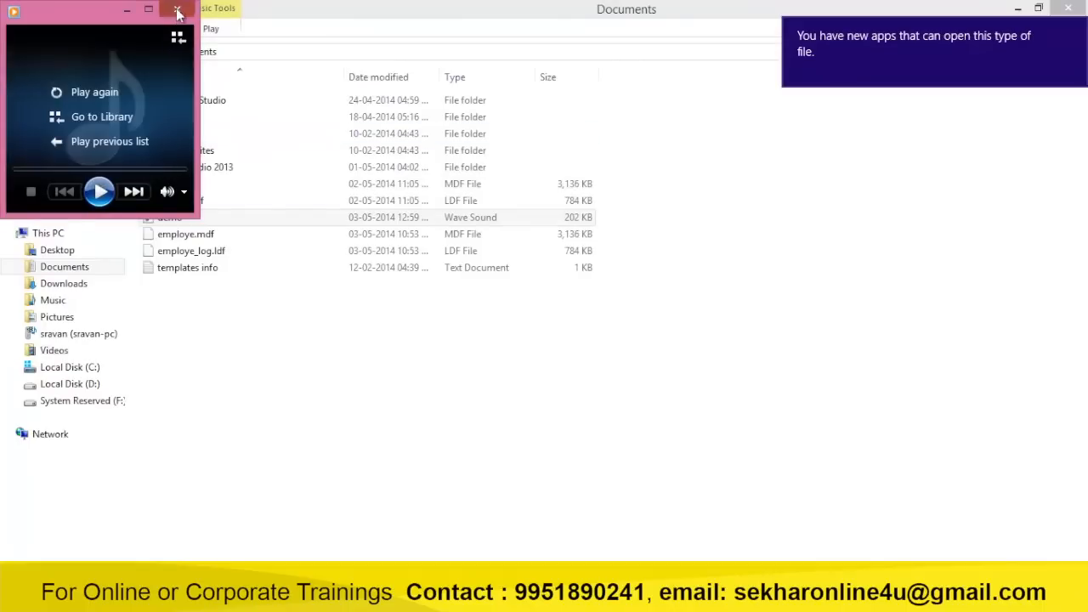
pyautogui.click(177, 10)
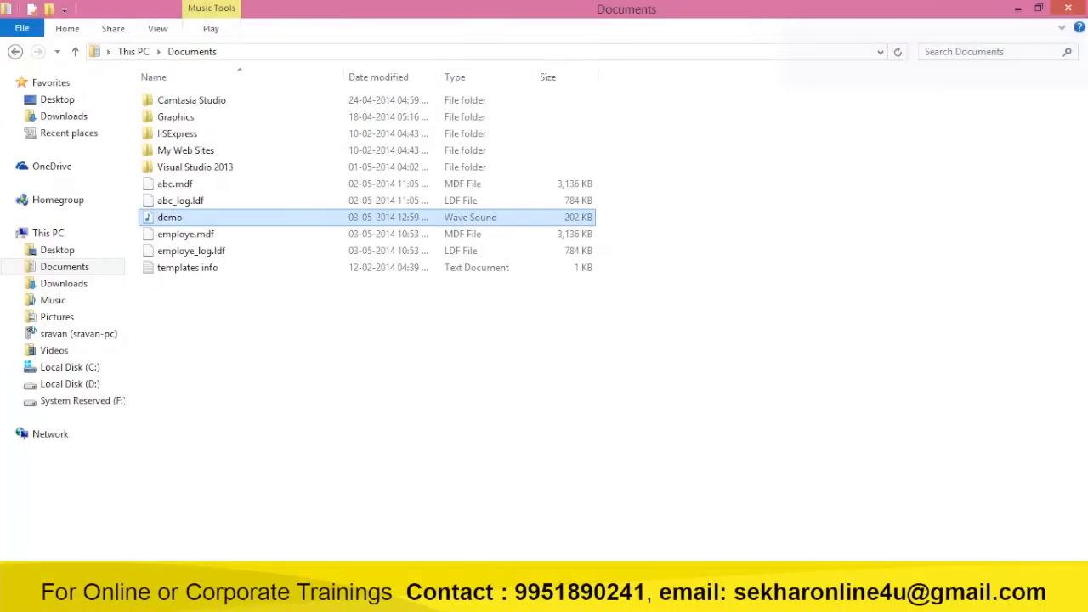